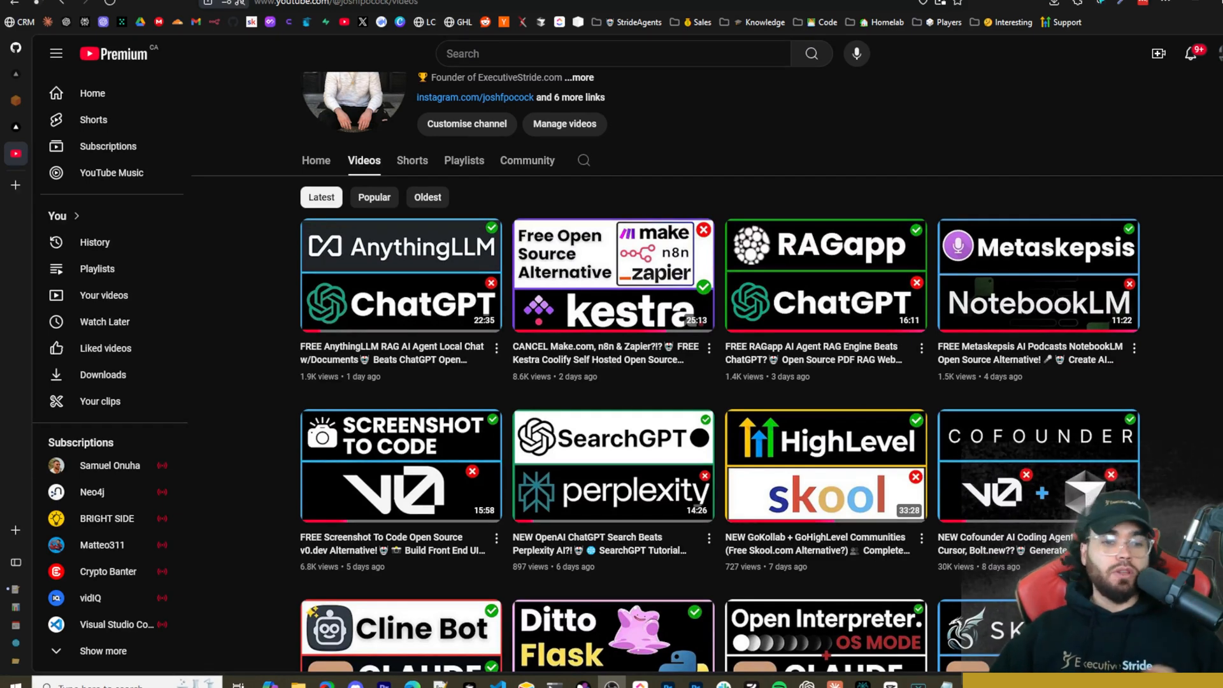
pyautogui.moveTo(400, 465)
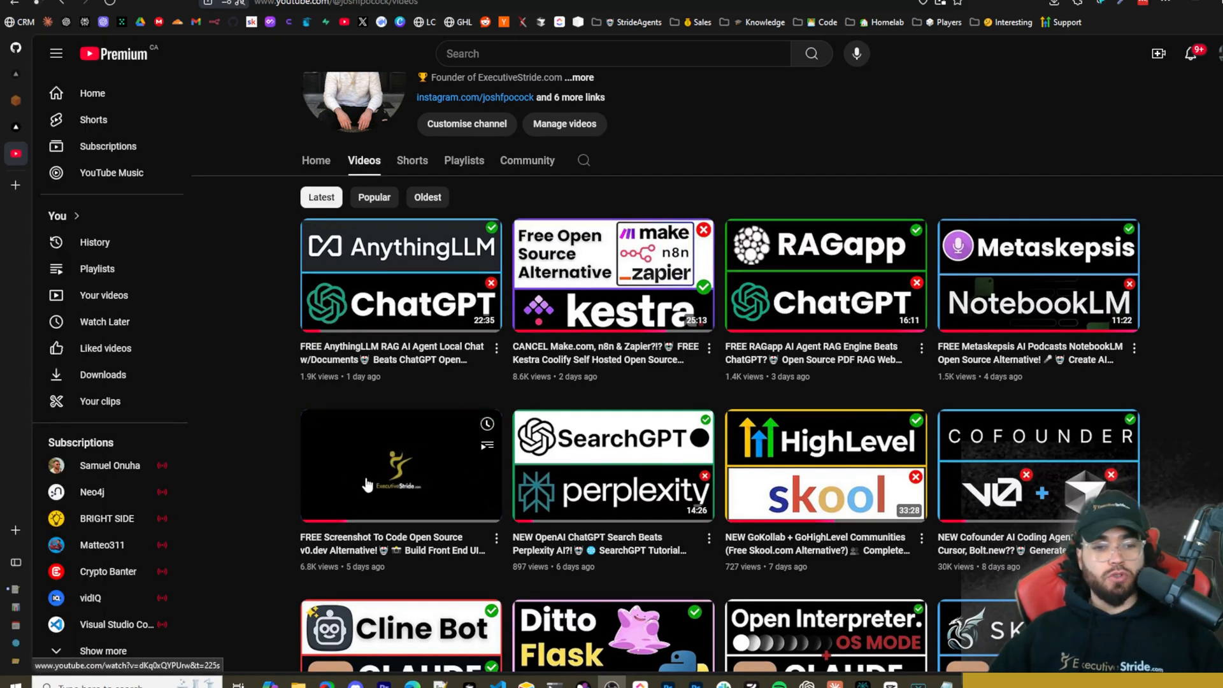
pyautogui.moveTo(272, 508)
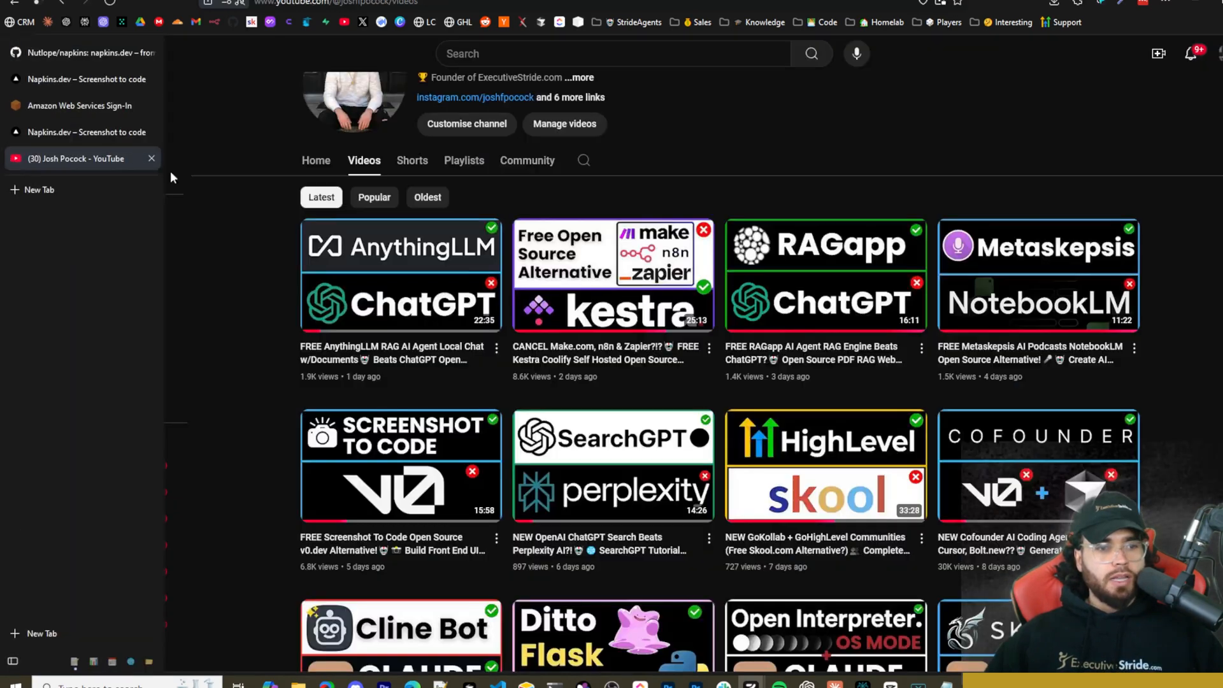
# Step: Go to the napkins repo README tech stack and follow the Sandpack link
pyautogui.click(54, 54)
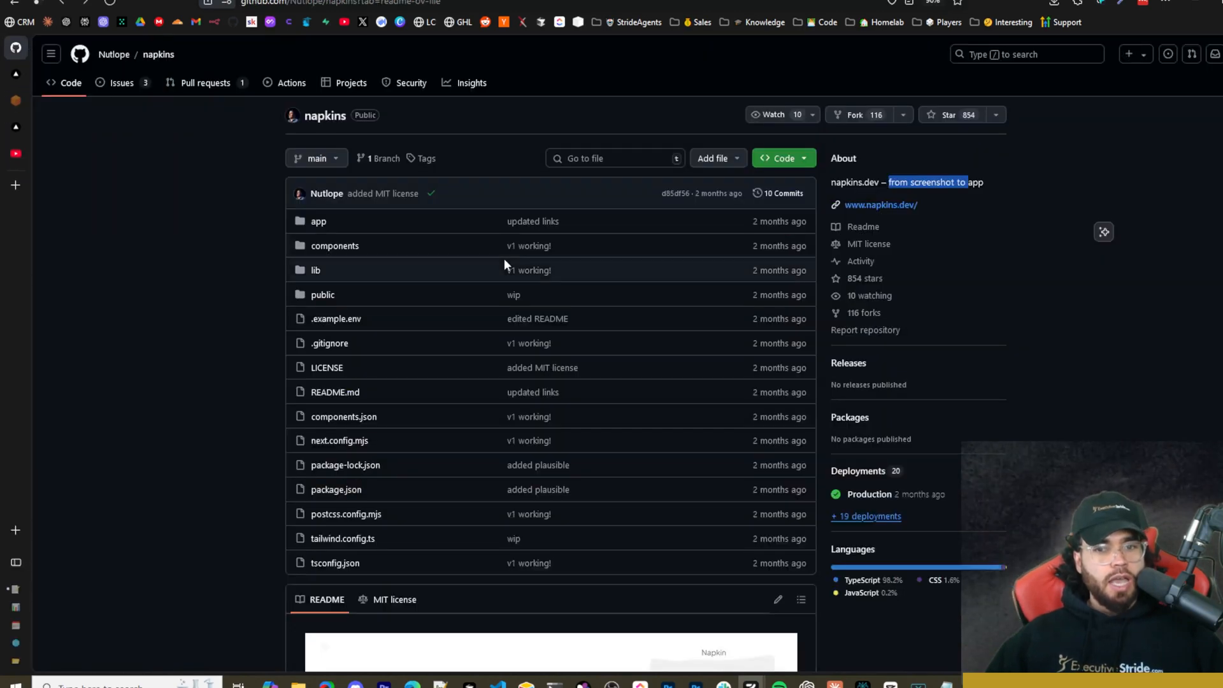
pyautogui.scroll(-3)
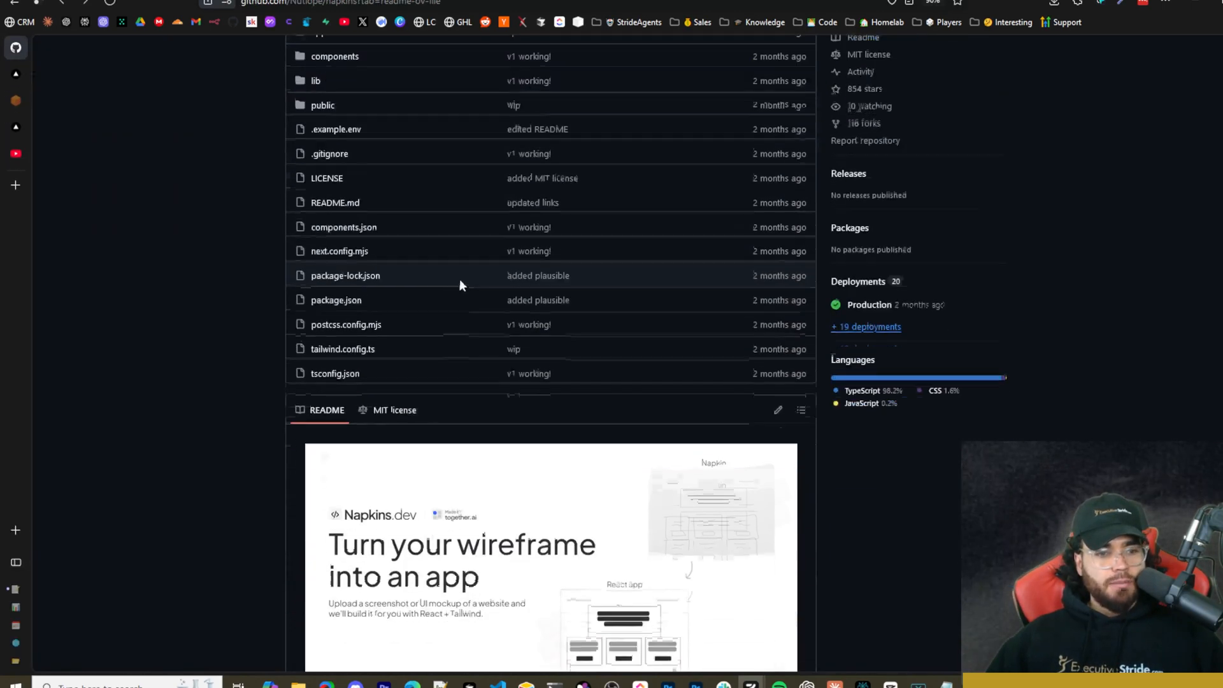
pyautogui.scroll(-3)
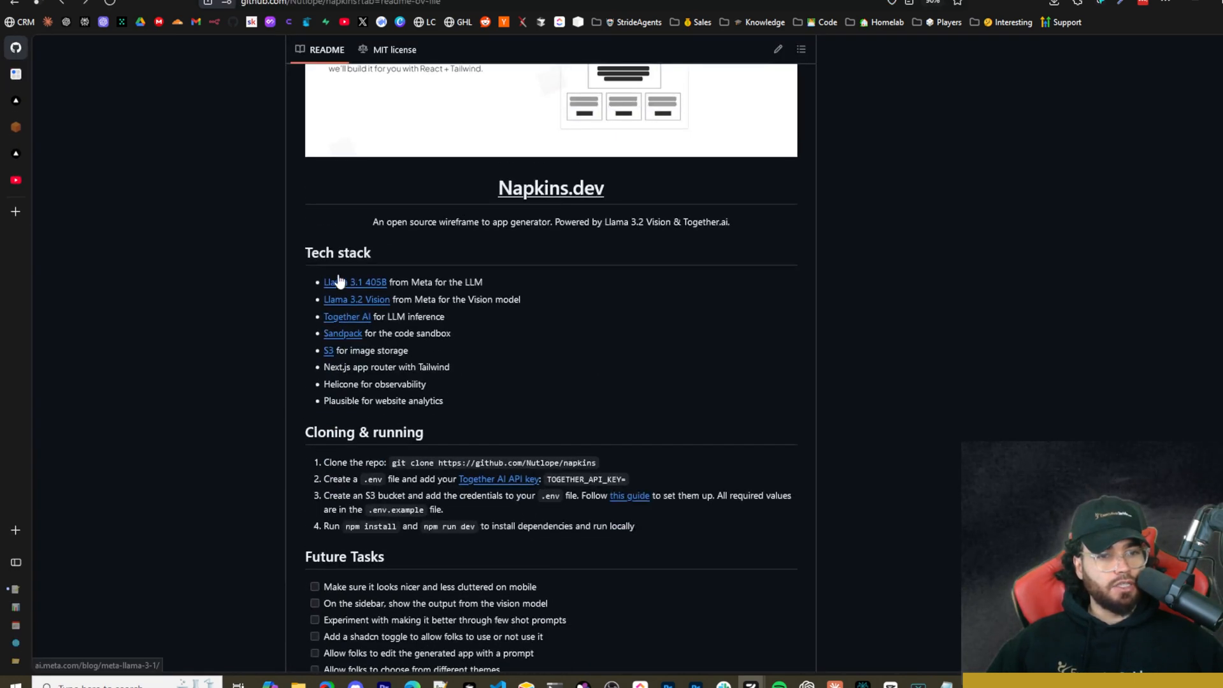
pyautogui.moveTo(361, 295)
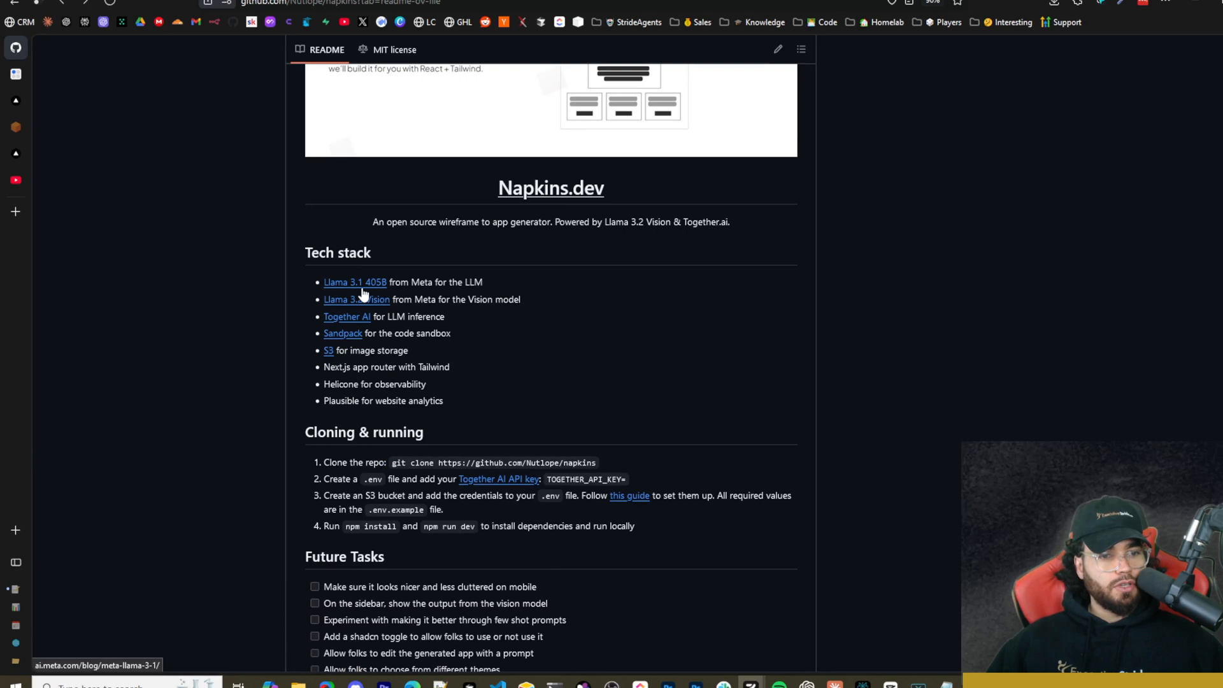
pyautogui.moveTo(461, 296)
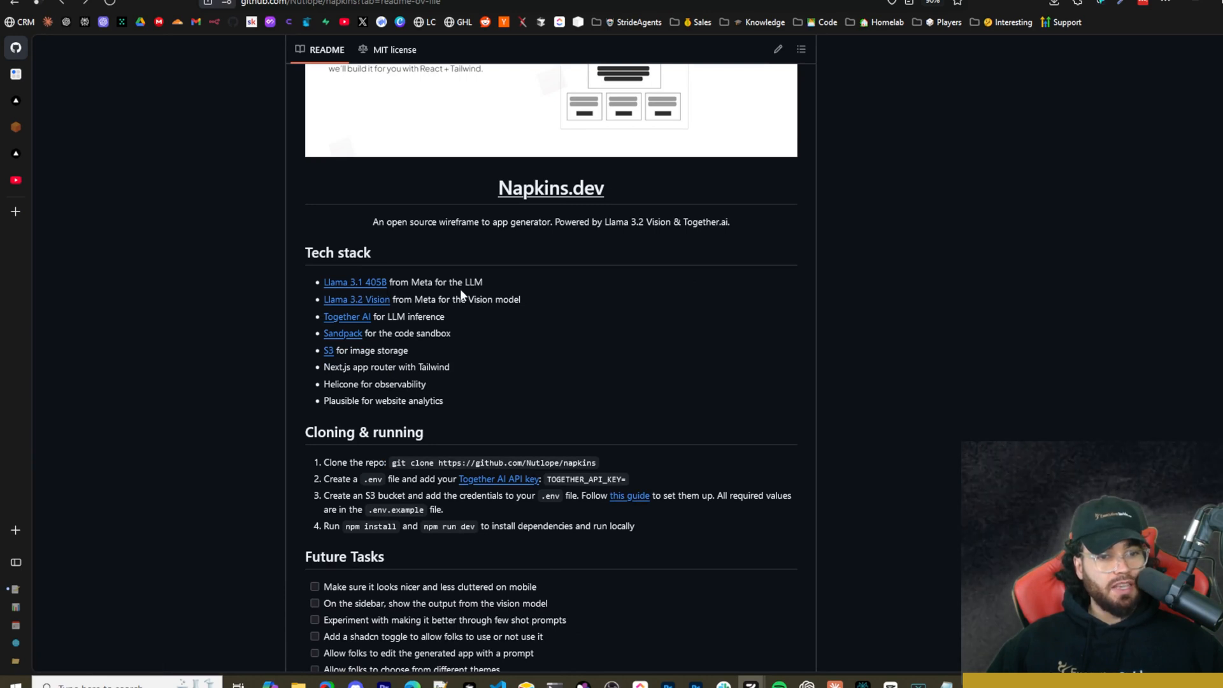
pyautogui.moveTo(441, 313)
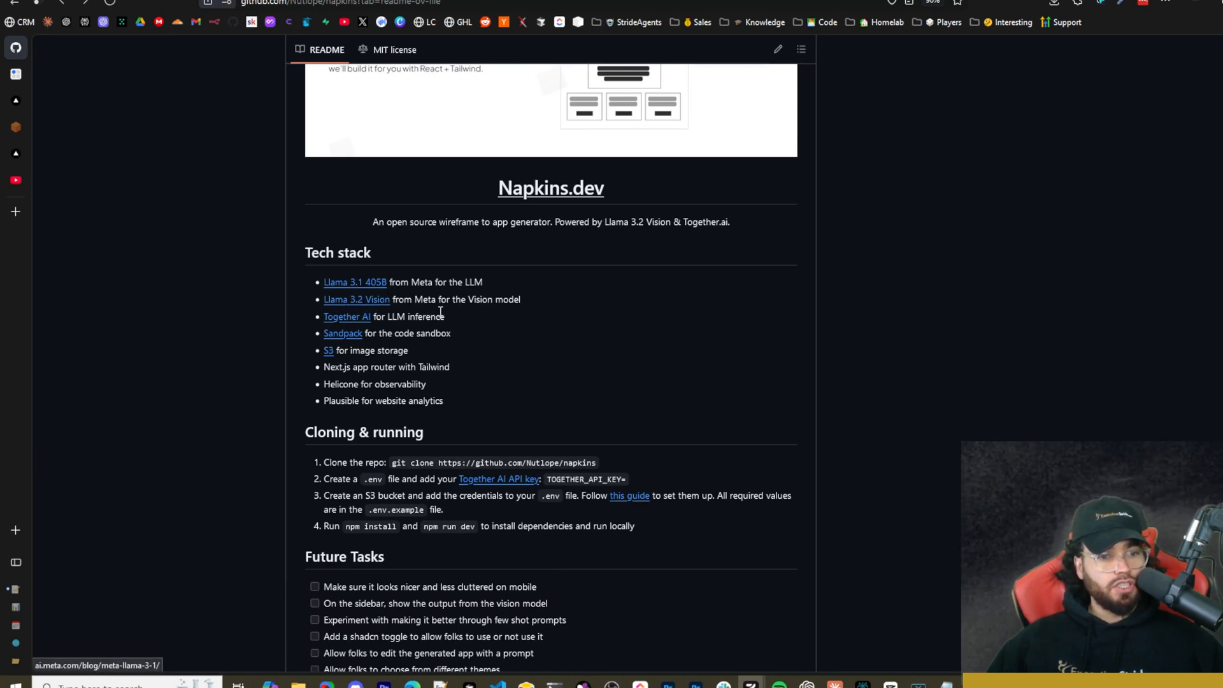
pyautogui.click(342, 332)
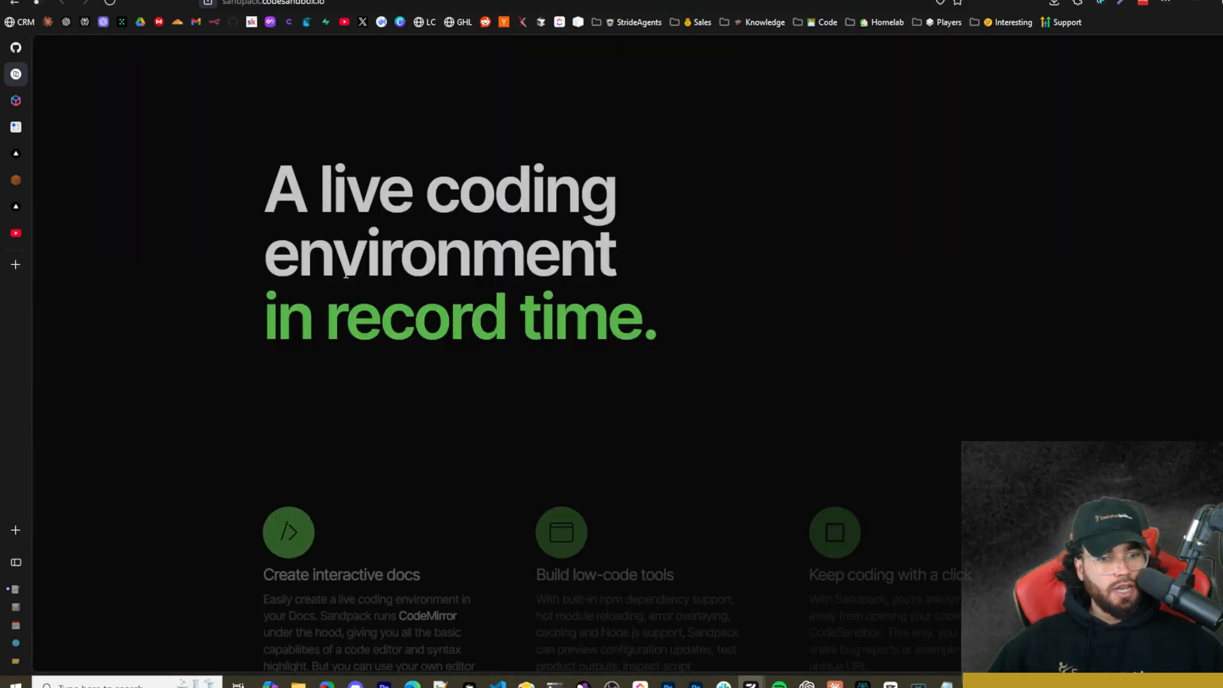
# Step: Scroll down the Sandpack landing page to see its live coding features
pyautogui.scroll(-3)
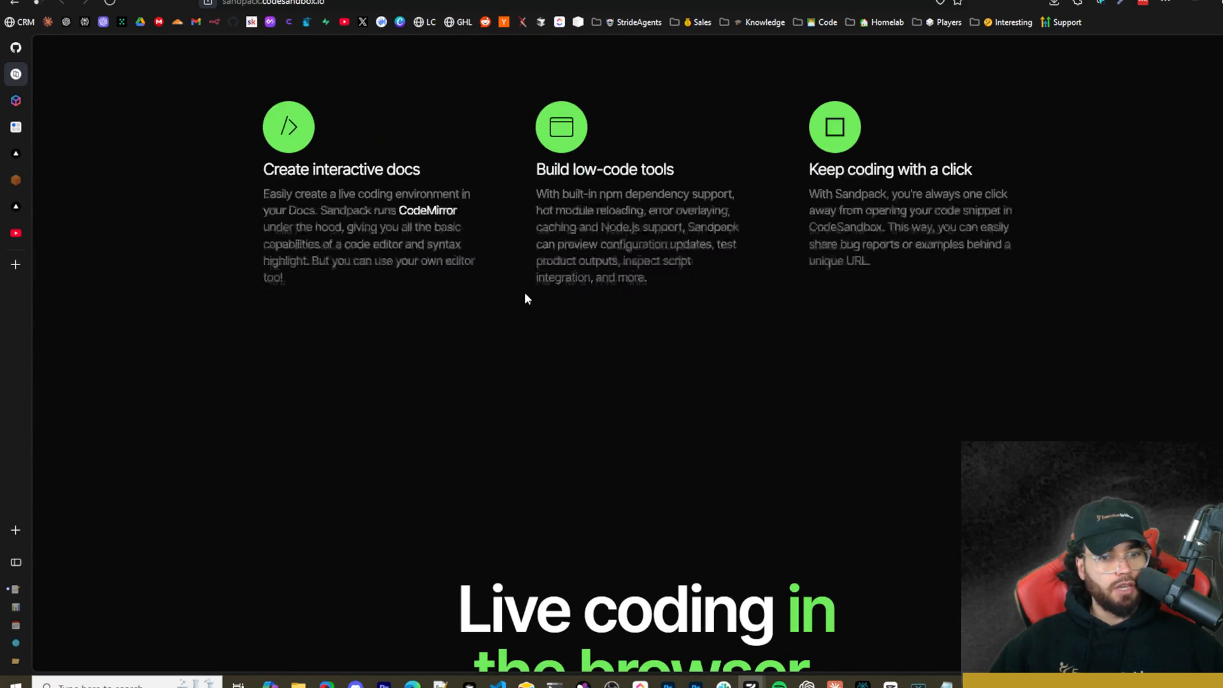
pyautogui.scroll(-3)
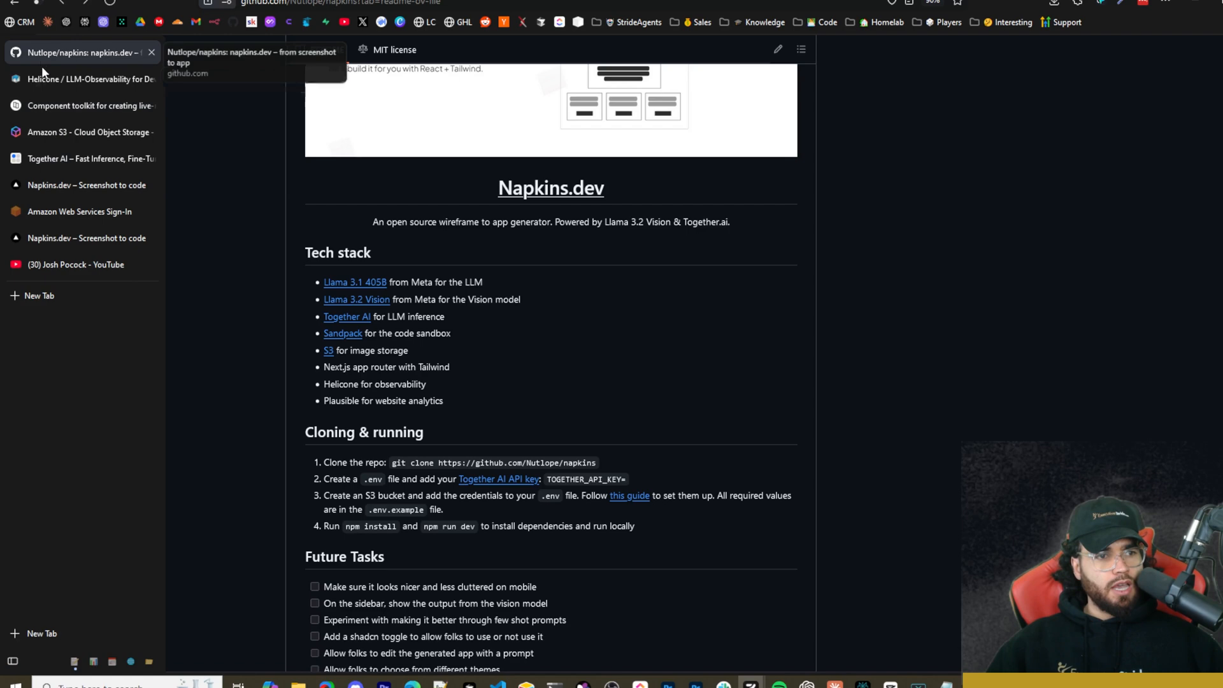
# Step: View Helicone's LLM-Observability homepage and sample dashboard, ending back at the top
pyautogui.click(78, 78)
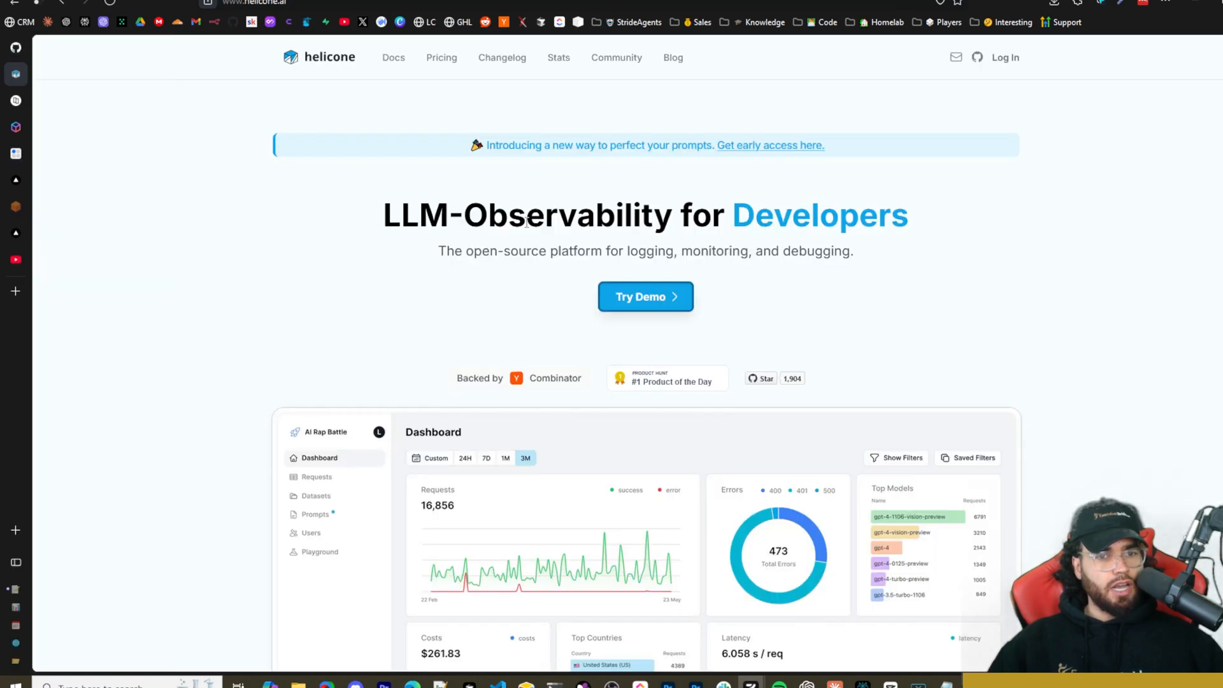
pyautogui.doubleClick(783, 214)
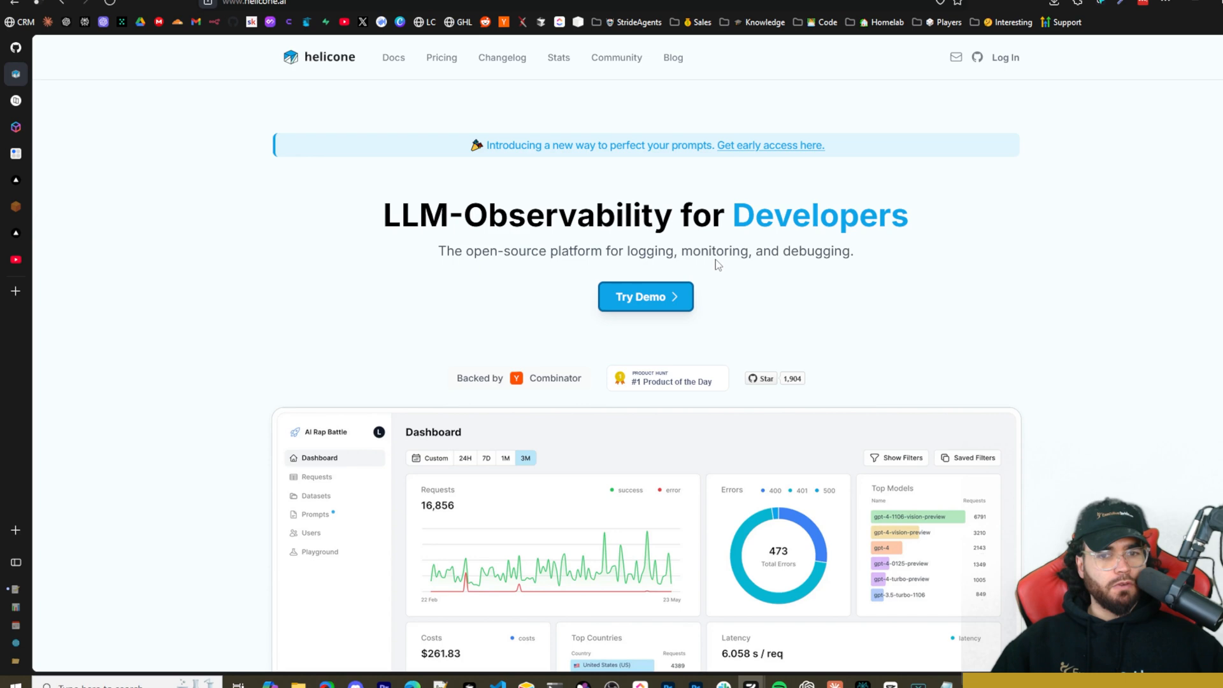
pyautogui.scroll(-3)
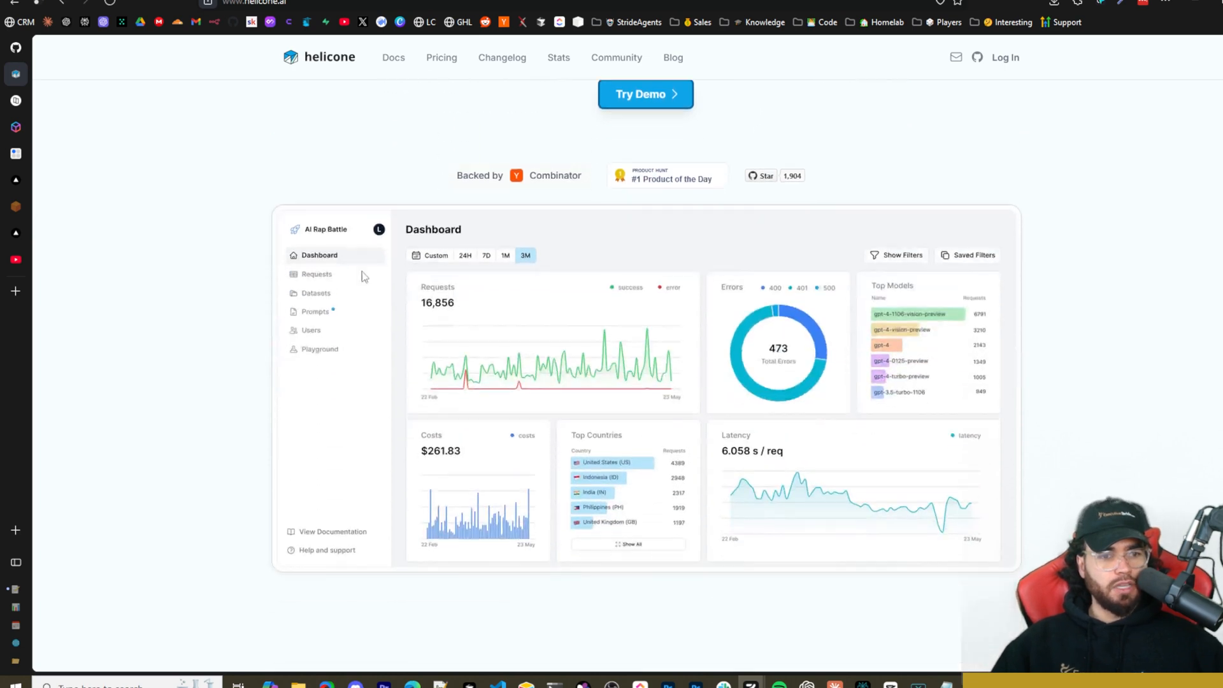
pyautogui.scroll(3)
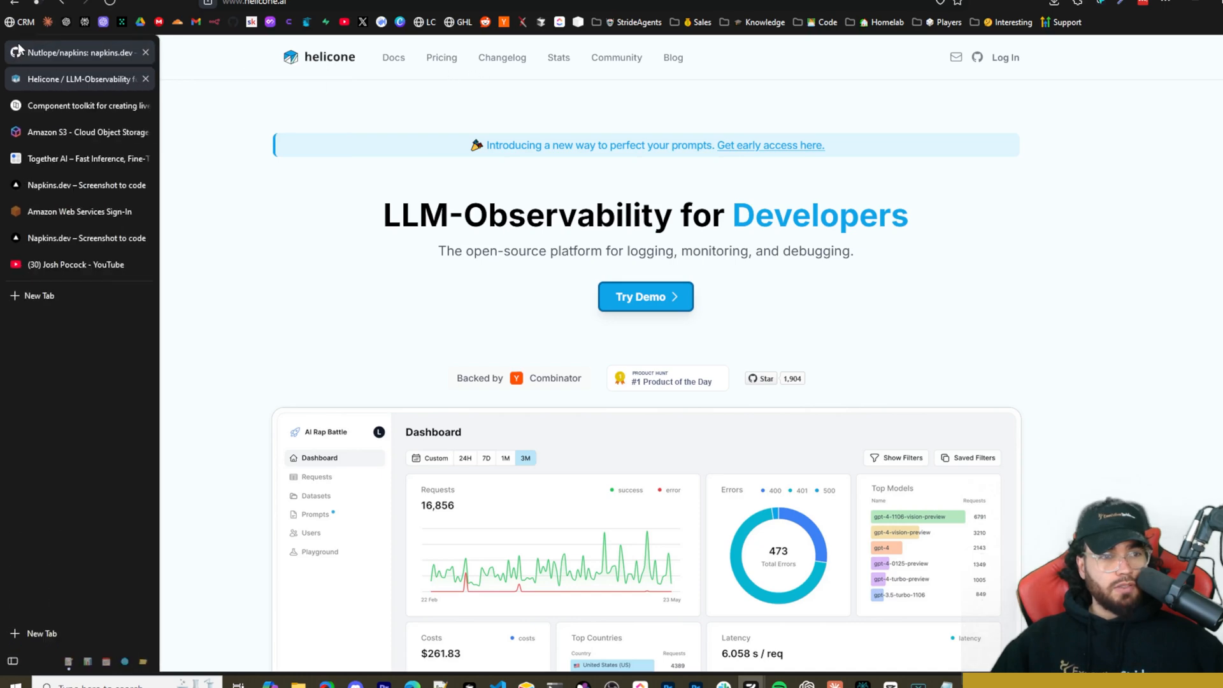
# Step: Review the README's Cloning & running steps and bring up Windows Terminal
pyautogui.click(78, 52)
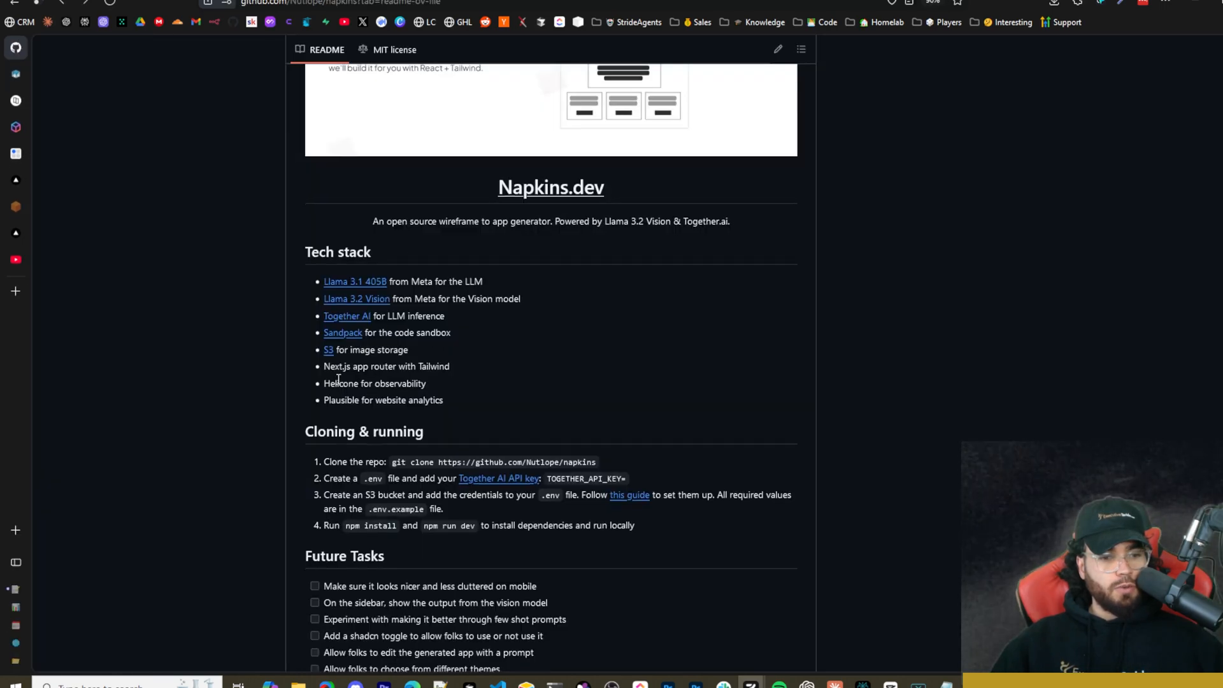
pyautogui.scroll(-3)
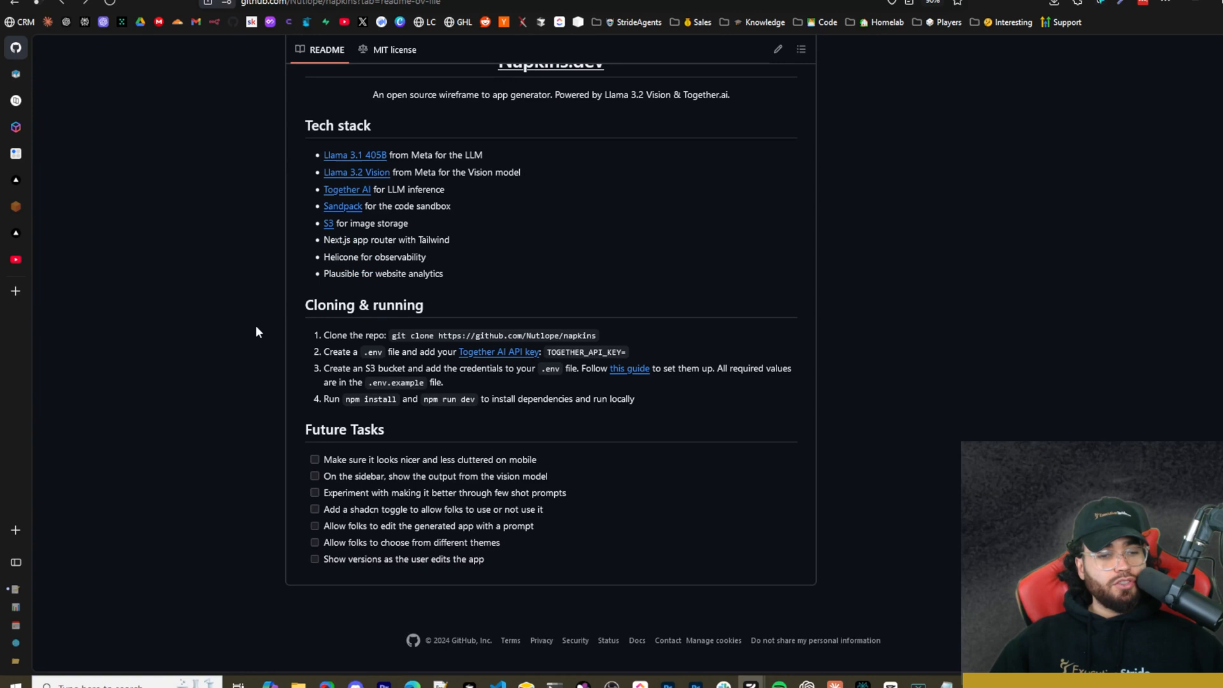
pyautogui.moveTo(335, 304)
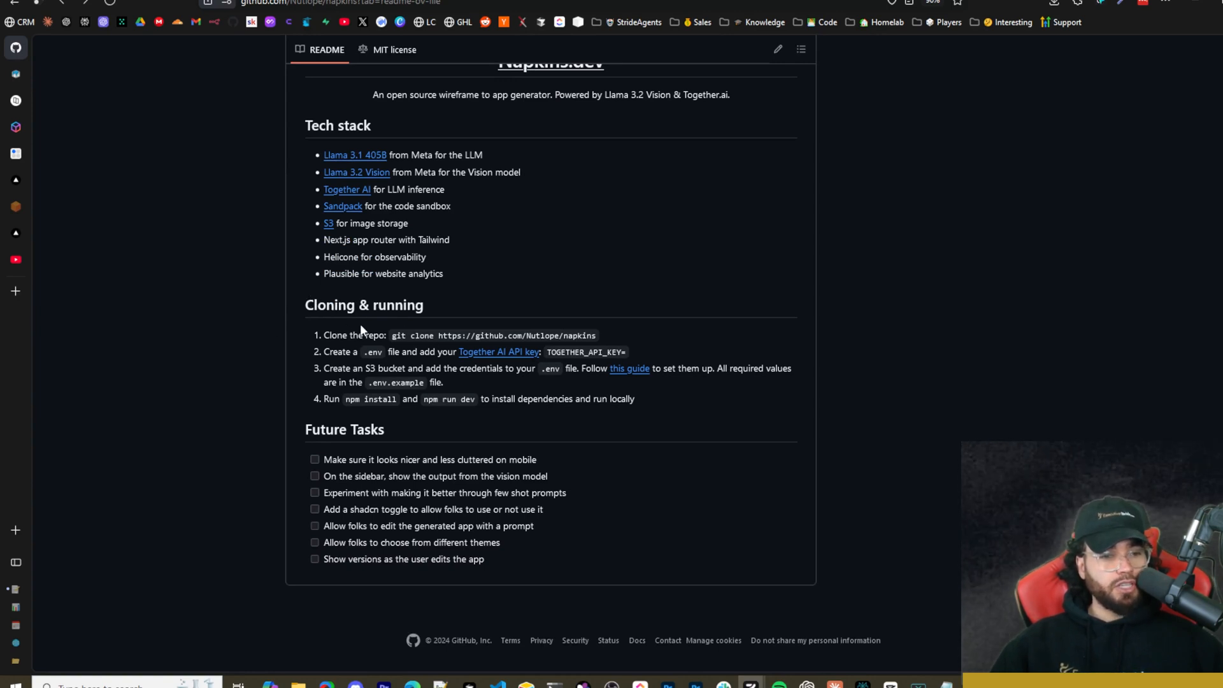
pyautogui.doubleClick(492, 335)
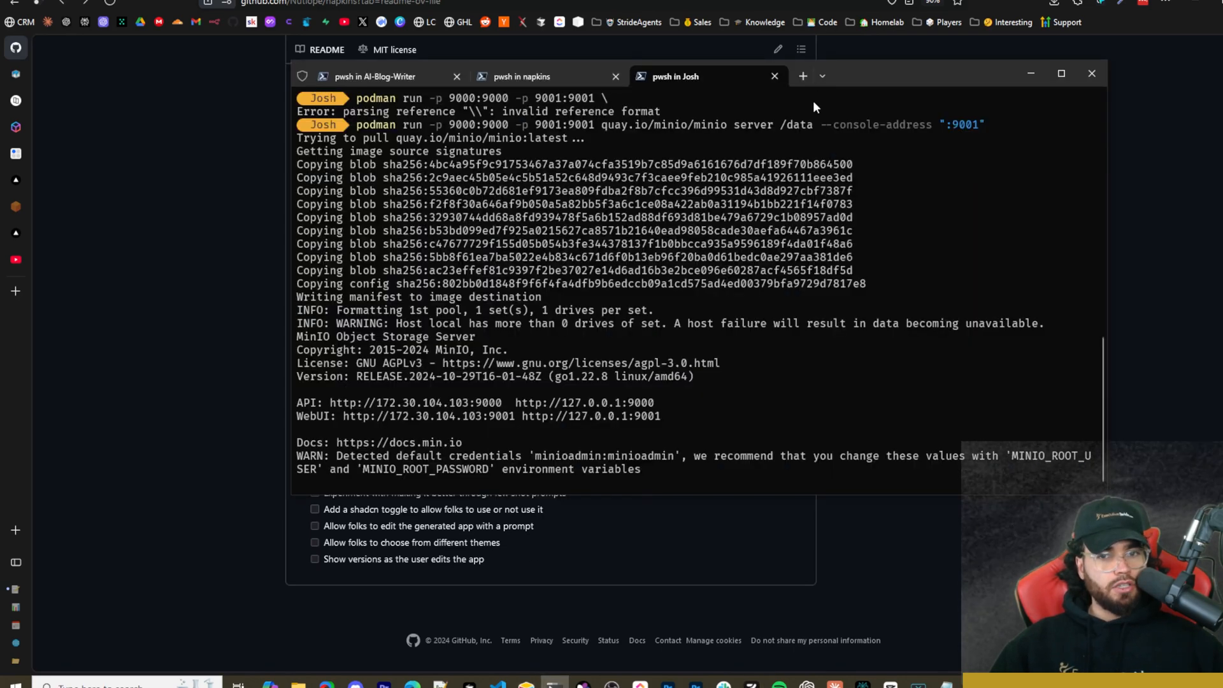
# Step: Start a new PowerShell tab and run 'code .' to open the napkins project in VS Code
pyautogui.click(803, 75)
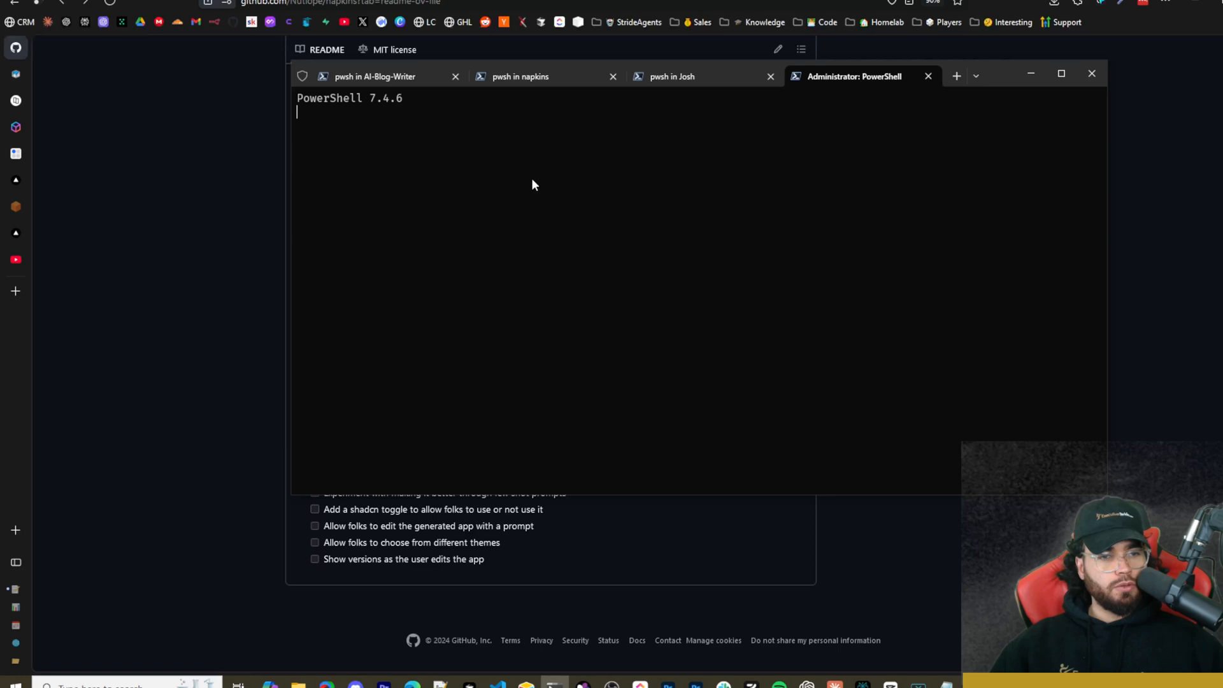
pyautogui.moveTo(558, 166)
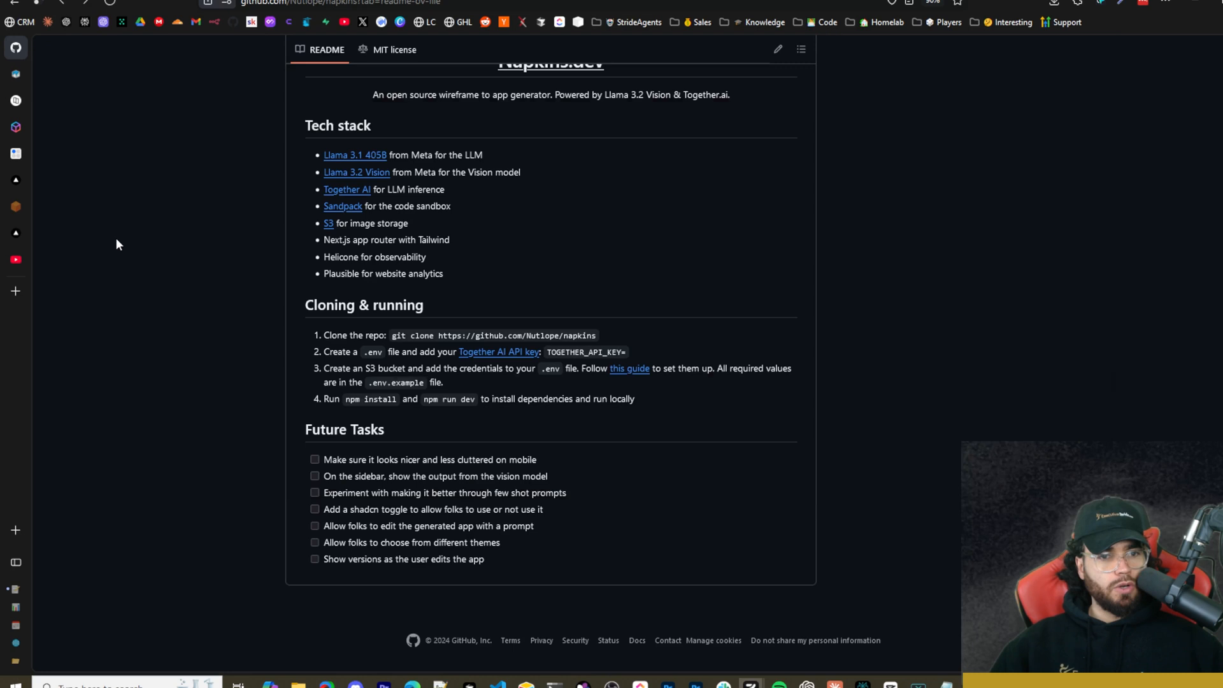
pyautogui.moveTo(405, 458)
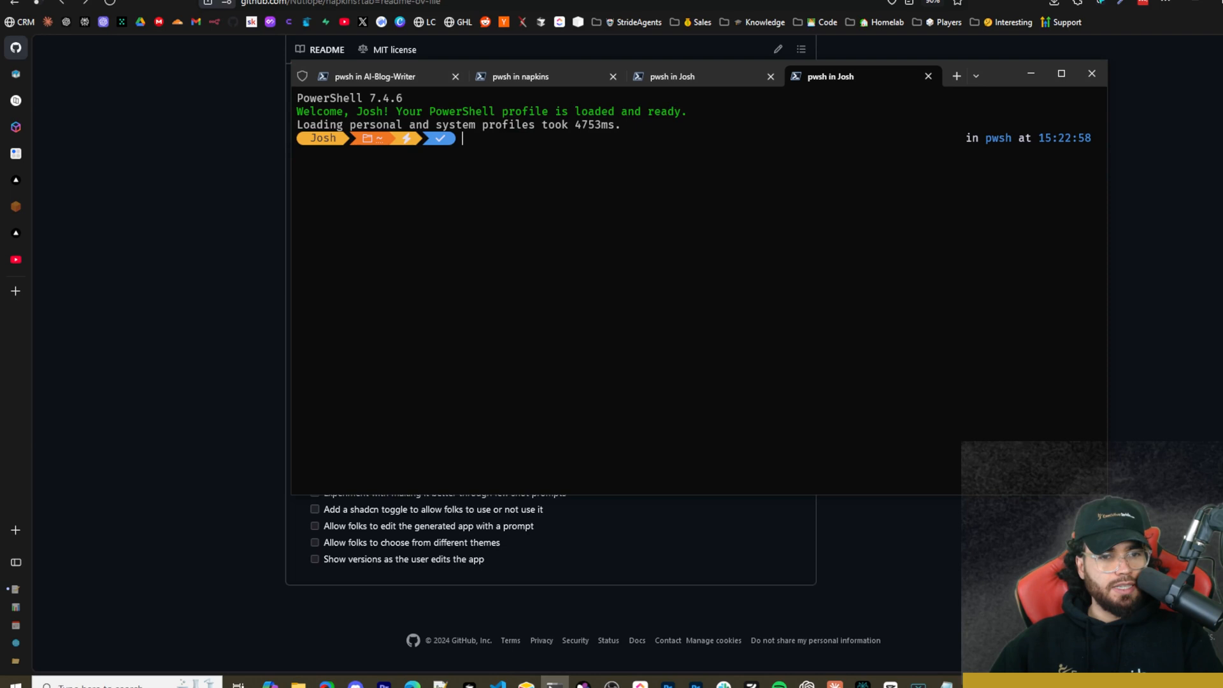
pyautogui.write('code .')
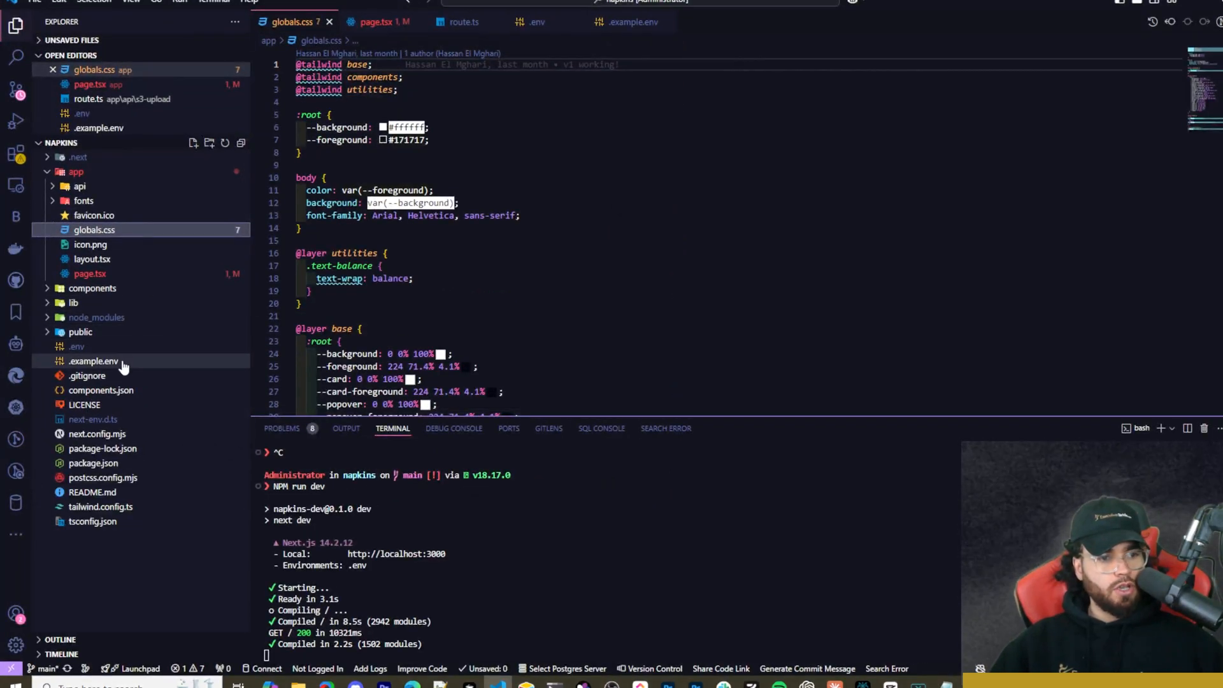
# Step: View .example.env with its S3 upload, Together and optional Helicone API keys
pyautogui.click(93, 361)
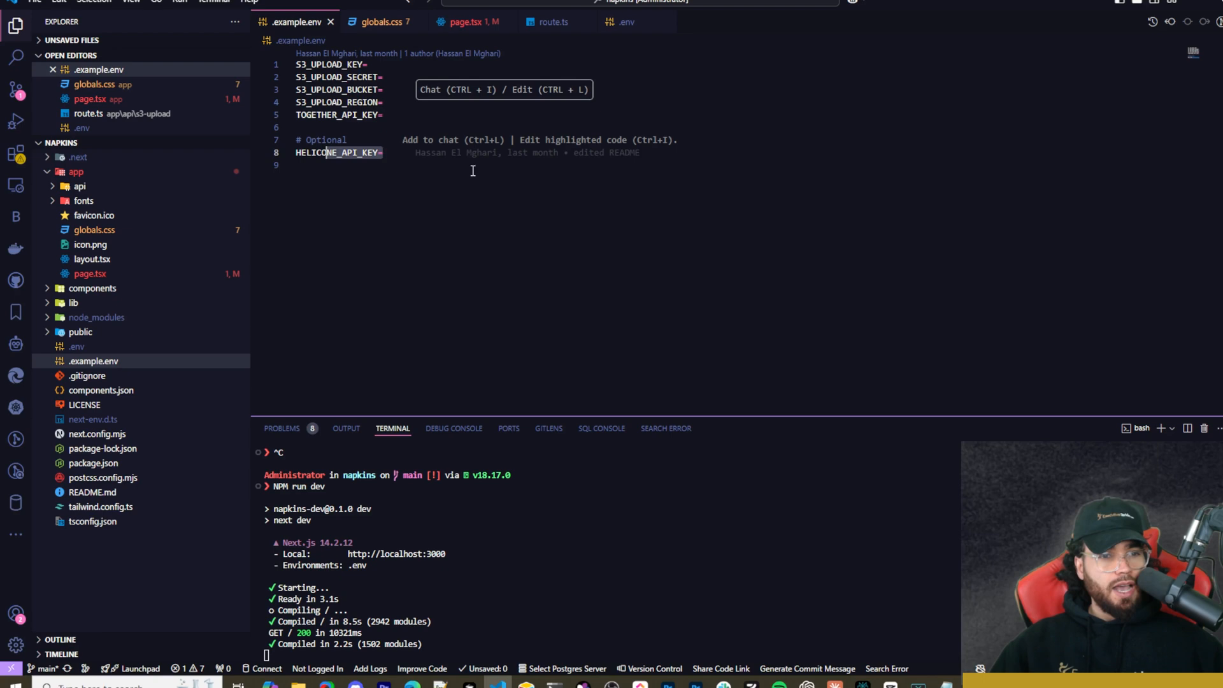
pyautogui.rightClick(93, 361)
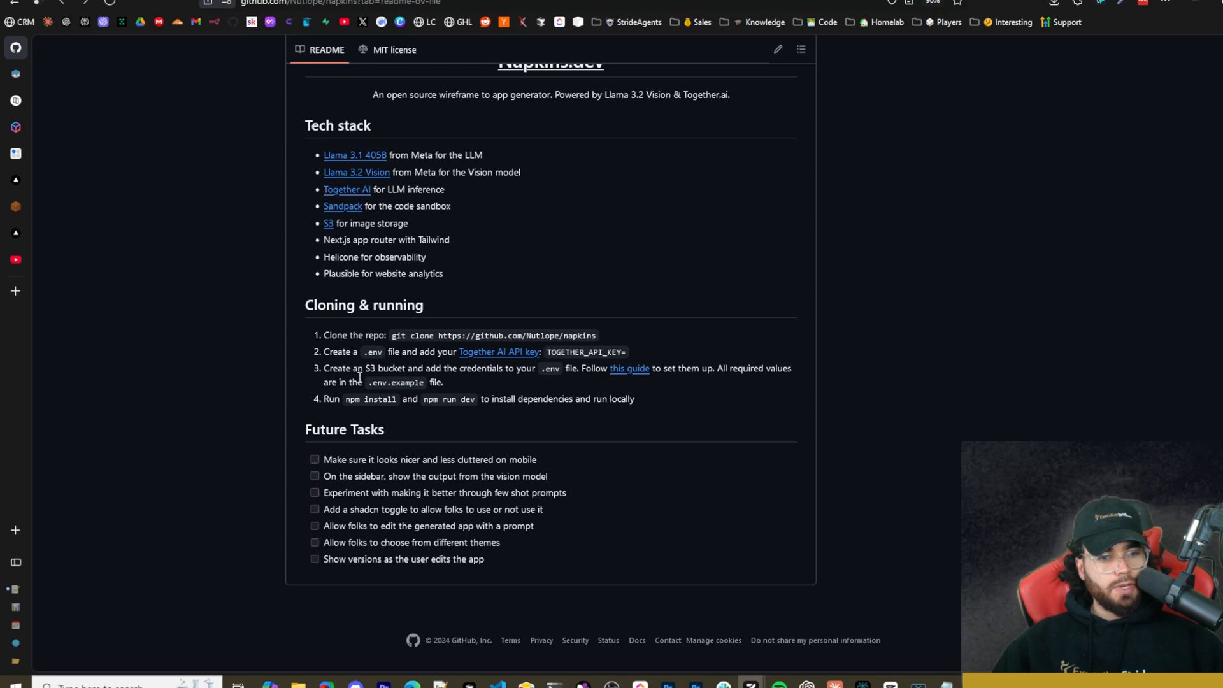
pyautogui.moveTo(534, 371)
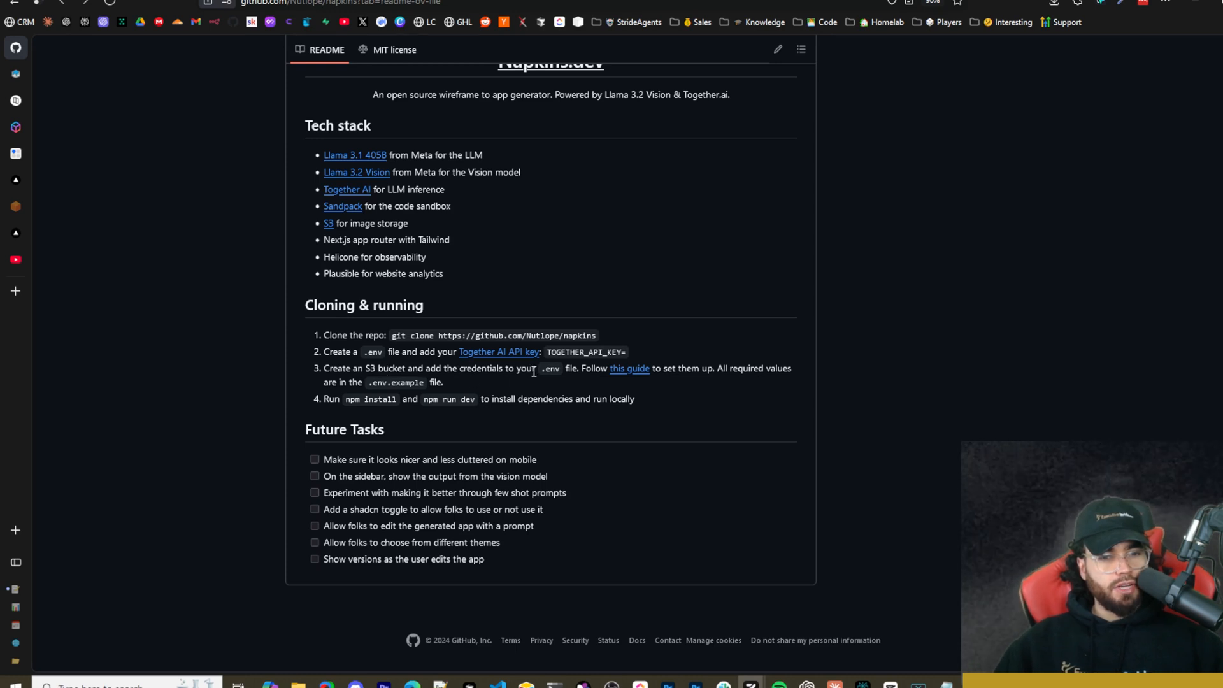
pyautogui.moveTo(629, 368)
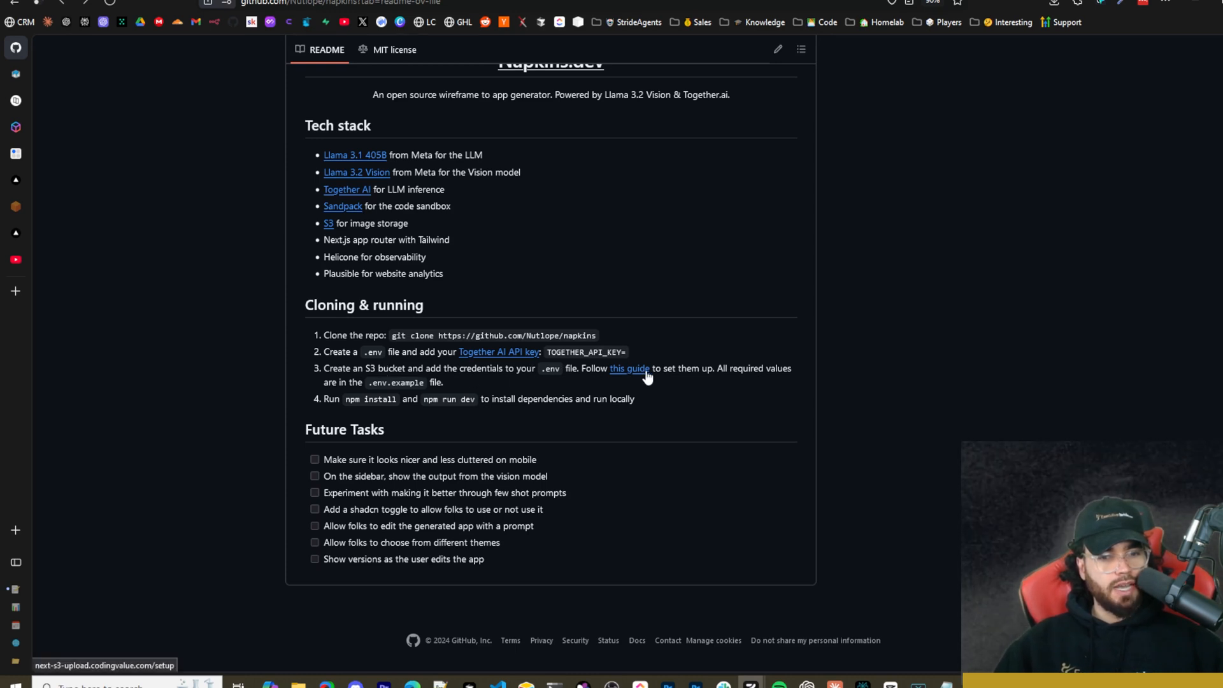
pyautogui.moveTo(654, 363)
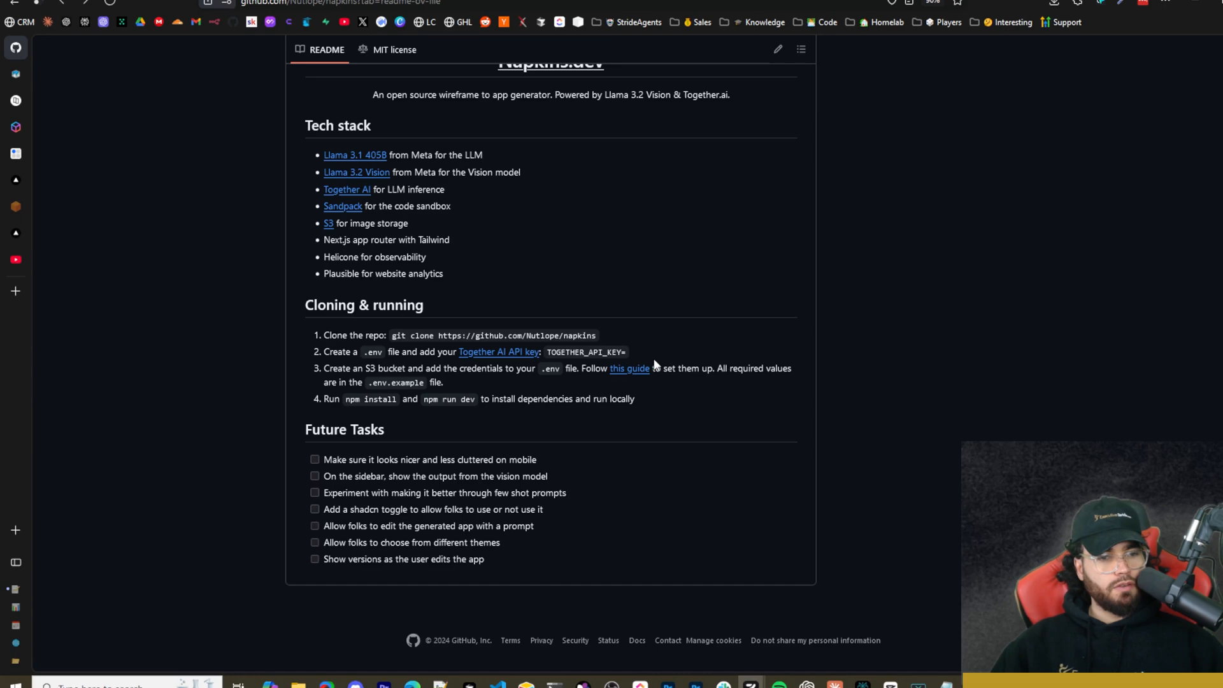
# Step: Open the README's 'this guide' S3 setup link in a new tab
pyautogui.rightClick(629, 368)
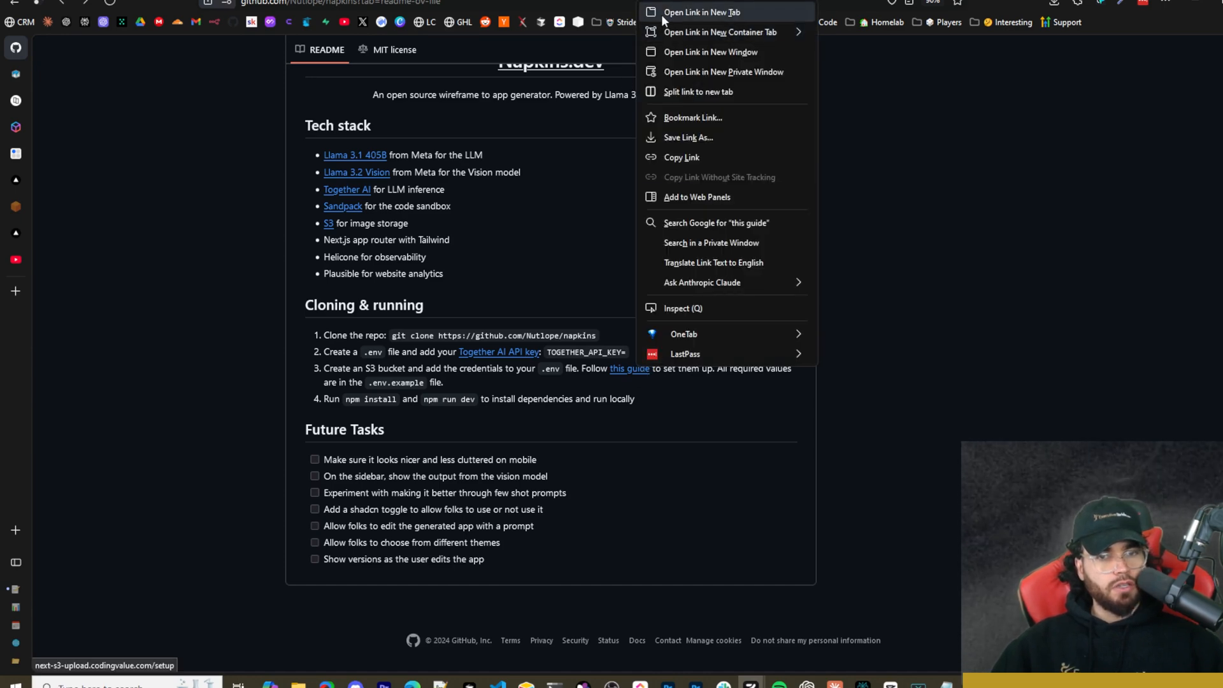
pyautogui.click(701, 11)
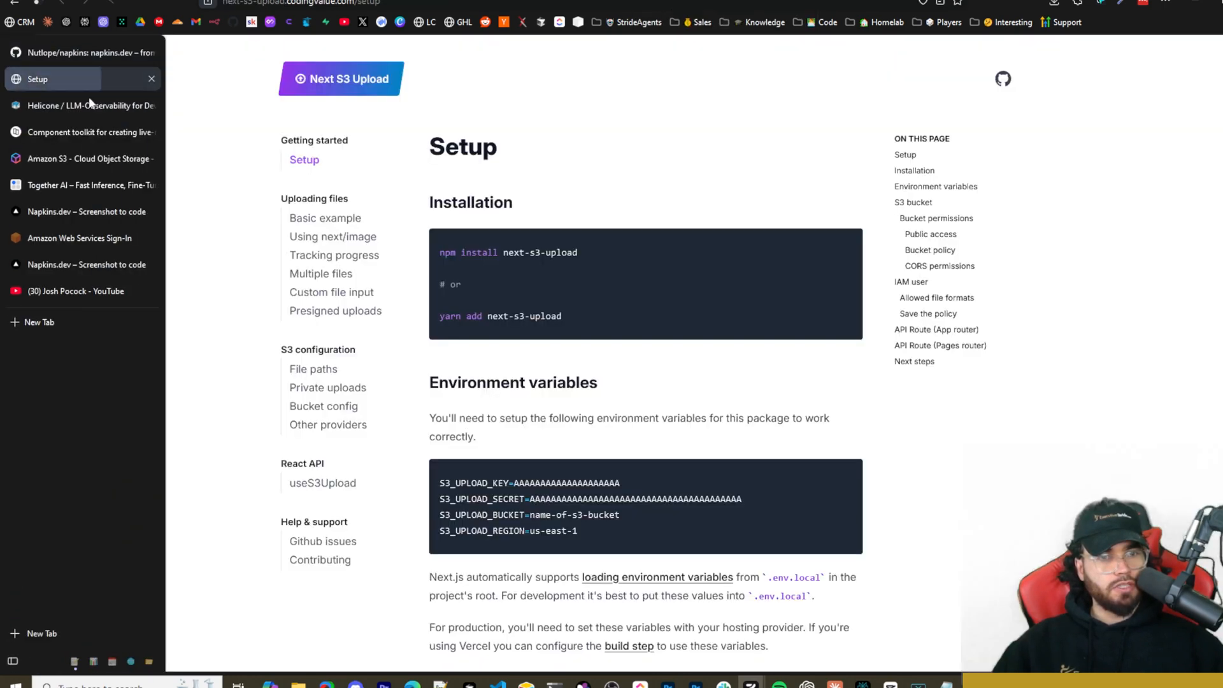
# Step: Read the Next S3 Upload setup guide down to bucket permissions
pyautogui.click(152, 79)
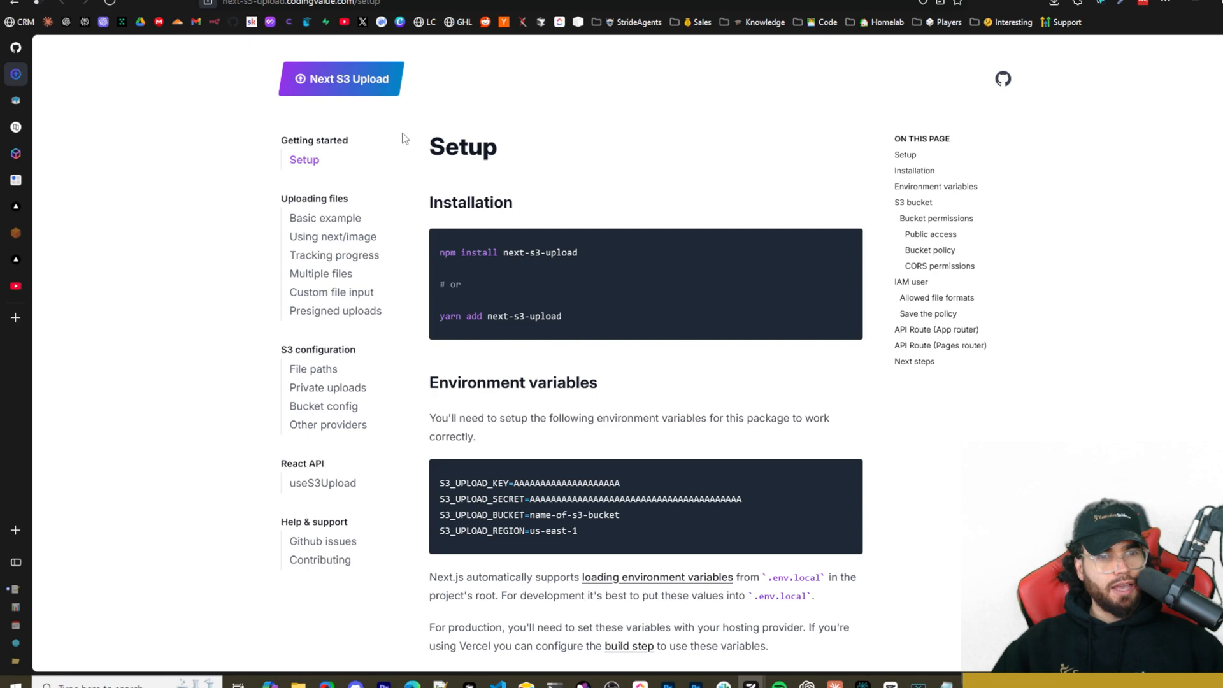
pyautogui.moveTo(399, 216)
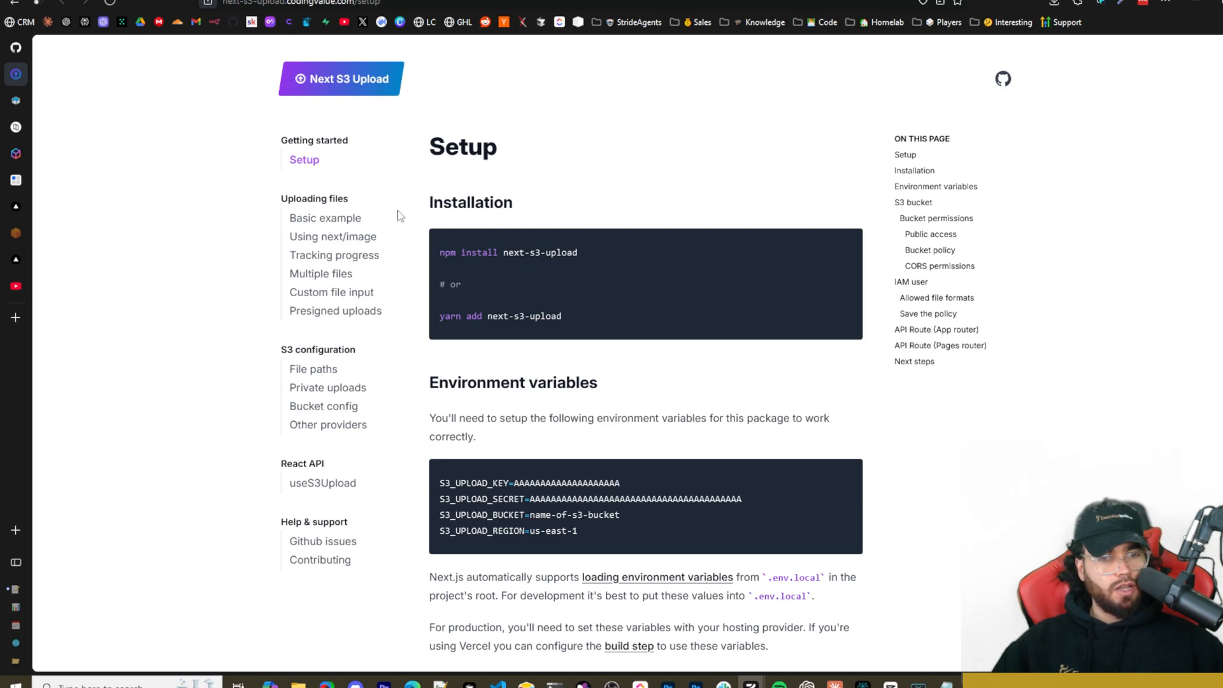
pyautogui.moveTo(509, 265)
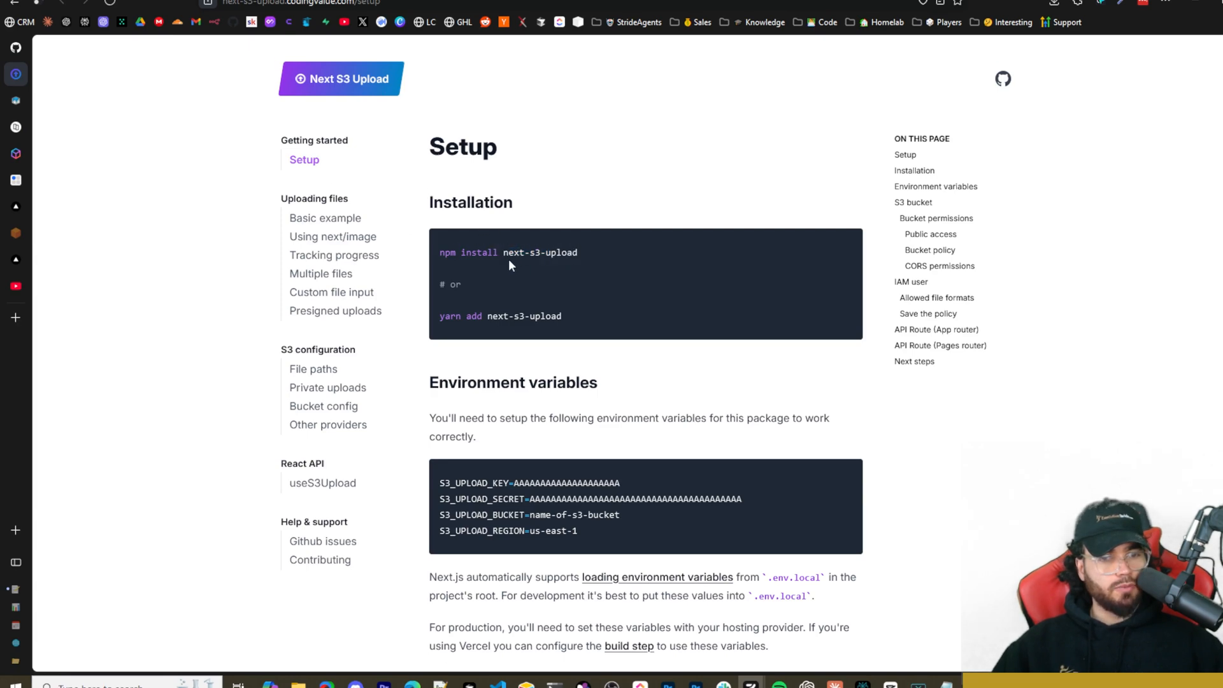
pyautogui.scroll(-3)
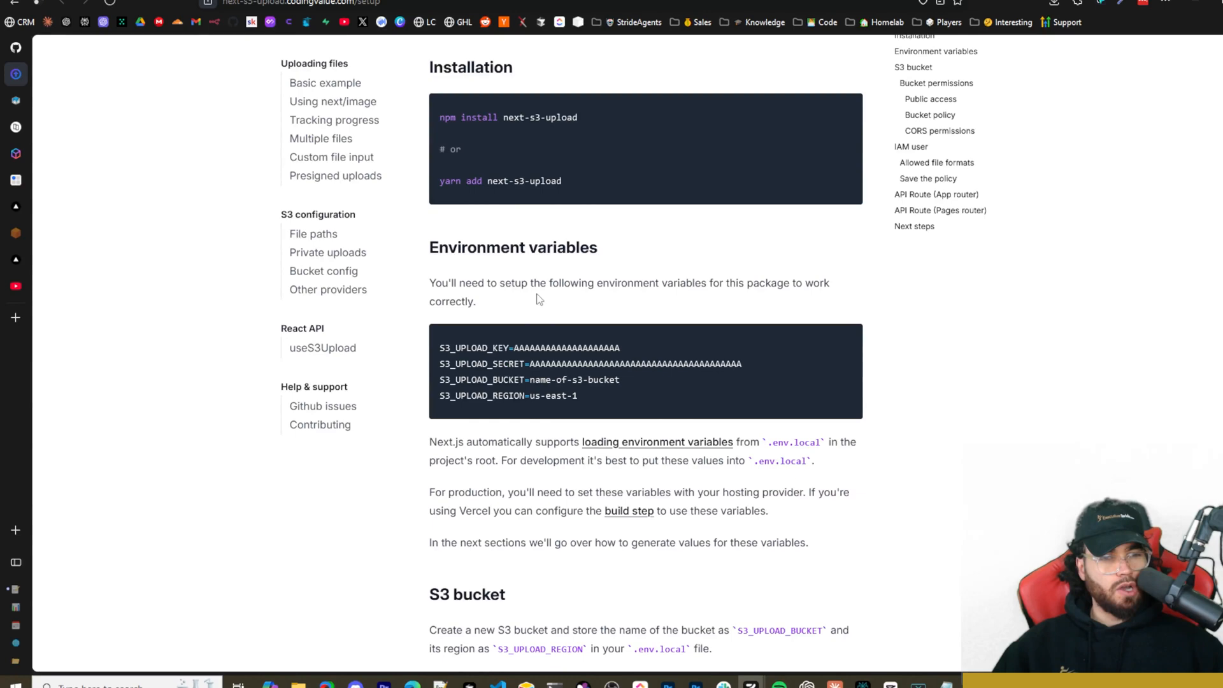
pyautogui.scroll(-3)
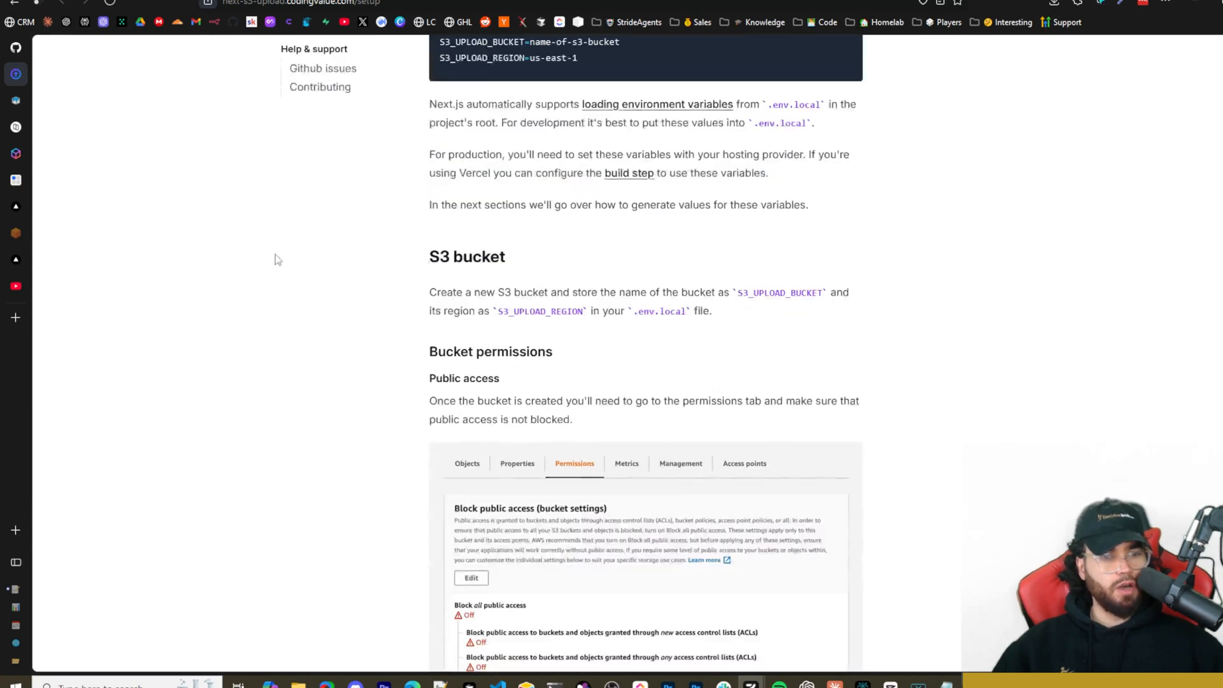
pyautogui.scroll(3)
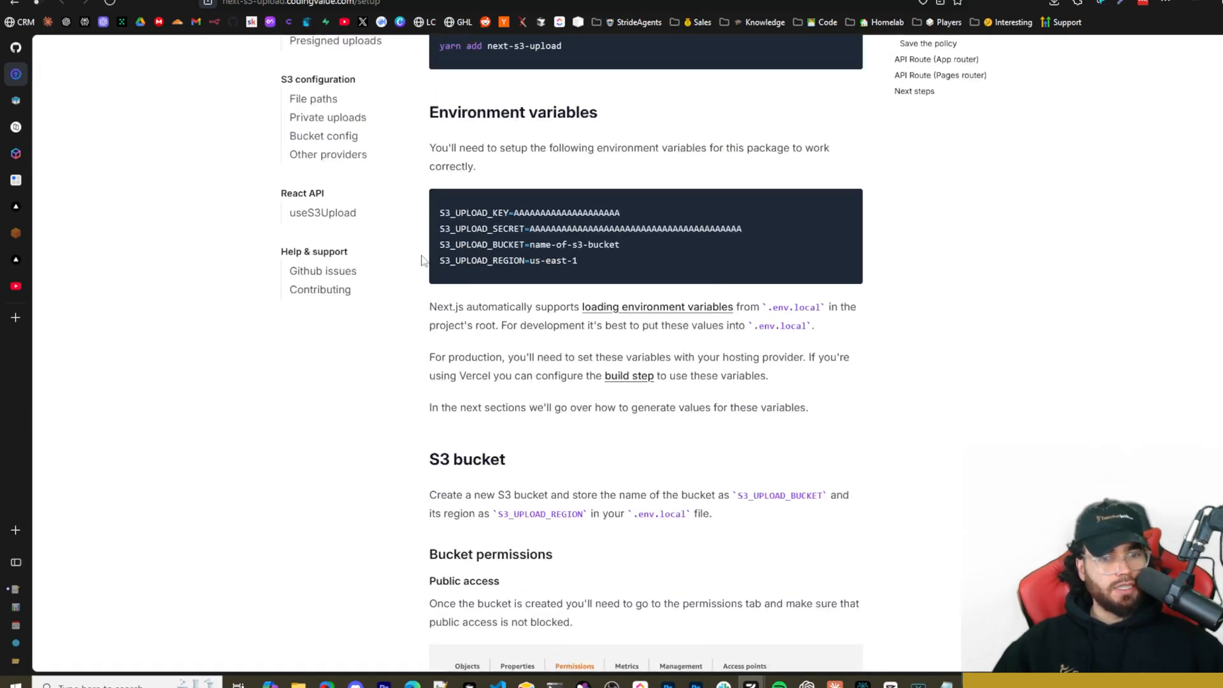
pyautogui.click(16, 74)
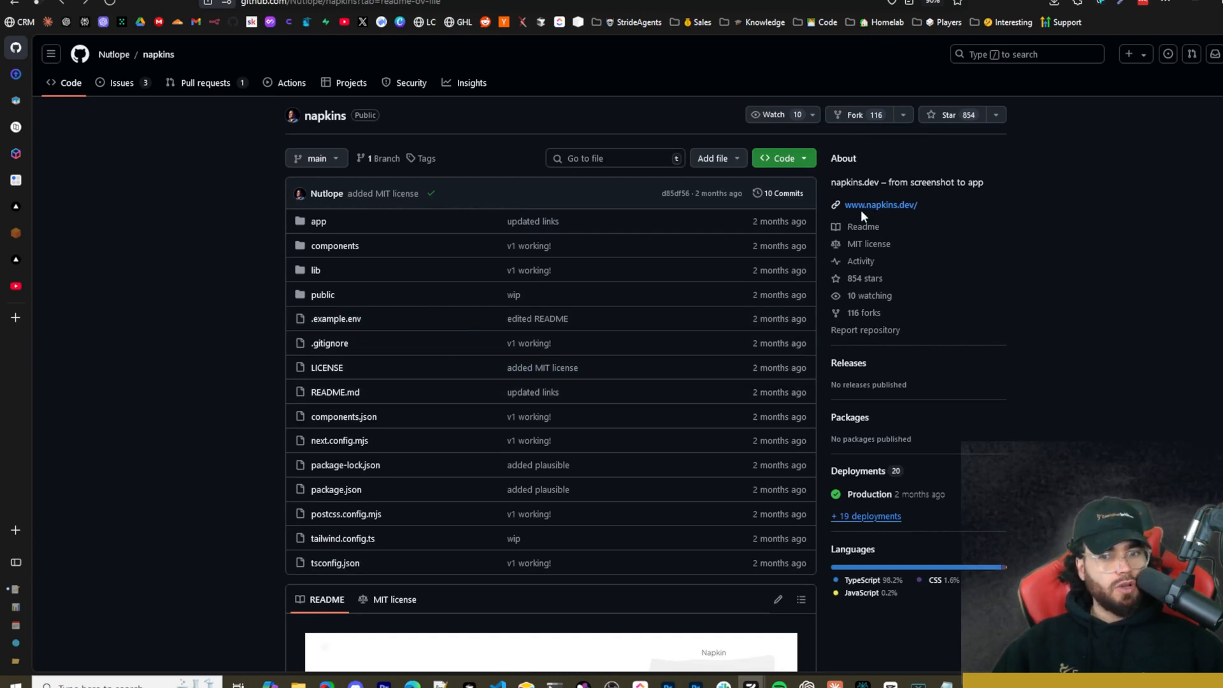
pyautogui.rightClick(882, 204)
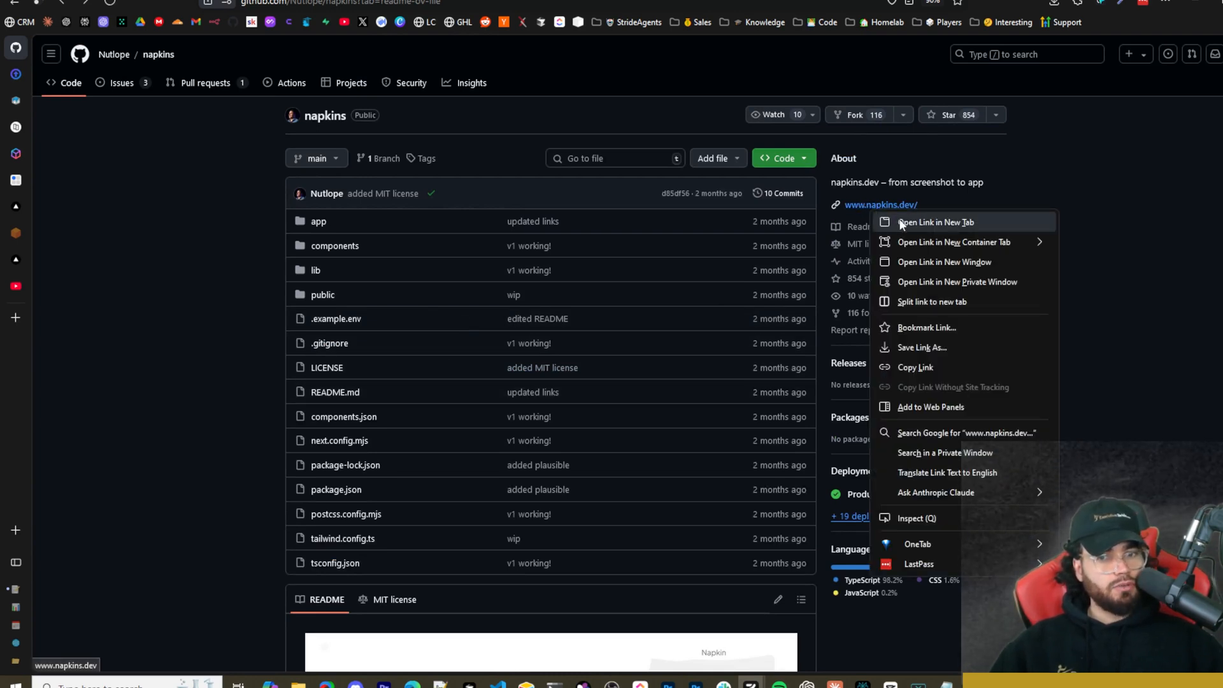
pyautogui.click(935, 222)
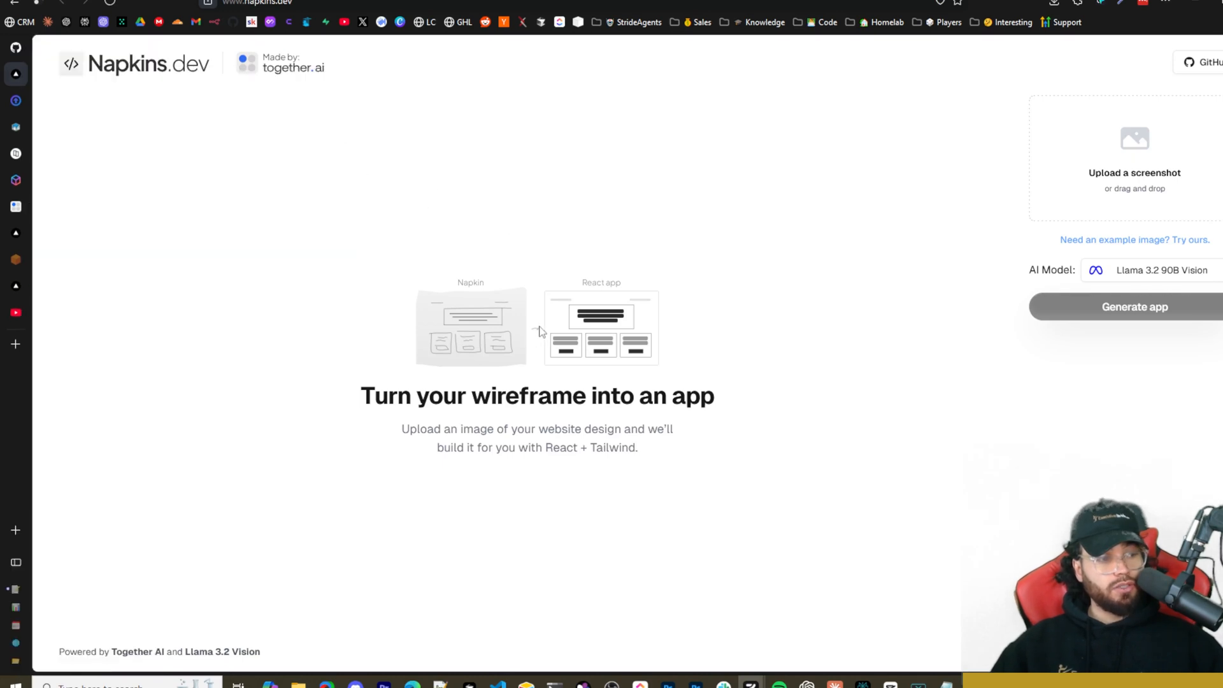
pyautogui.moveTo(882, 271)
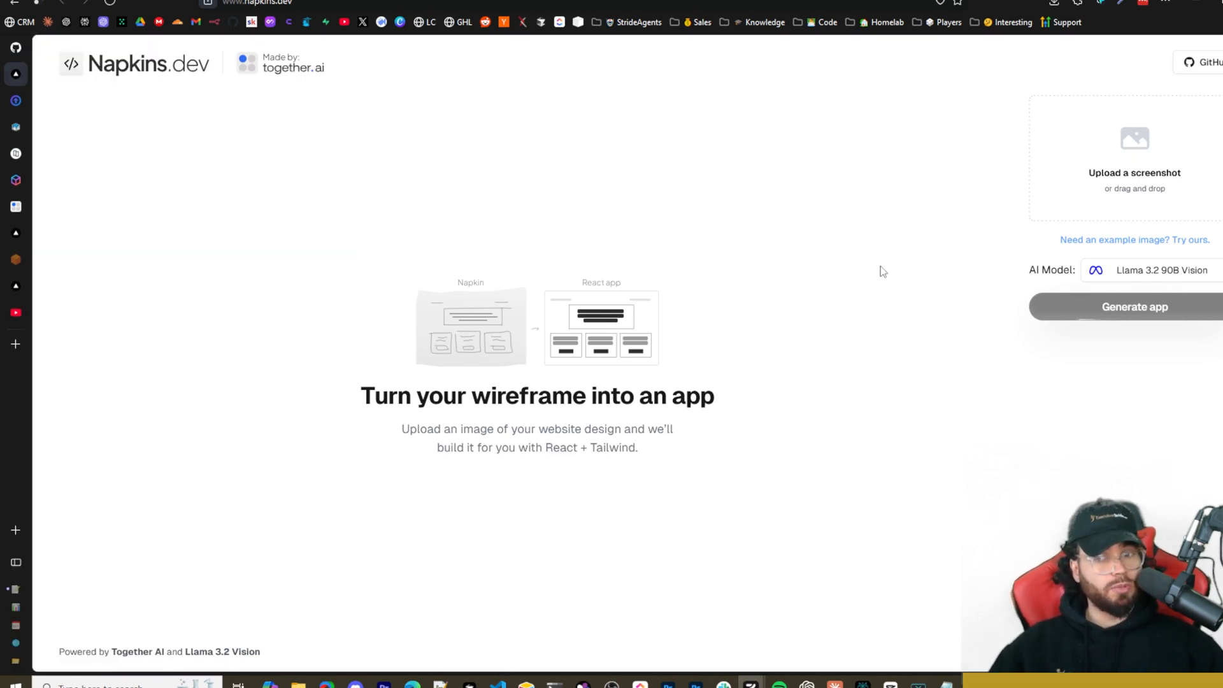
pyautogui.moveTo(136, 76)
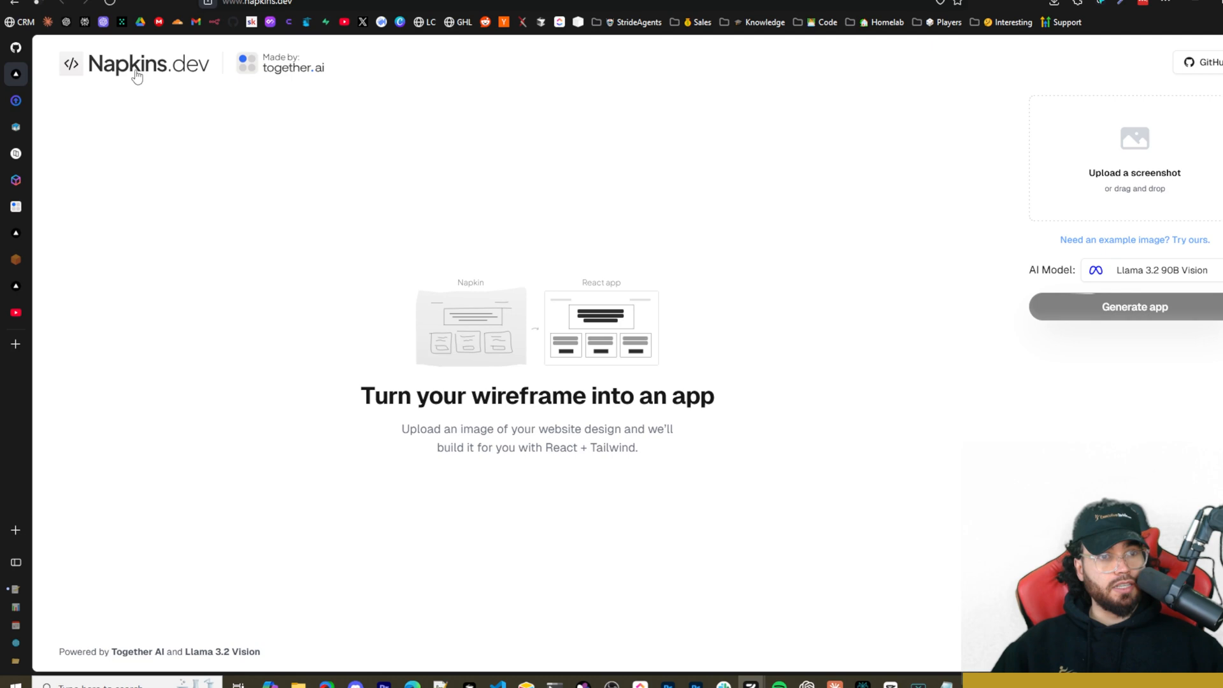
pyautogui.moveTo(290, 64)
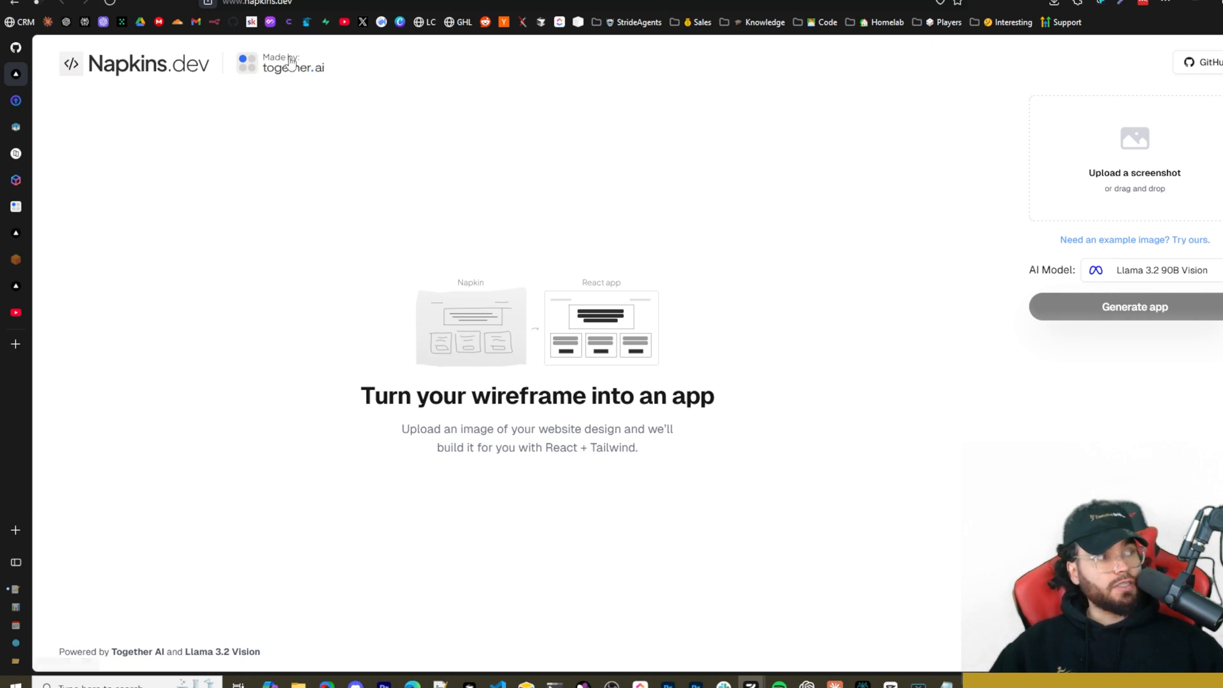
pyautogui.moveTo(568, 353)
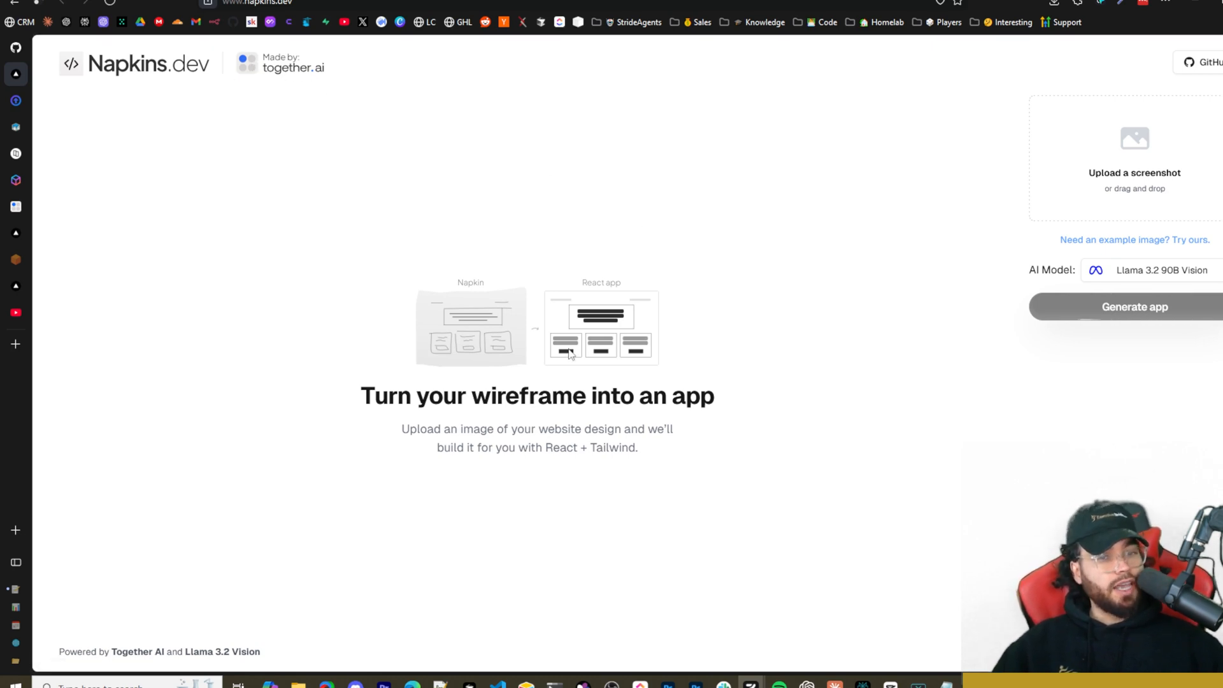
pyautogui.moveTo(661, 393)
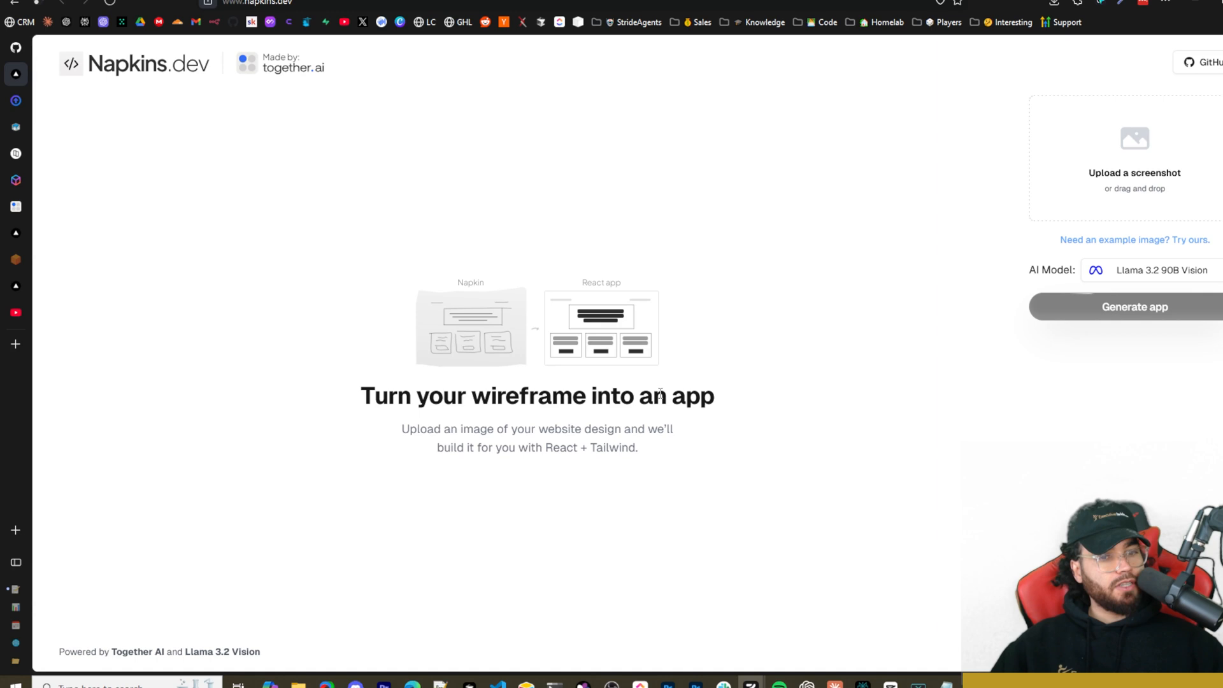
pyautogui.moveTo(614, 446)
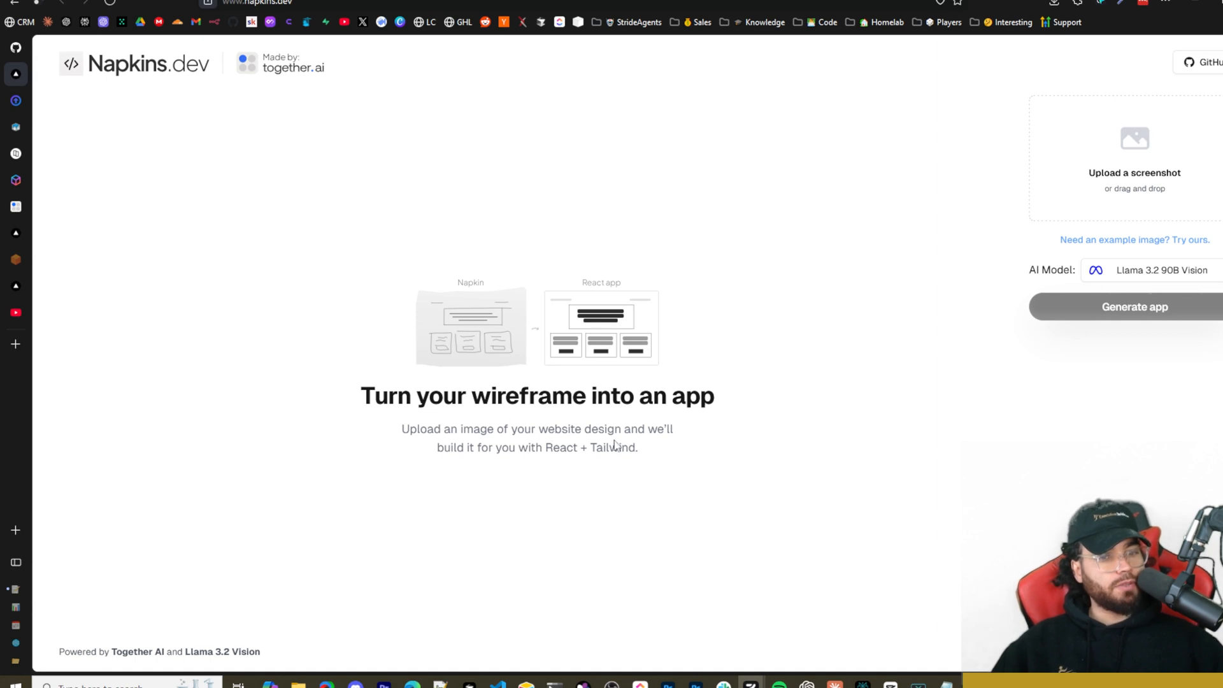
pyautogui.moveTo(547, 393)
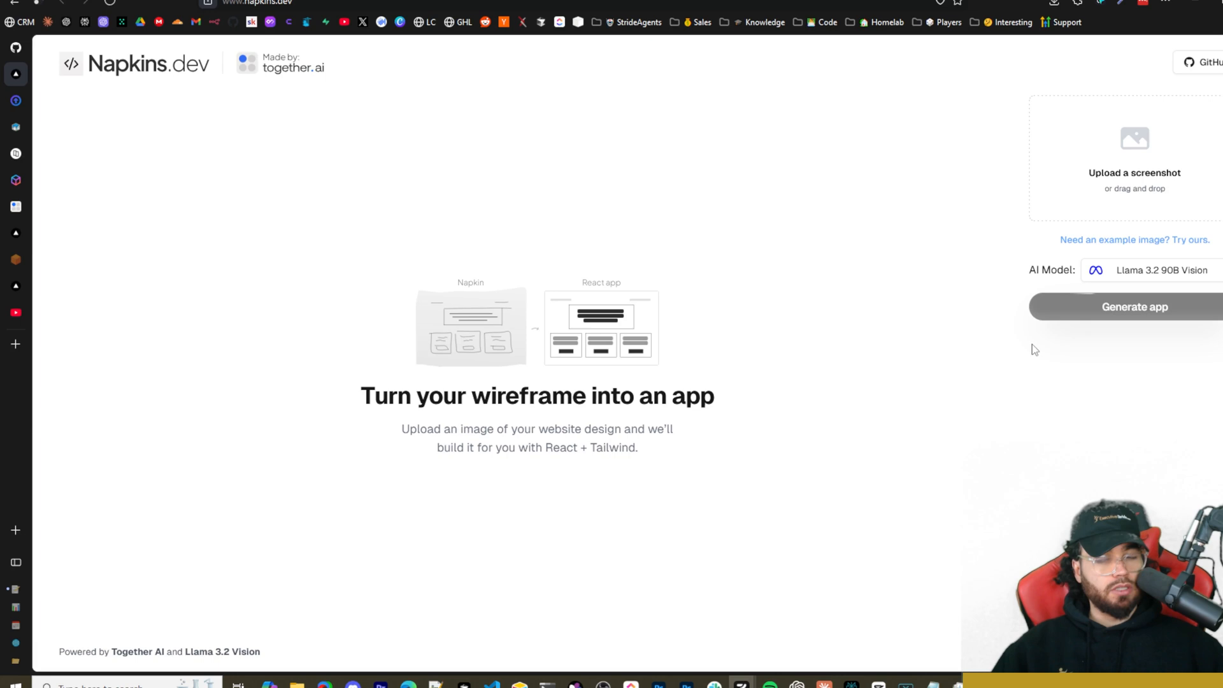
pyautogui.click(1158, 271)
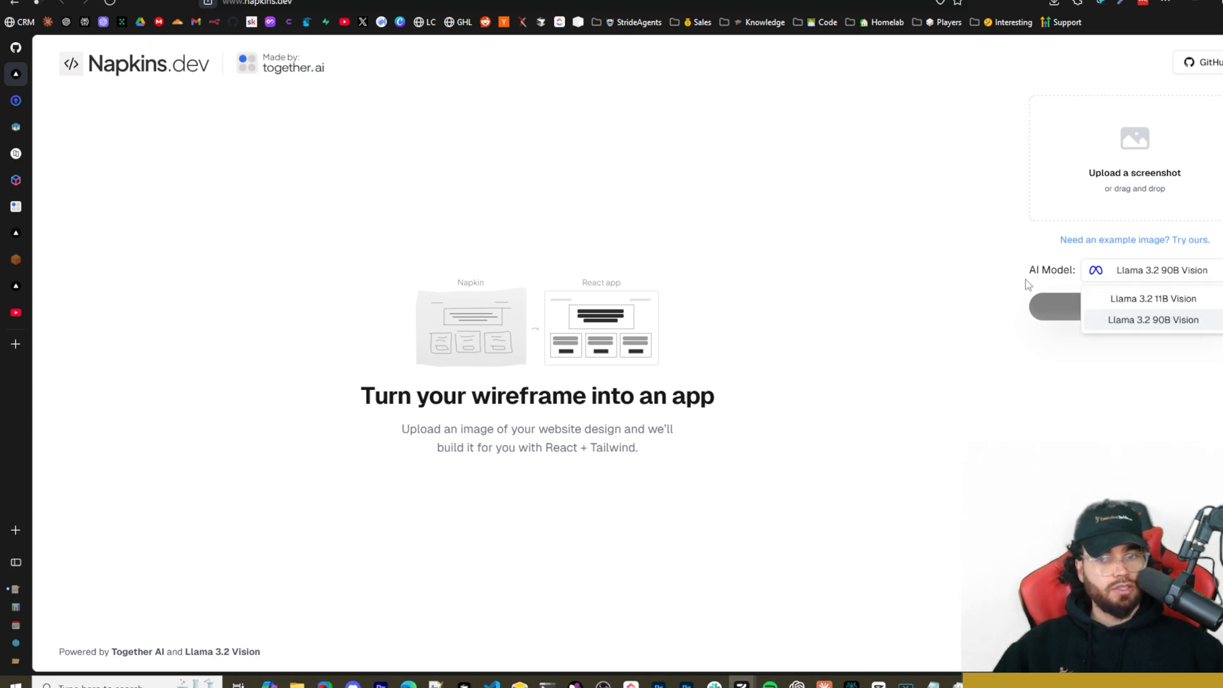
pyautogui.moveTo(1162, 316)
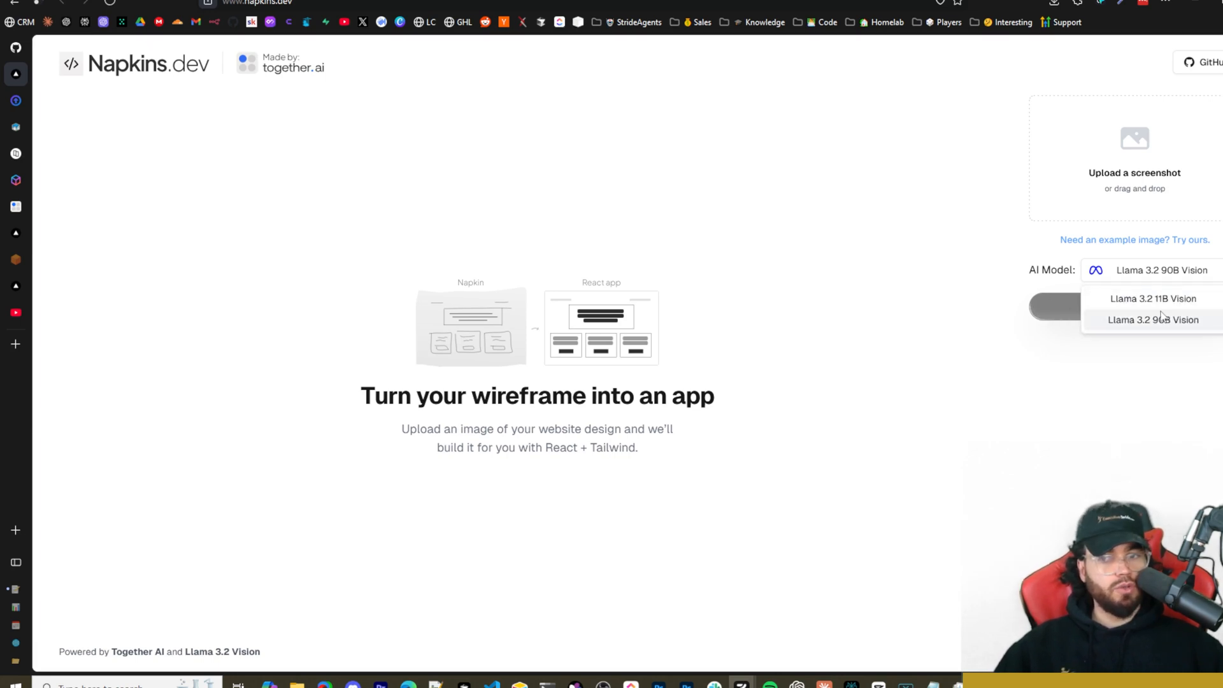
pyautogui.moveTo(1169, 319)
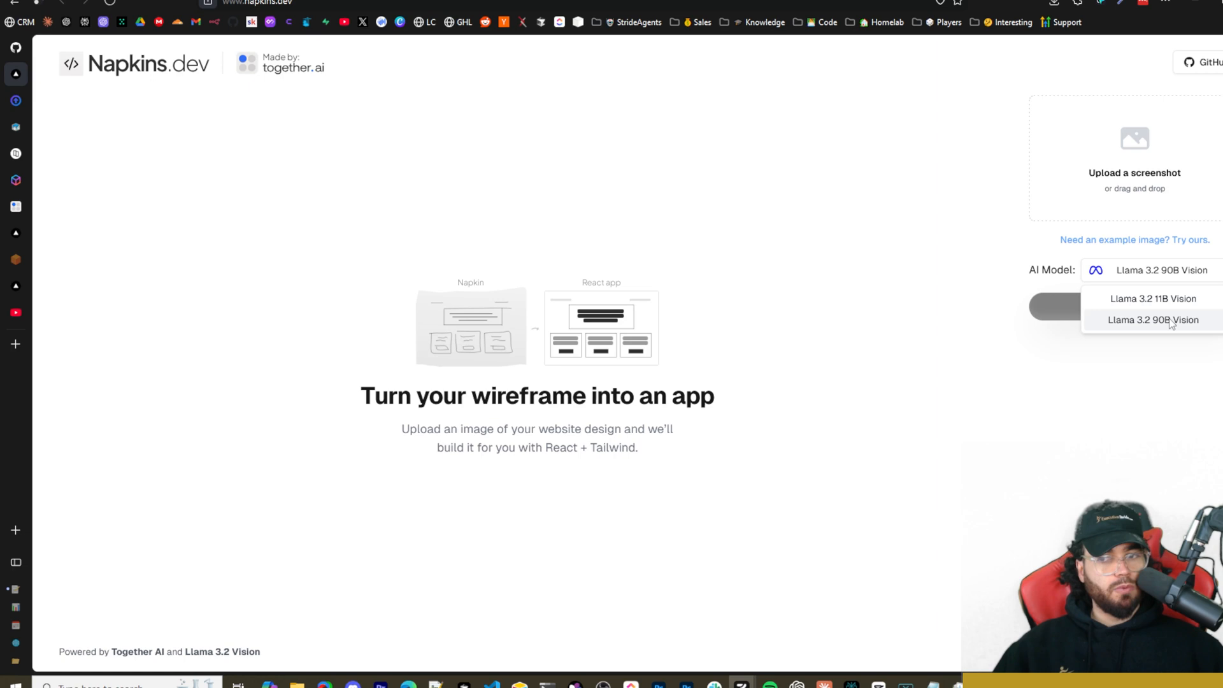
pyautogui.click(1152, 320)
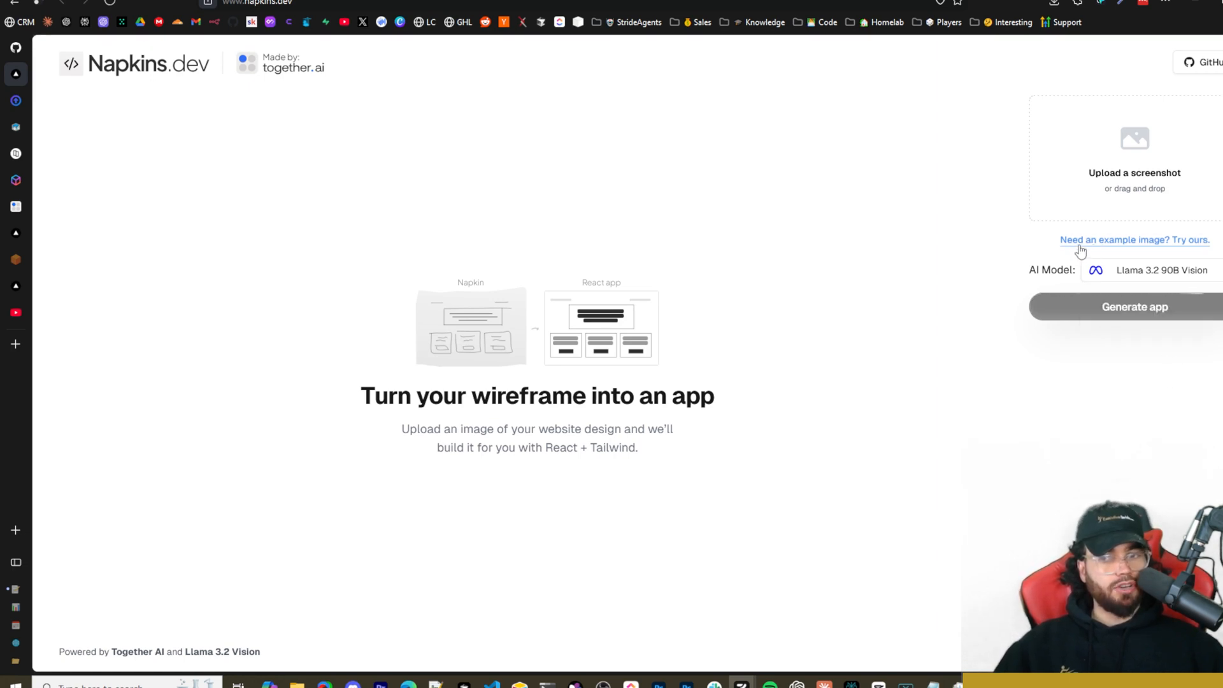
# Step: Load the example appointment-booking wireframe and generate the app with Llama 3.2 90B Vision
pyautogui.click(1134, 239)
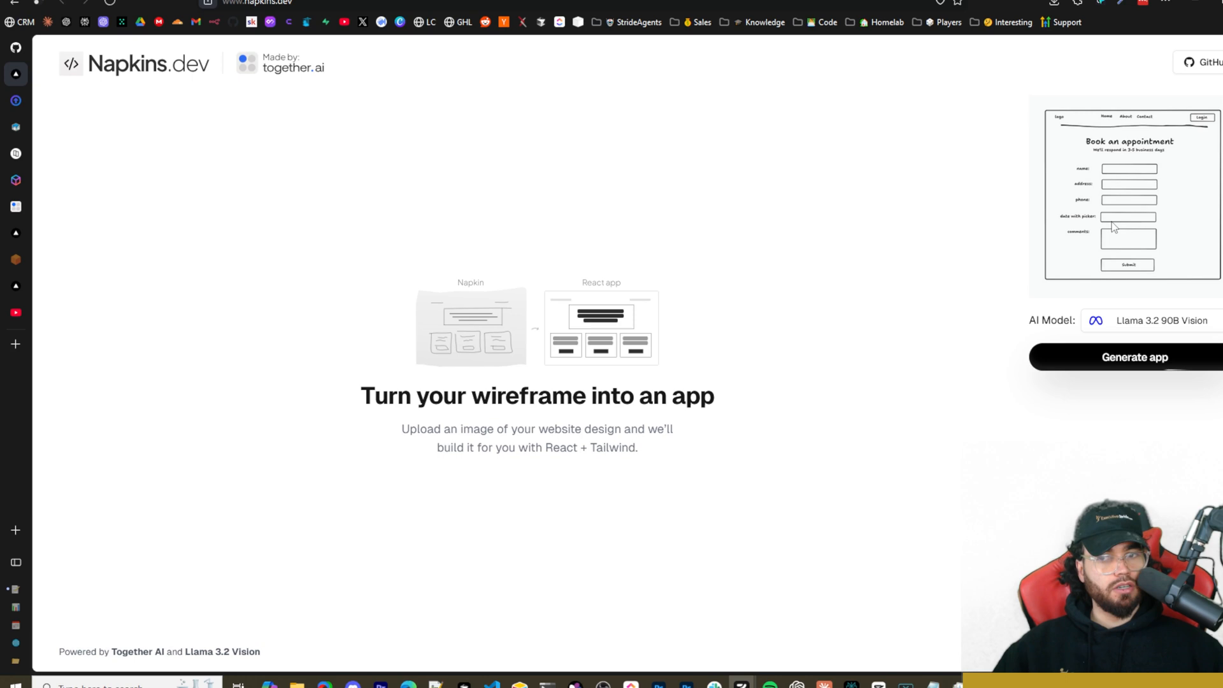
pyautogui.moveTo(1098, 170)
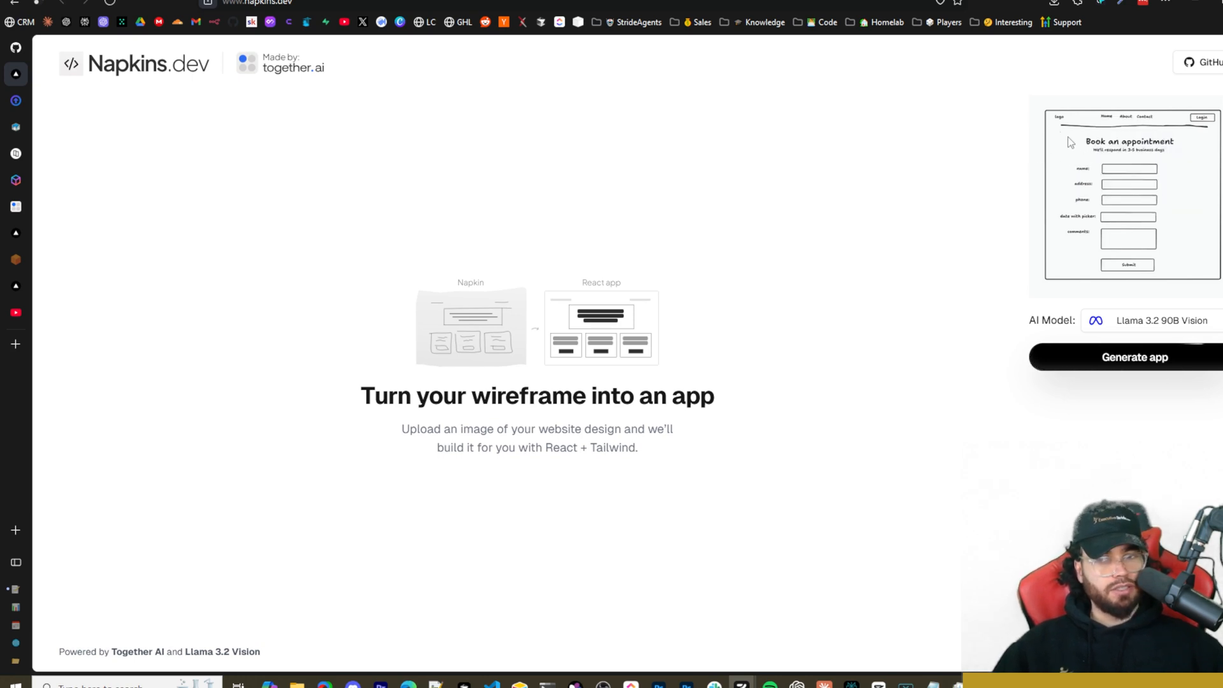
pyautogui.moveTo(1152, 335)
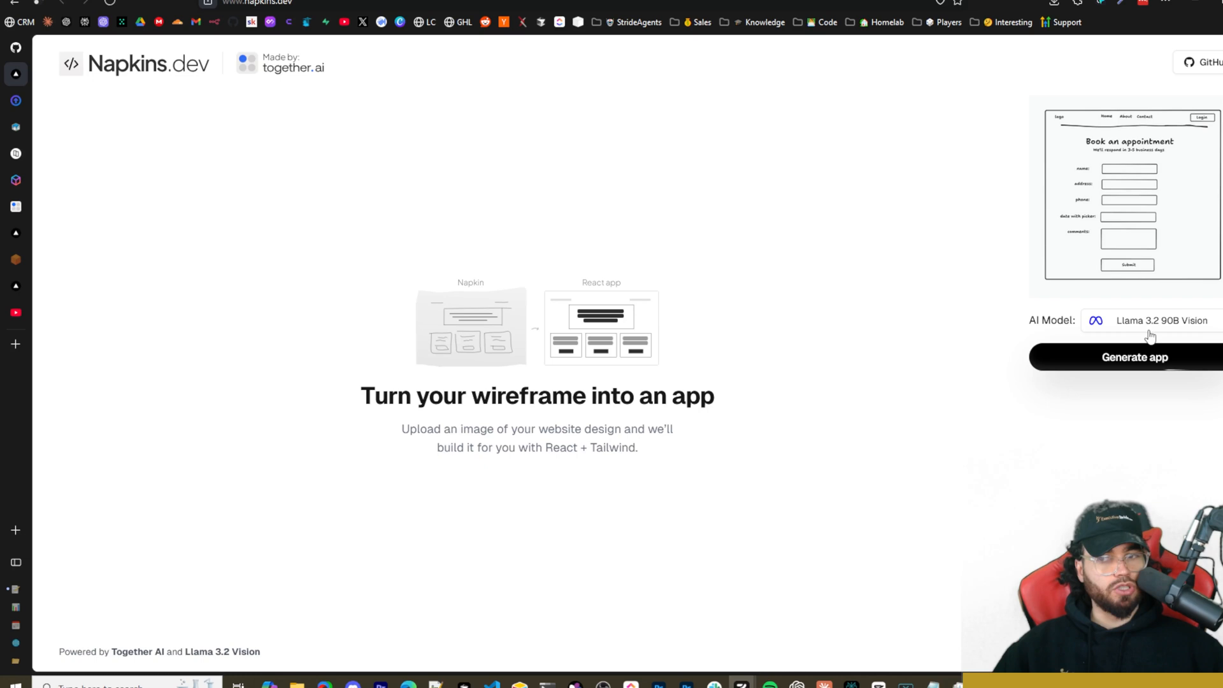
pyautogui.click(1135, 356)
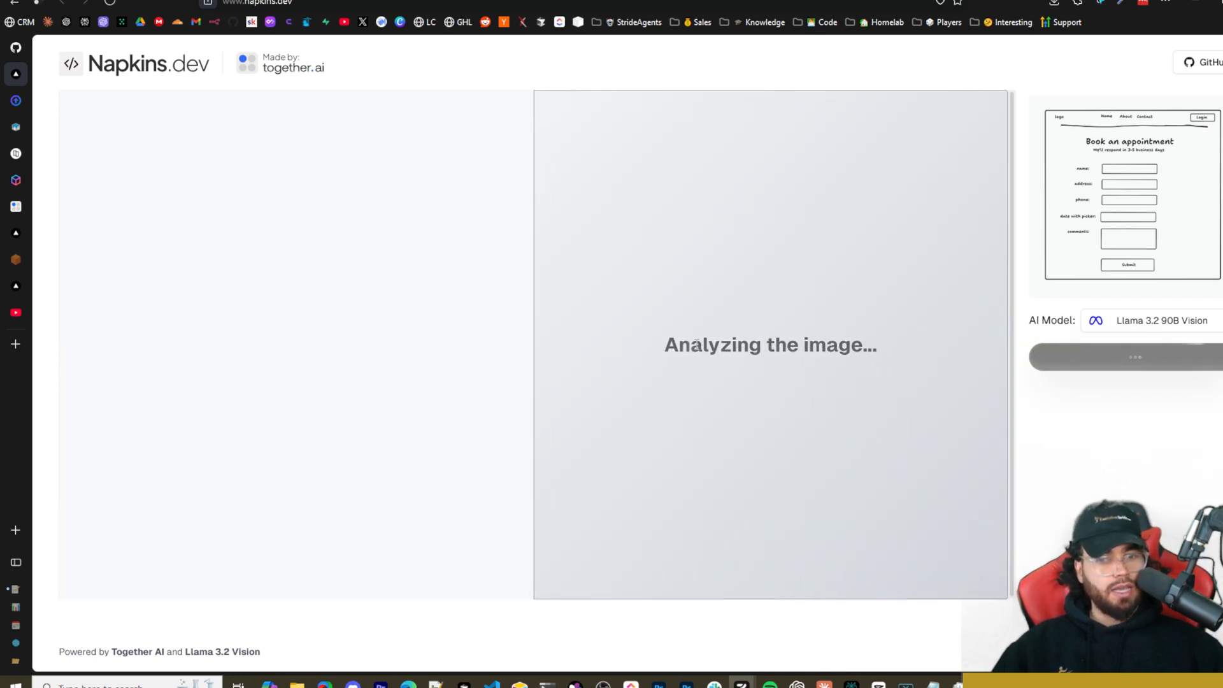
pyautogui.moveTo(543, 270)
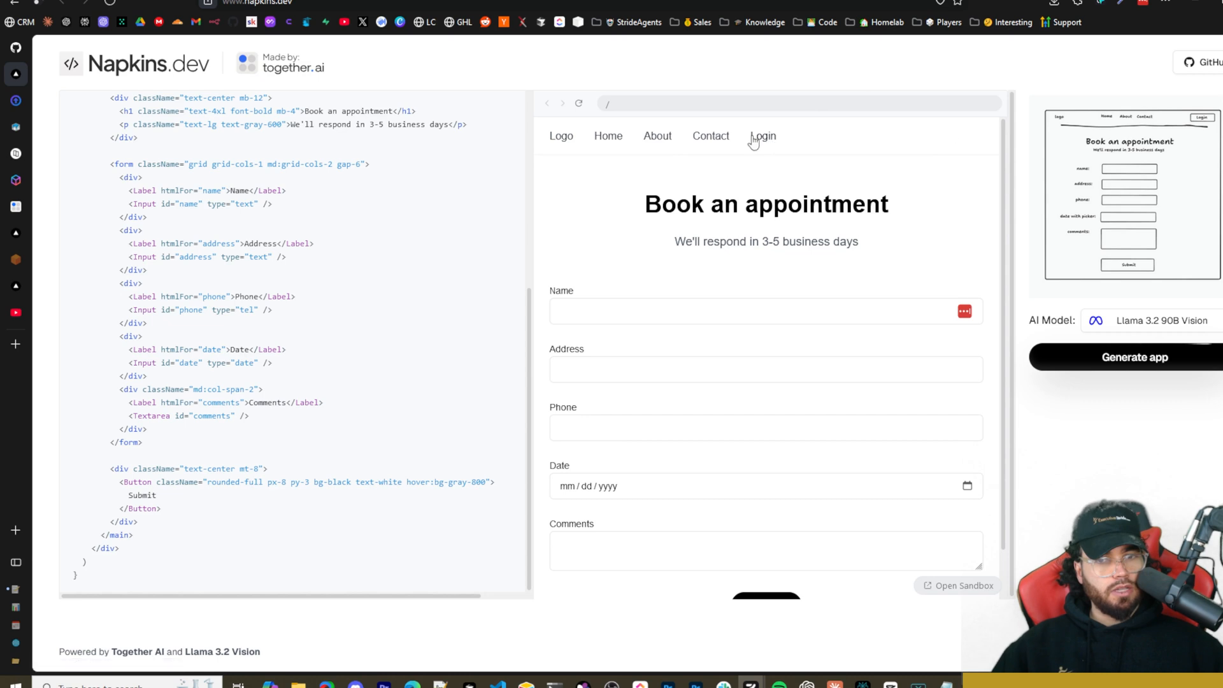
pyautogui.moveTo(689, 227)
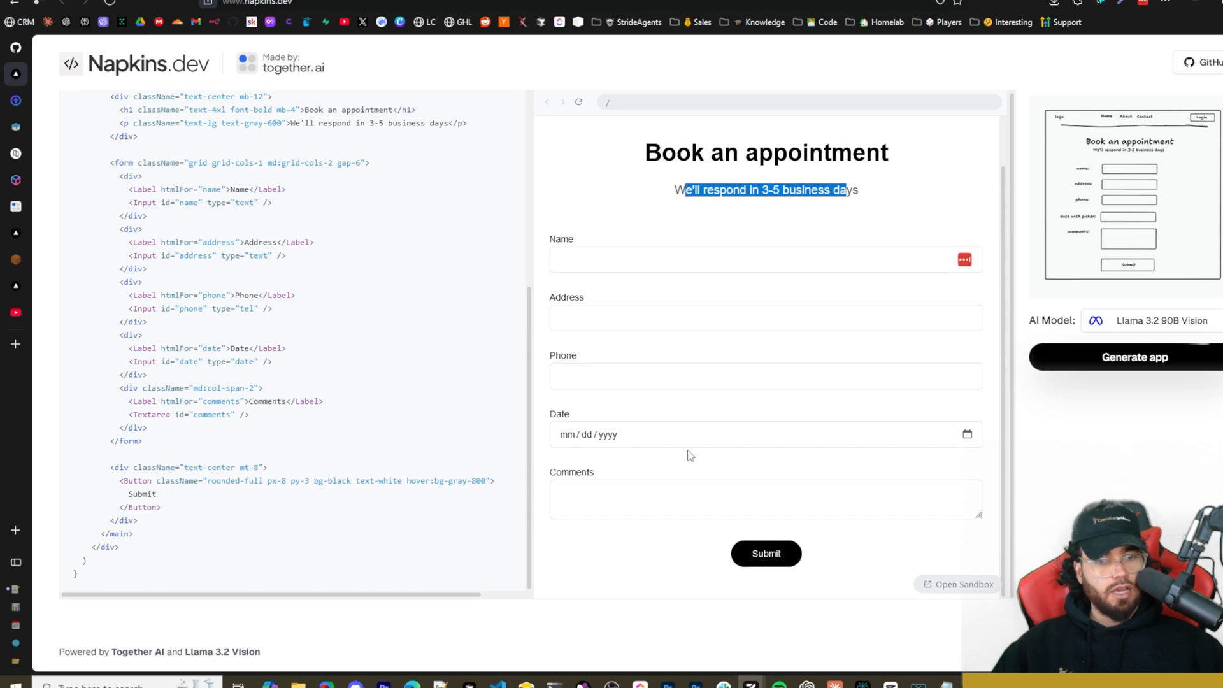
pyautogui.moveTo(964, 585)
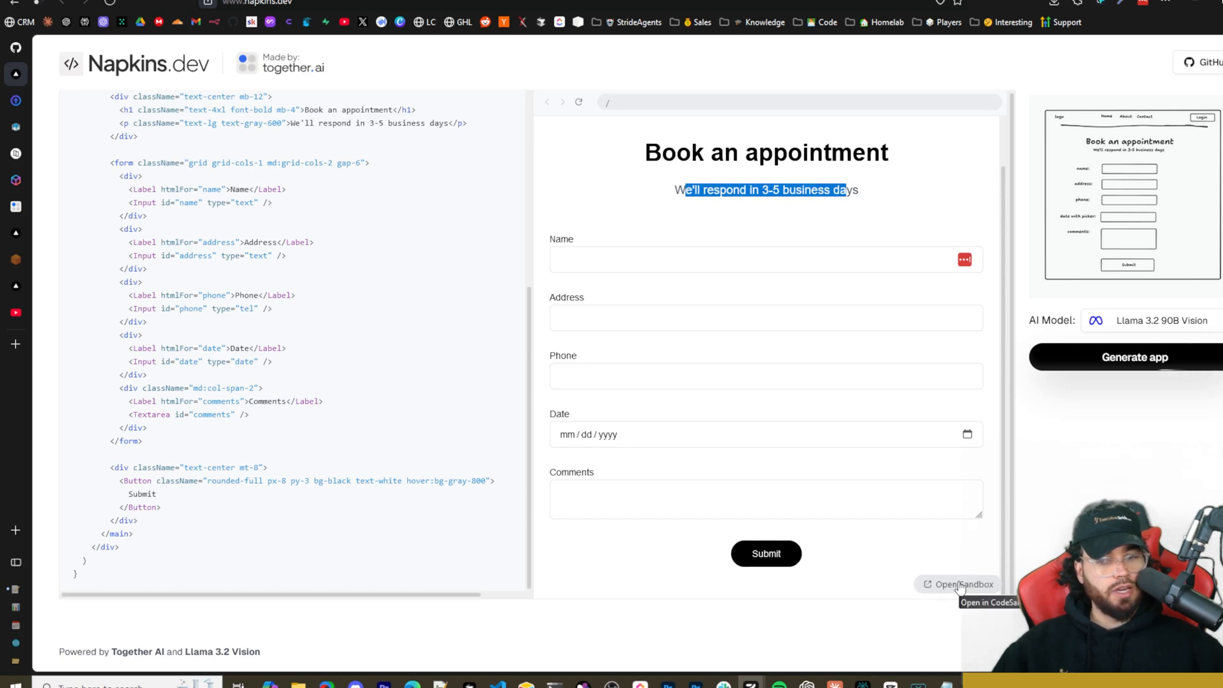
# Step: Open the generated booking-form app in CodeSandbox and select all its React code
pyautogui.click(958, 584)
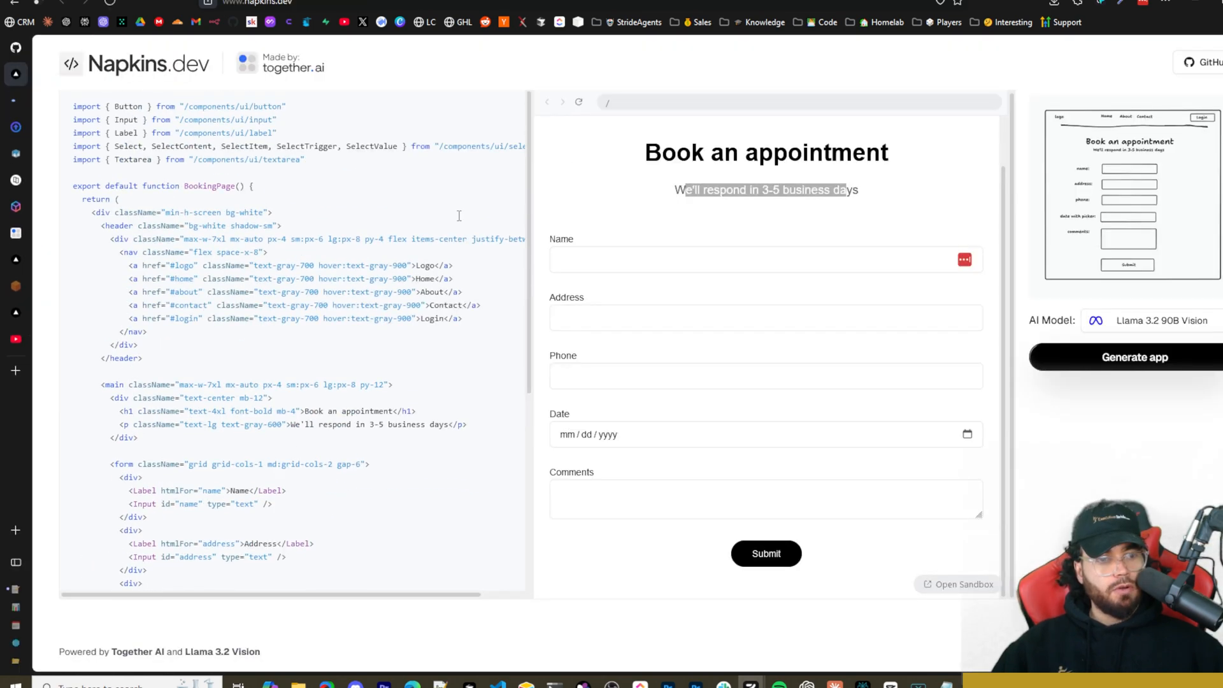
pyautogui.scroll(-3)
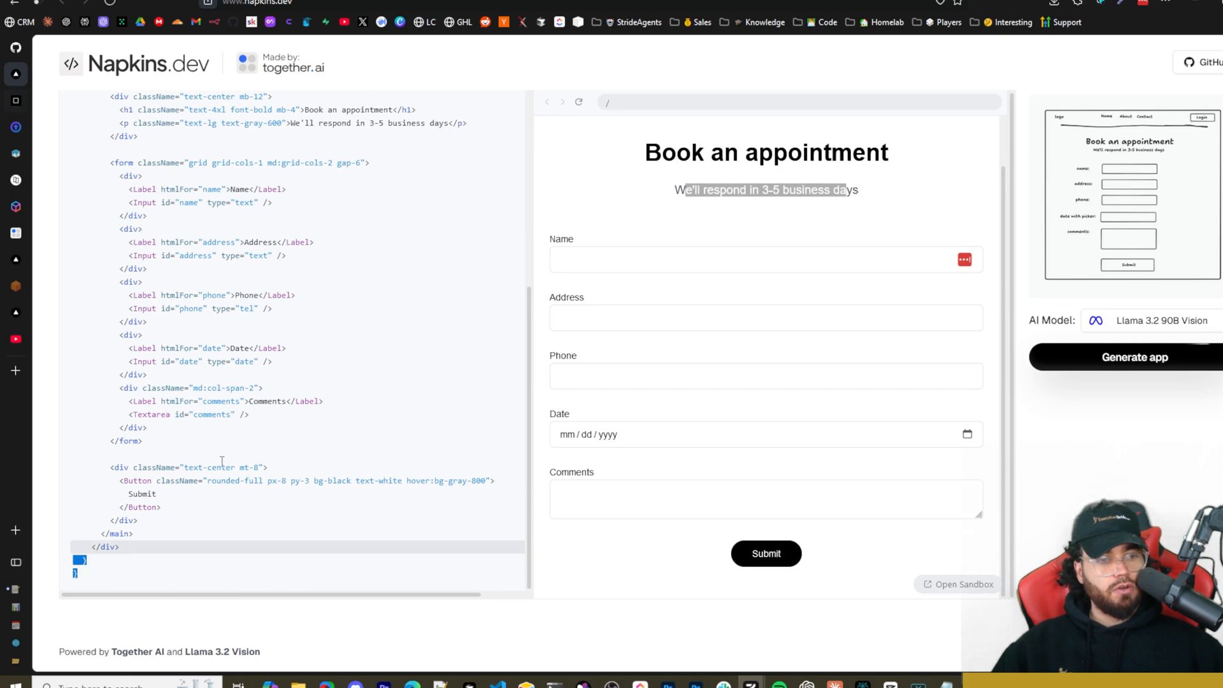
pyautogui.press('ctrl+a')
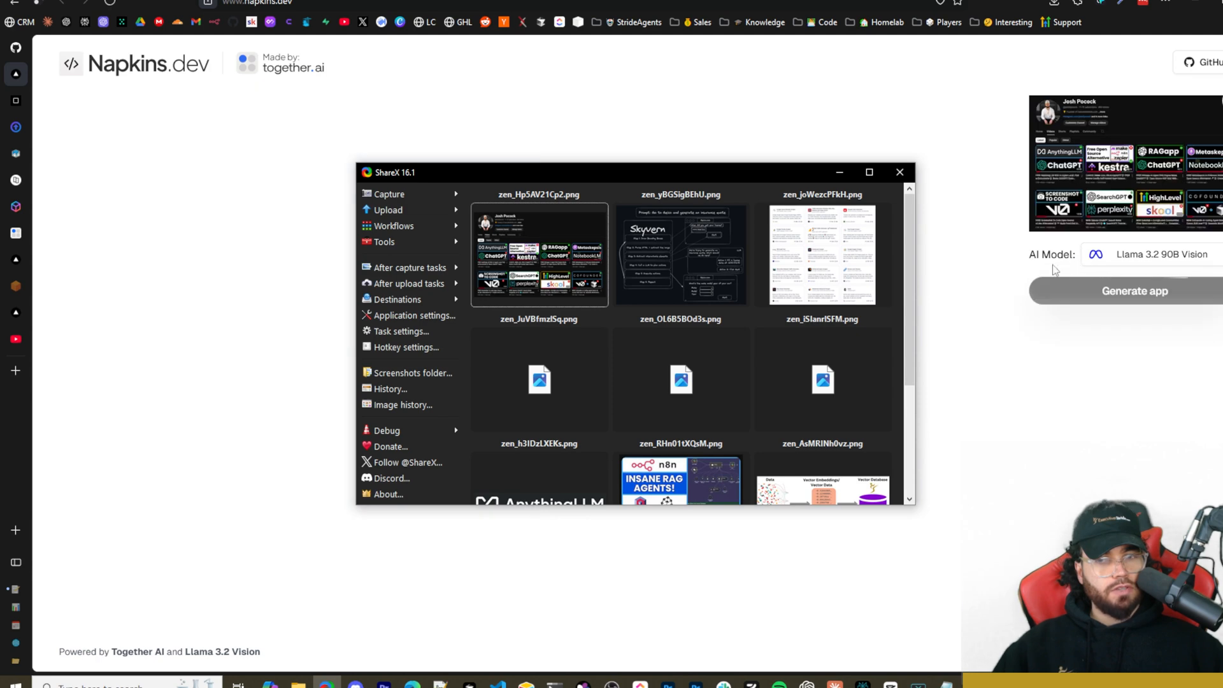
# Step: Generate the app from the YouTube channel screenshot and review the dark channel page with video cards
pyautogui.click(1134, 291)
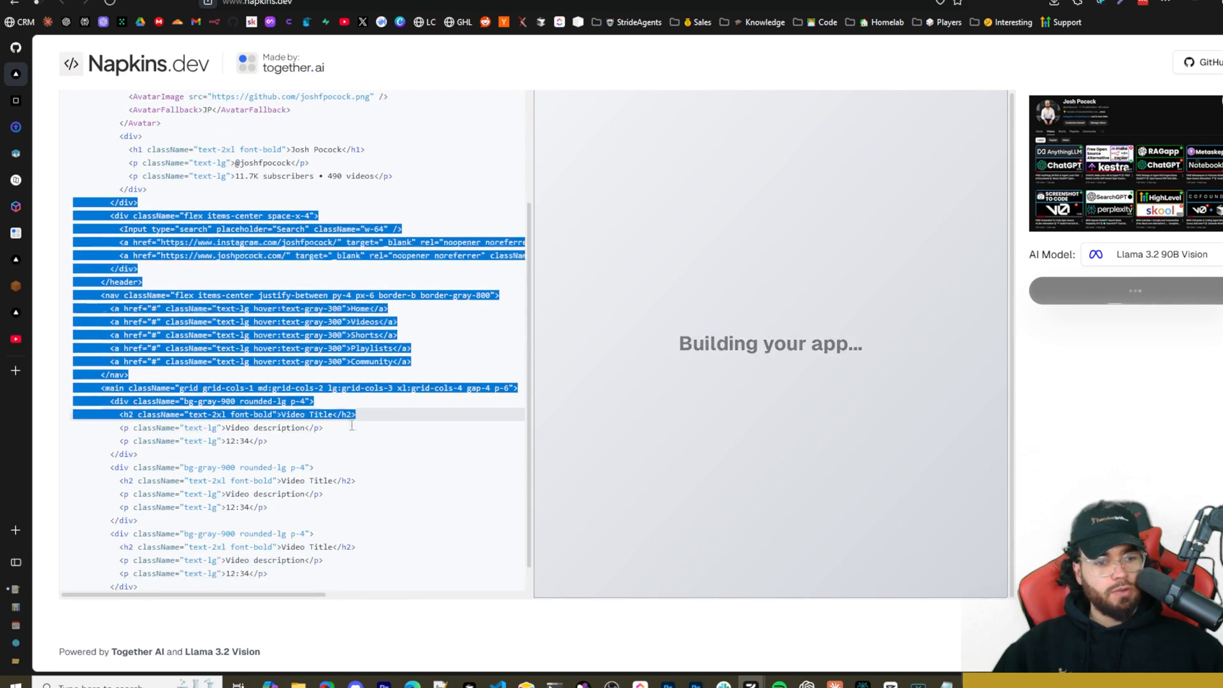
pyautogui.scroll(-3)
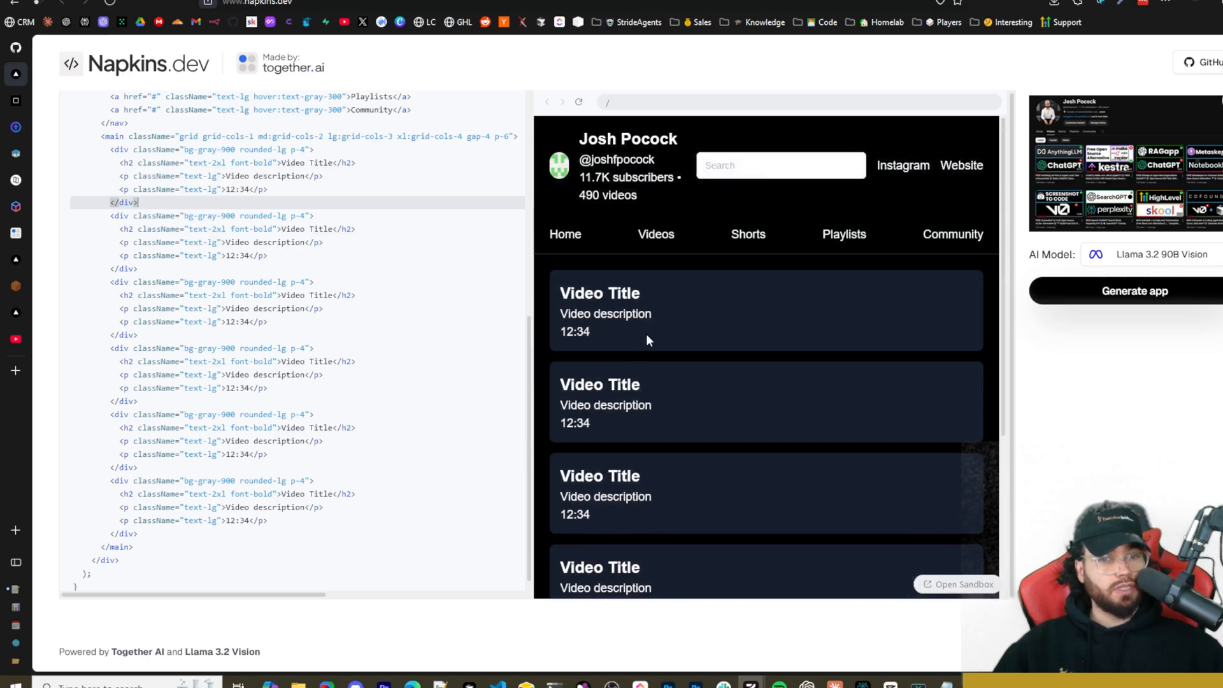
pyautogui.scroll(-3)
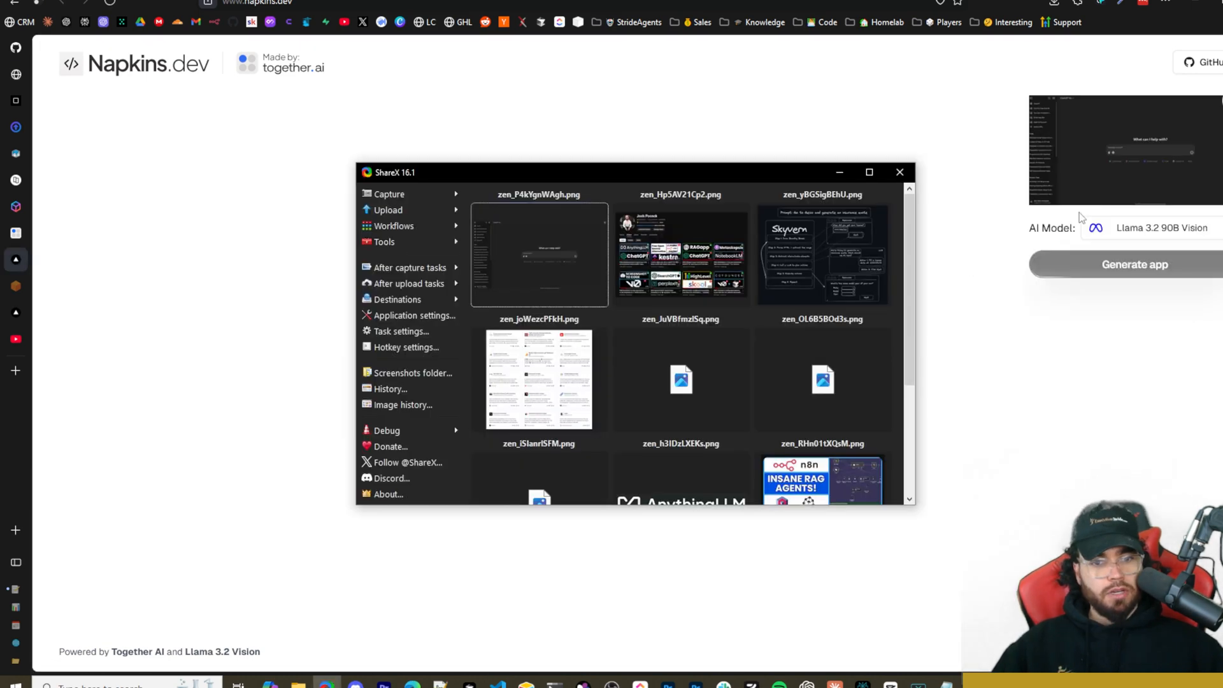
# Step: Switch the AI model to Llama 3.2 11B Vision and inspect the 'Something went wrong' preview
pyautogui.click(1158, 228)
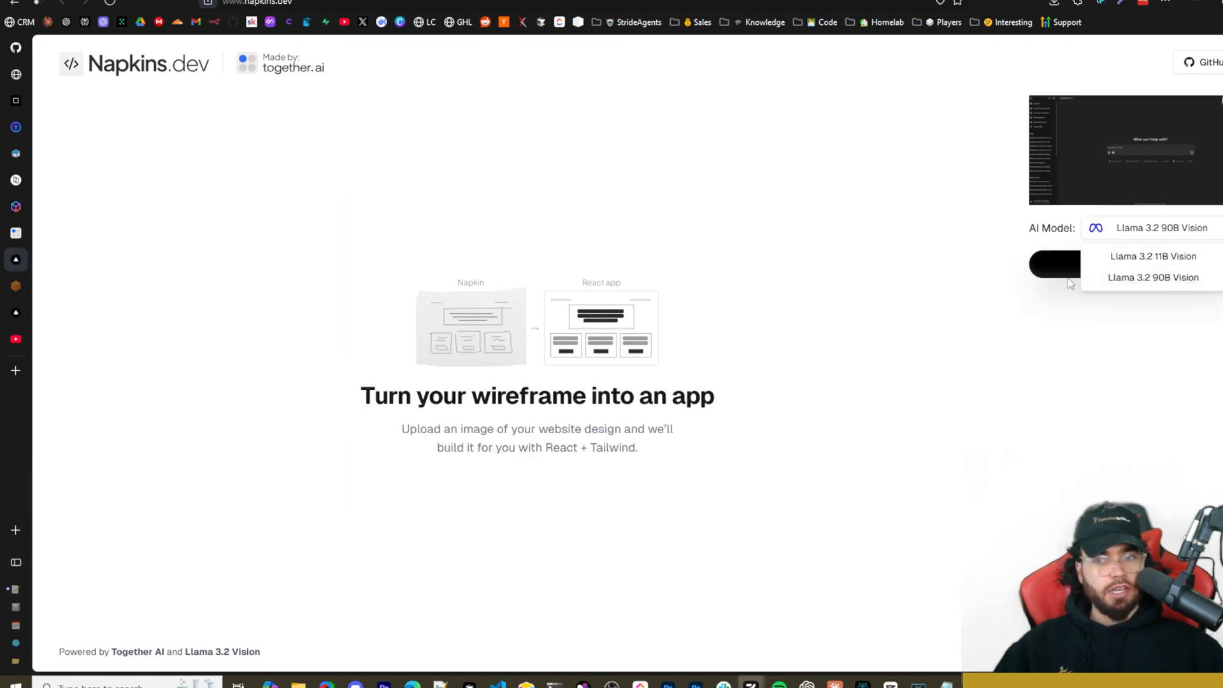
pyautogui.click(1153, 256)
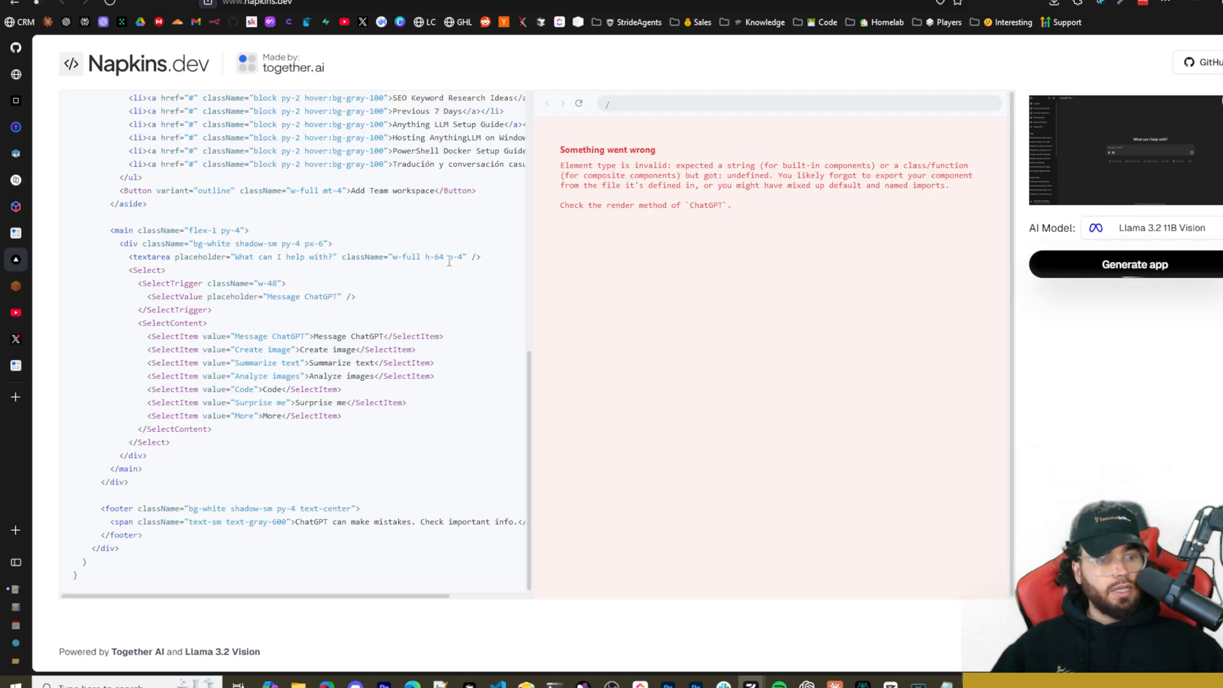
pyautogui.scroll(3)
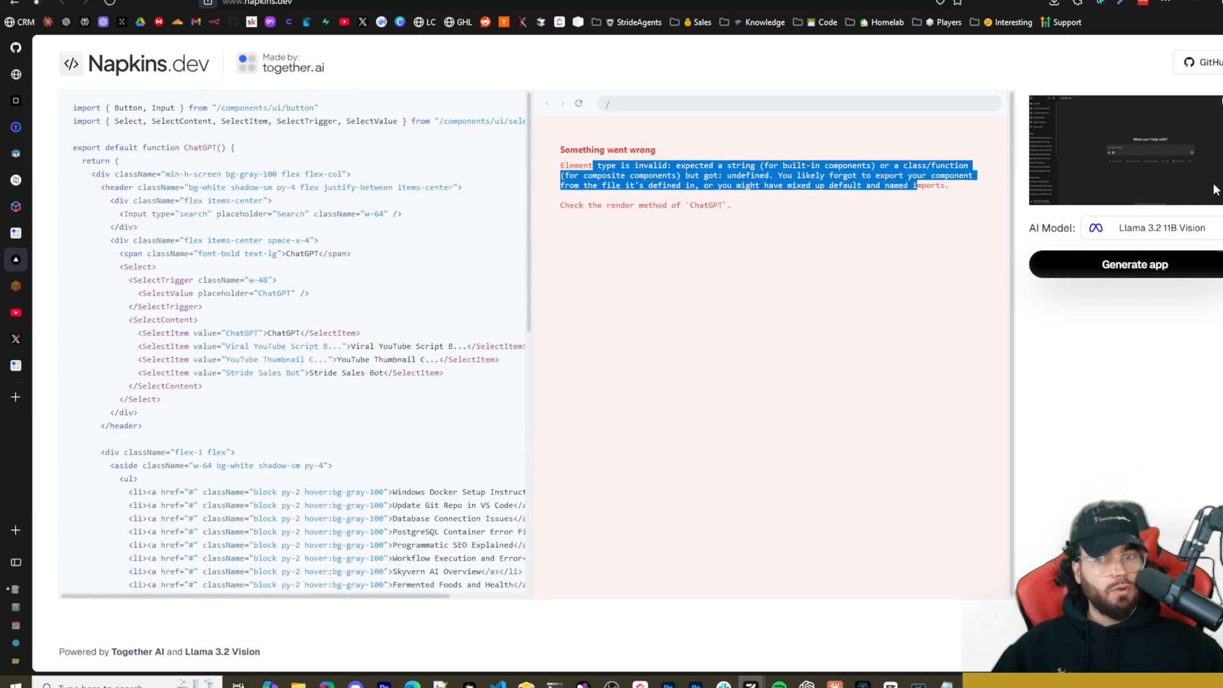
pyautogui.scroll(-3)
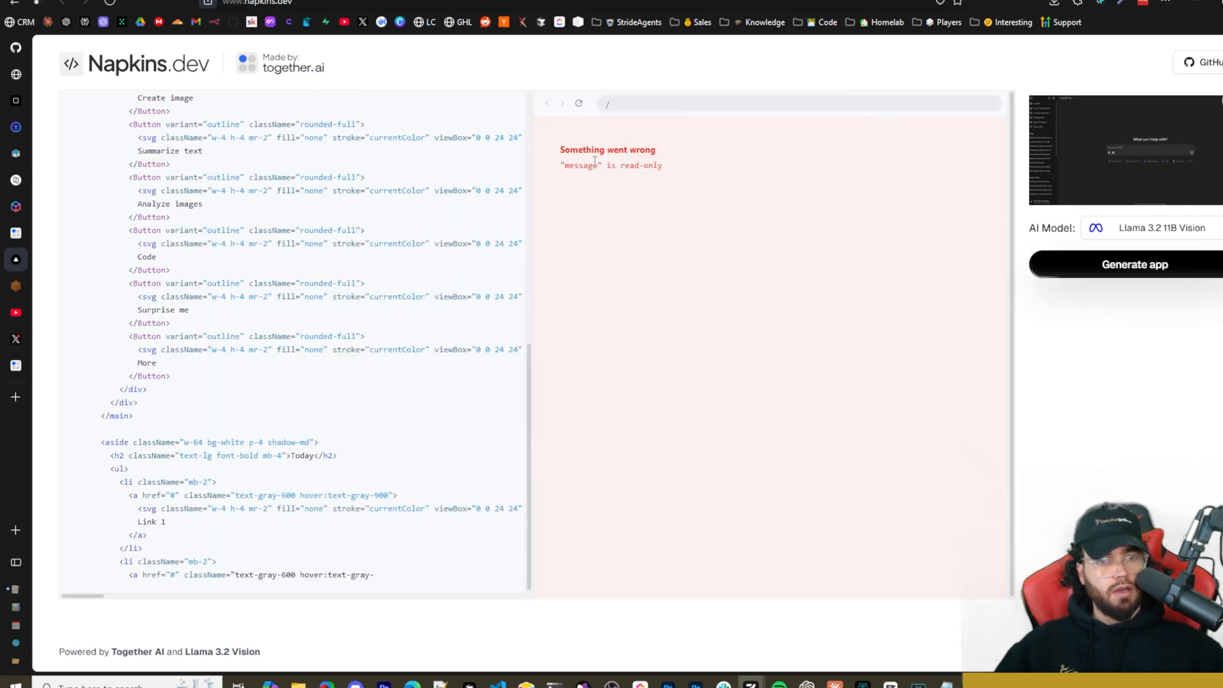
# Step: Switch the AI model back to Llama 3.2 90B Vision for a working ChatGPT-style preview
pyautogui.click(1162, 228)
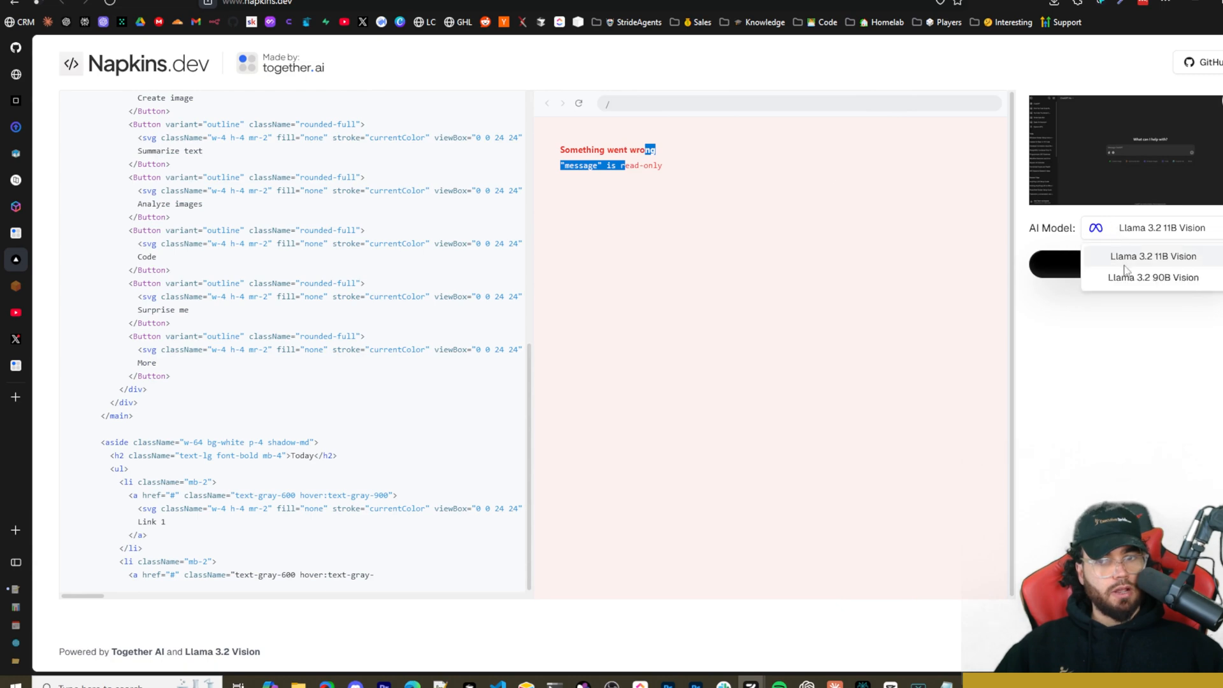
pyautogui.click(1153, 276)
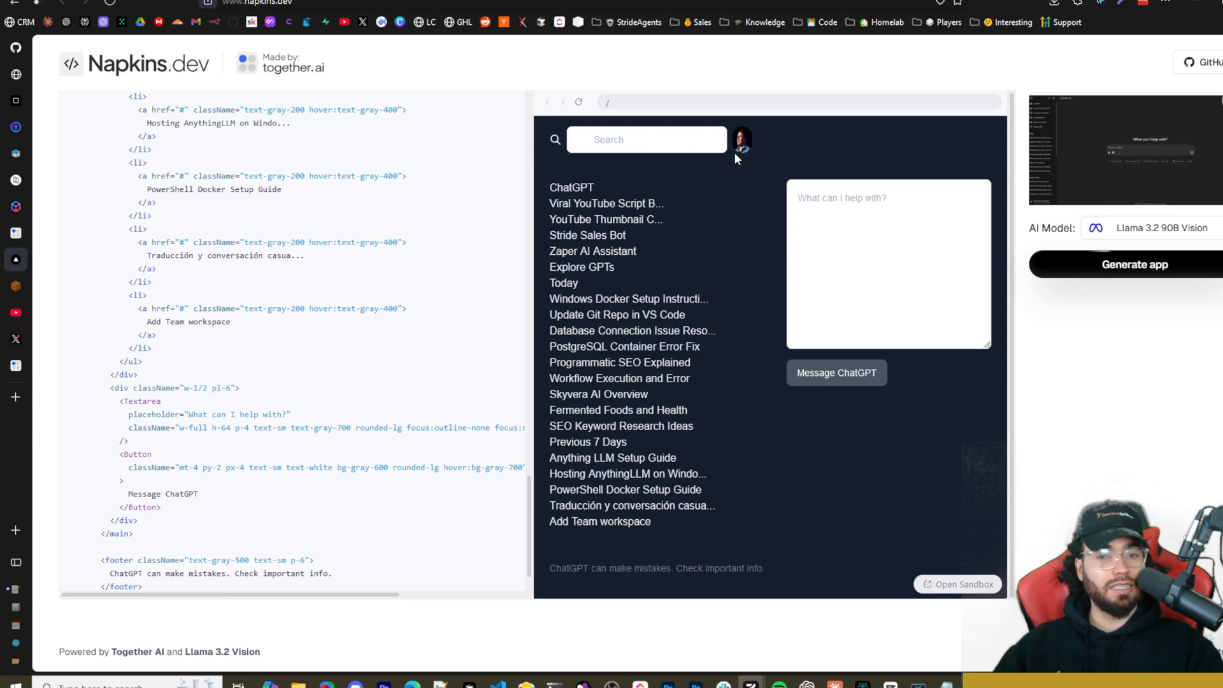
pyautogui.moveTo(651, 257)
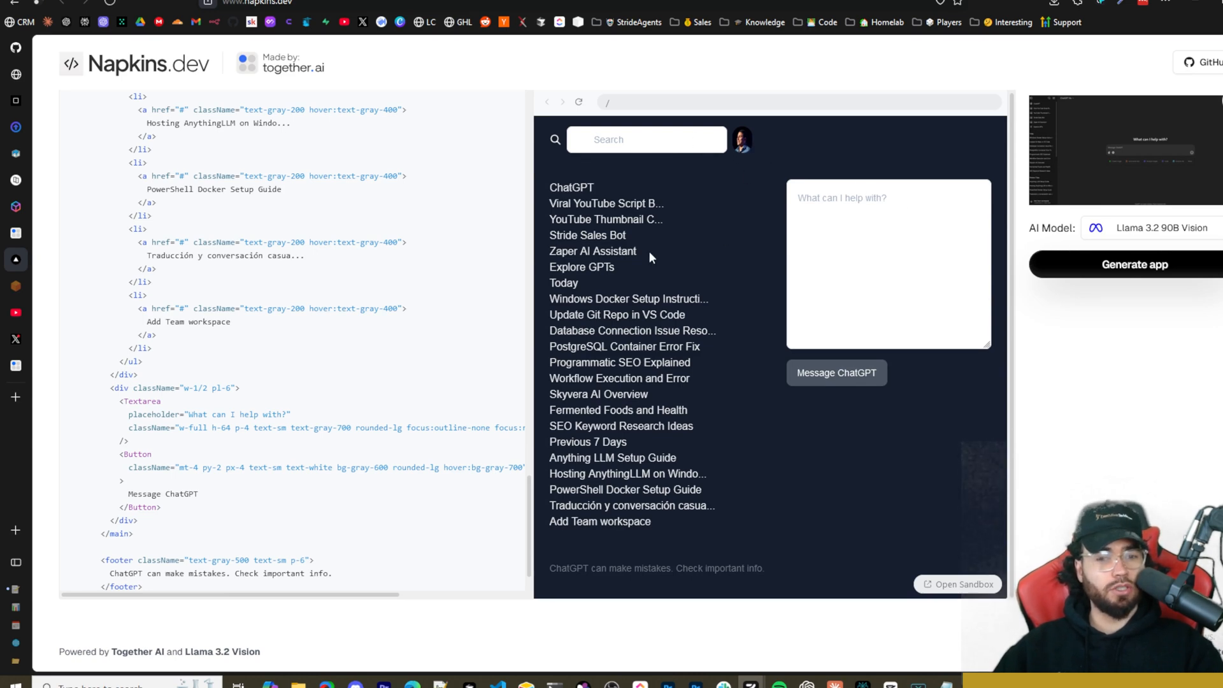
pyautogui.moveTo(475, 227)
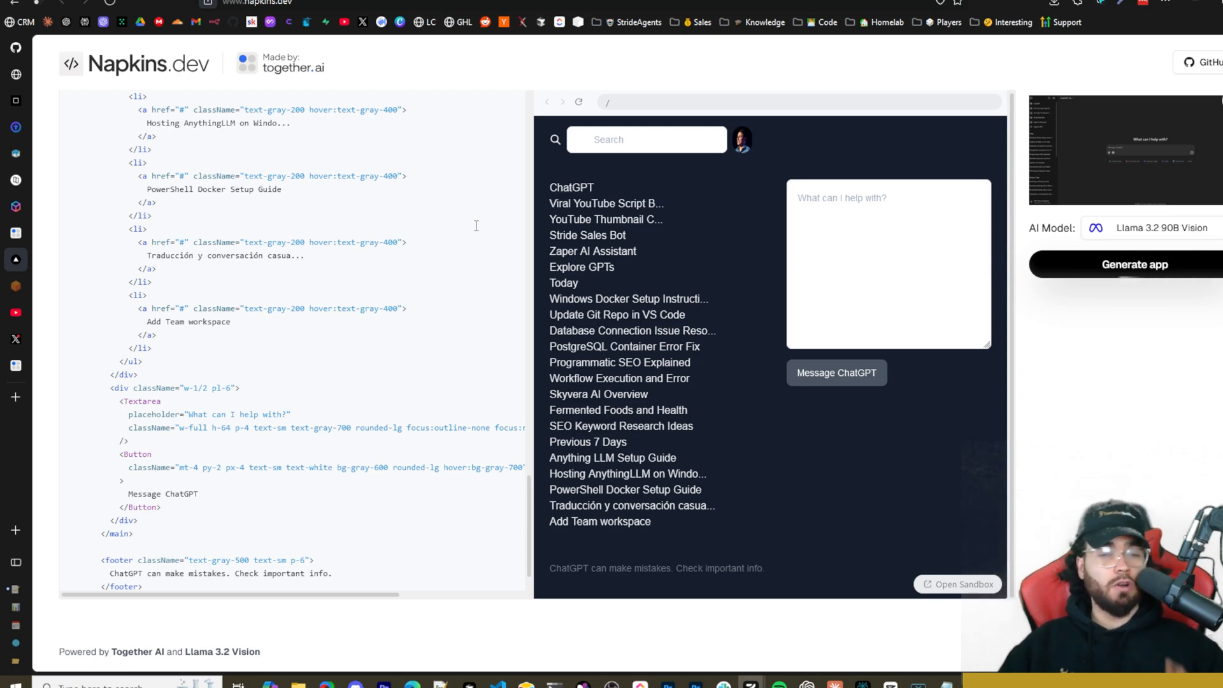
pyautogui.moveTo(441, 246)
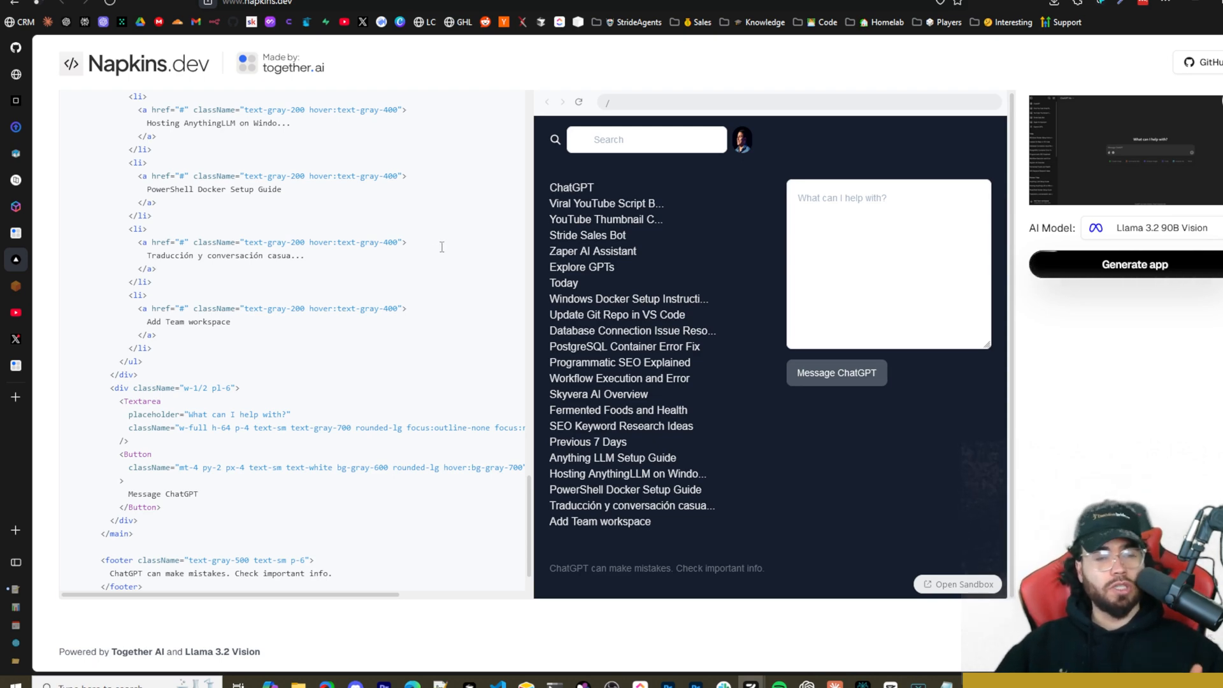
pyautogui.moveTo(1018, 258)
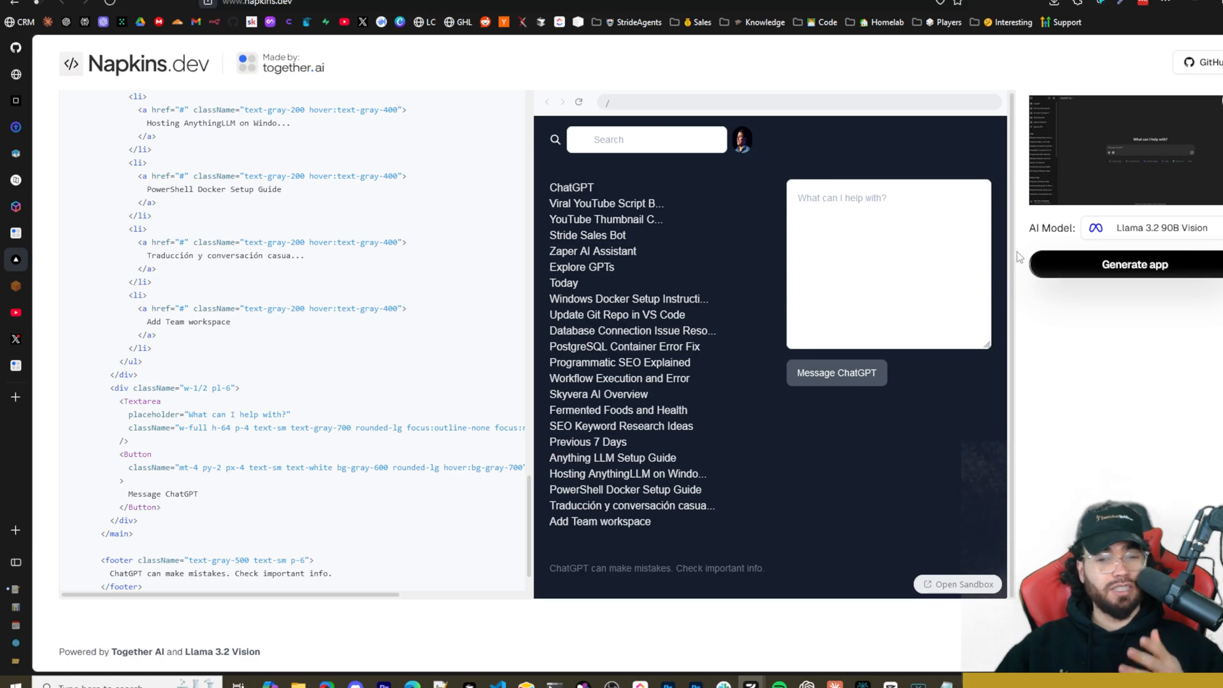
pyautogui.moveTo(669, 222)
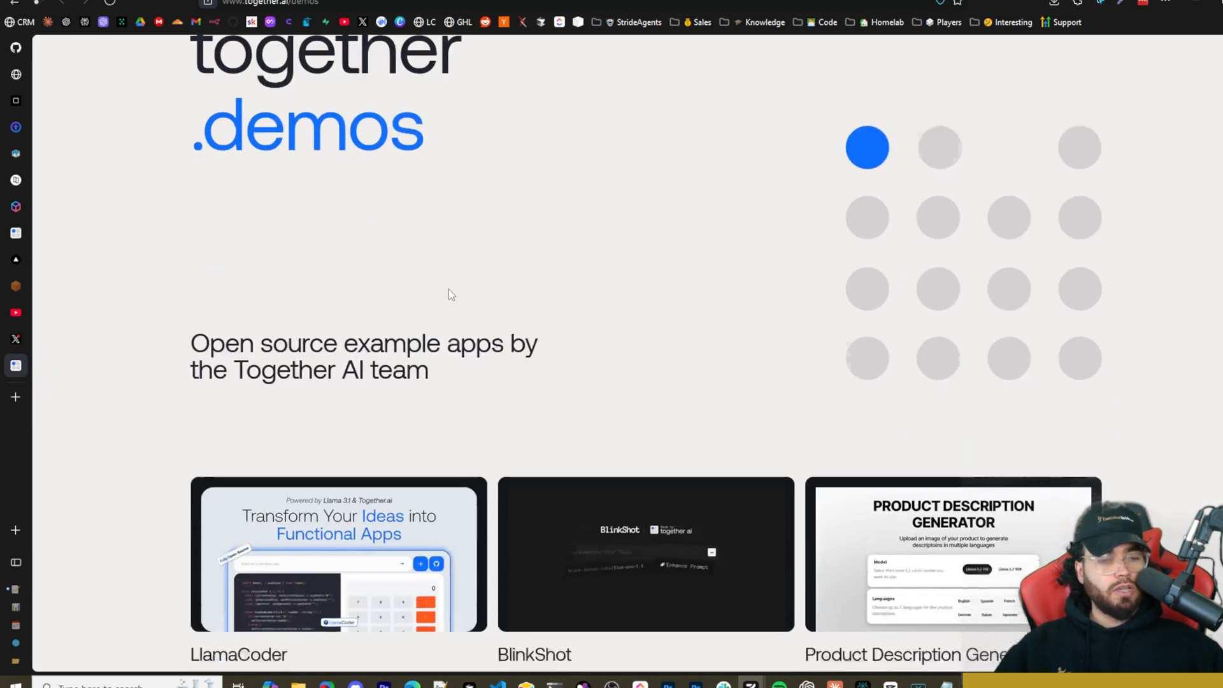
# Step: Scroll the demos page past LlamaCoder, BlinkShot, TurboSeek and PDFtoChat
pyautogui.scroll(-3)
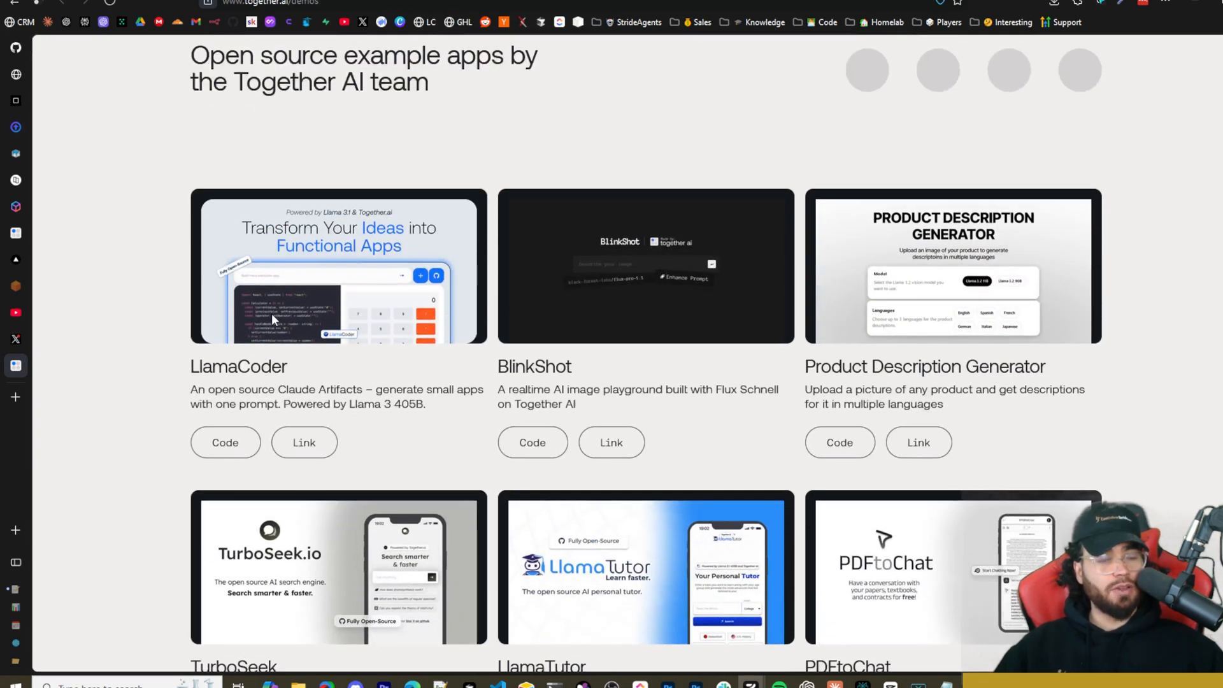
pyautogui.scroll(-3)
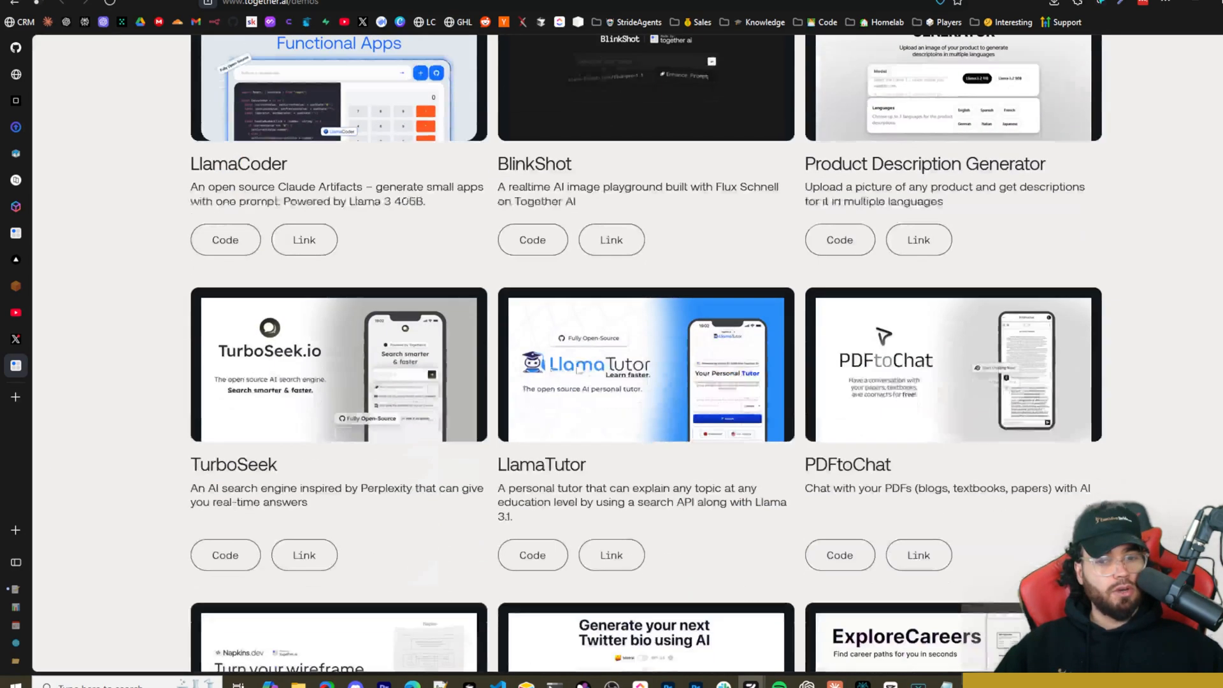
pyautogui.scroll(-3)
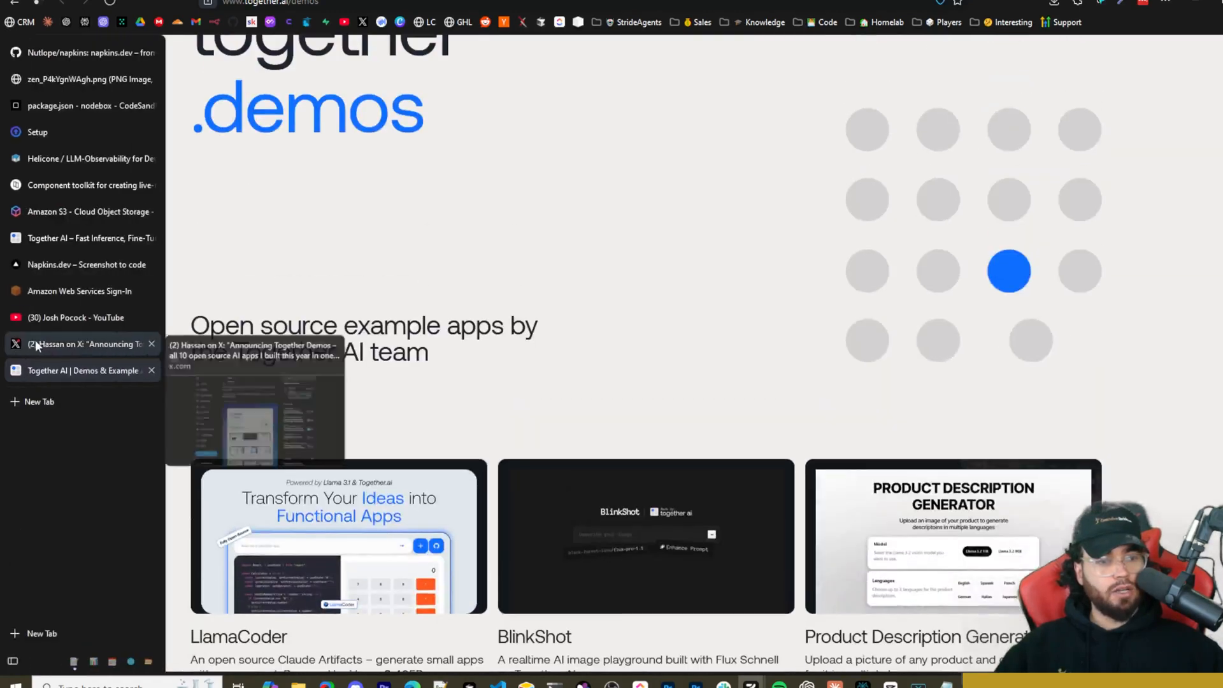
# Step: Show the X post on Together Demos citing 500k+ users and 12k GitHub stars
pyautogui.click(78, 344)
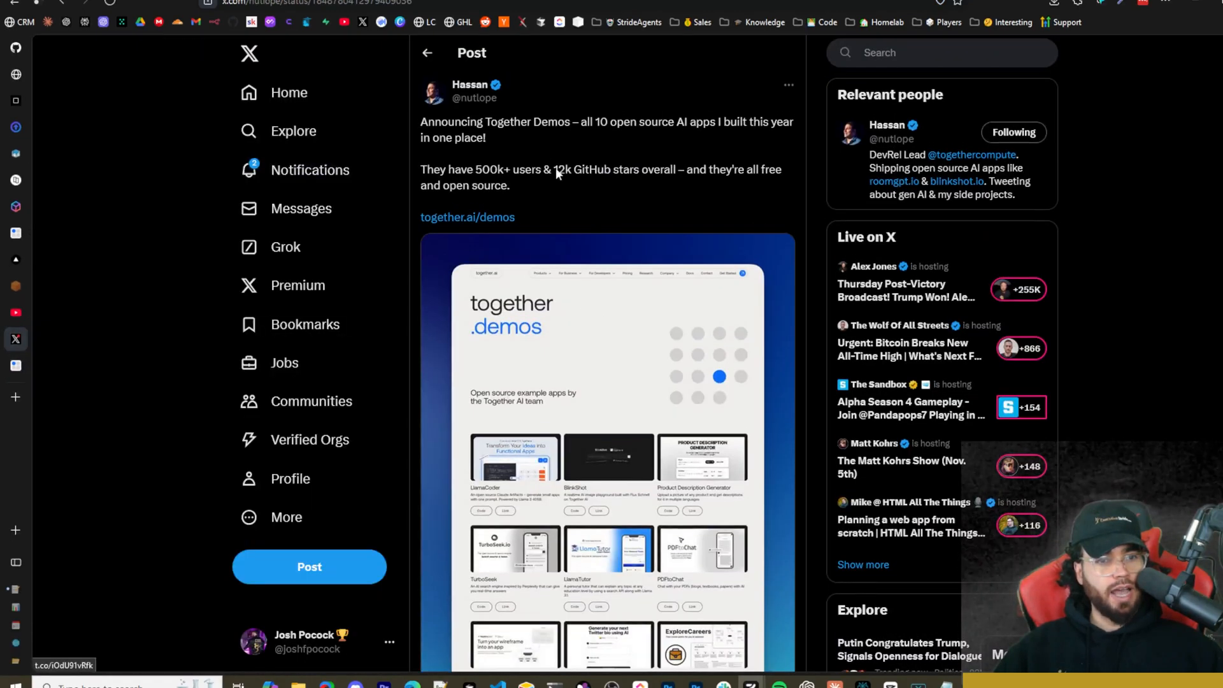
pyautogui.moveTo(600, 133)
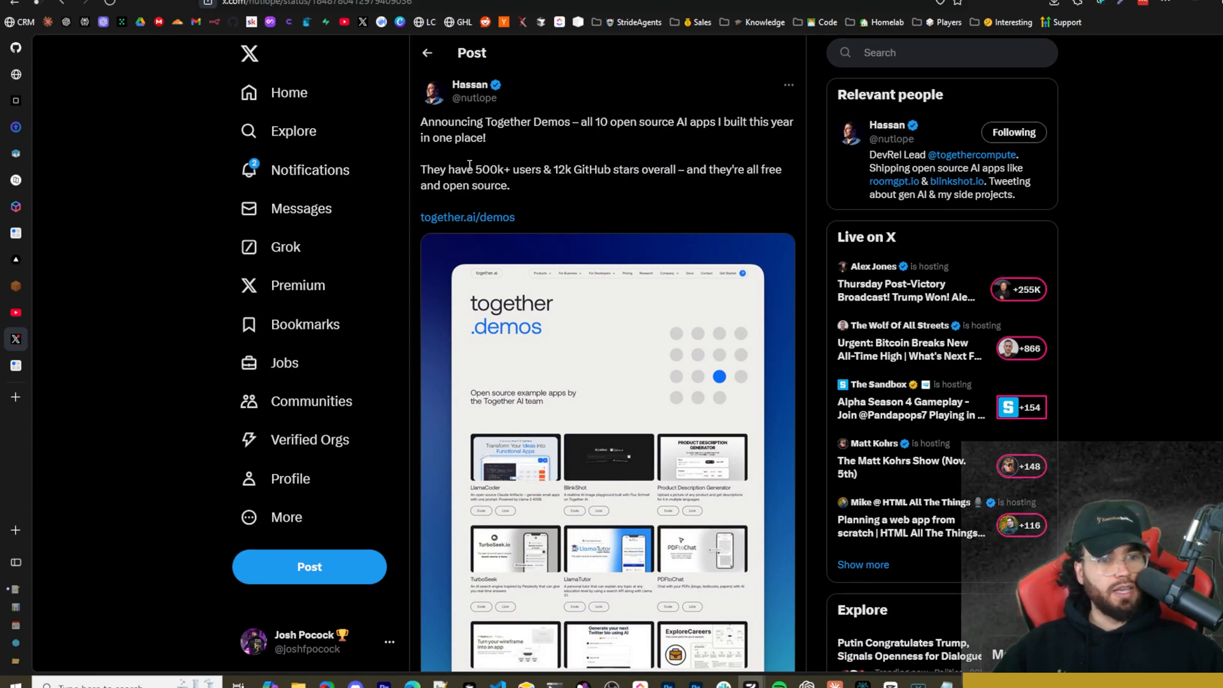
pyautogui.moveTo(573, 176)
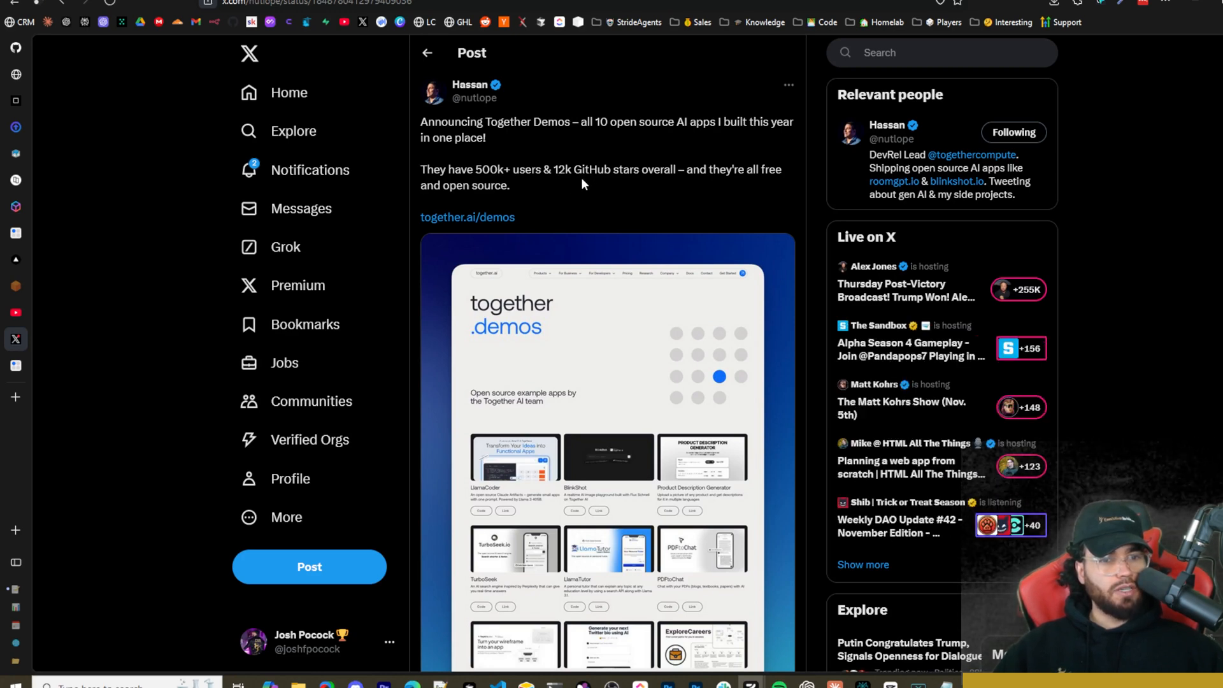
pyautogui.moveTo(644, 183)
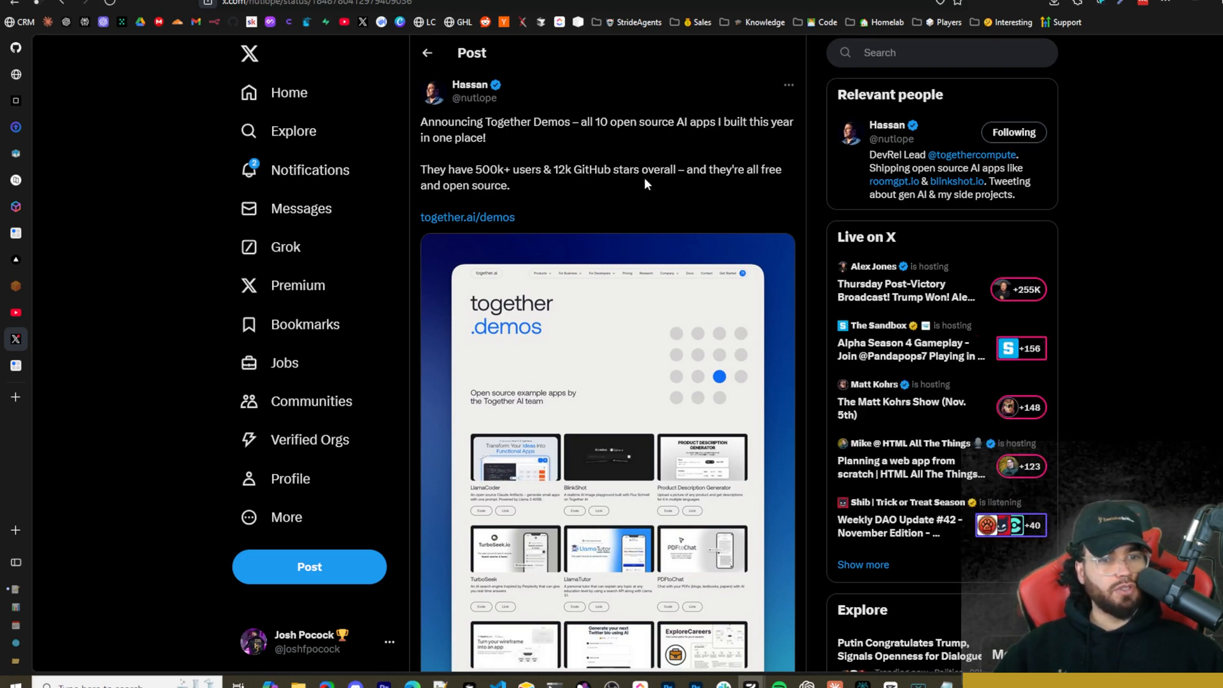
pyautogui.moveTo(463, 209)
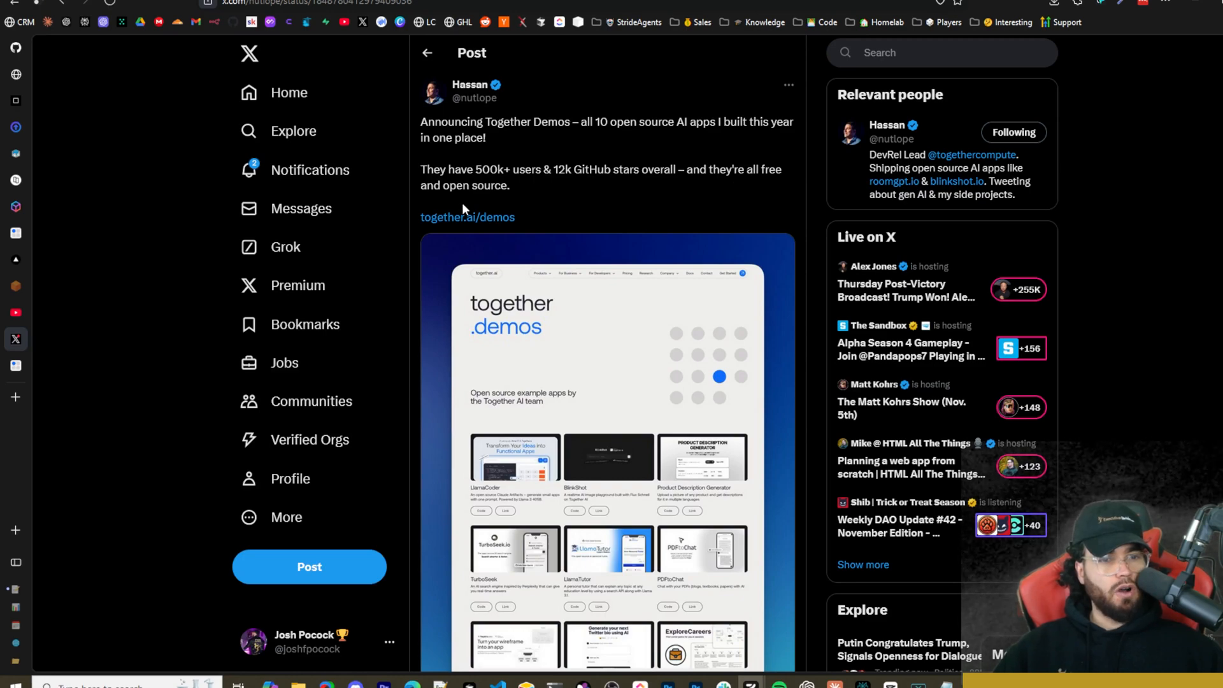
pyautogui.scroll(-3)
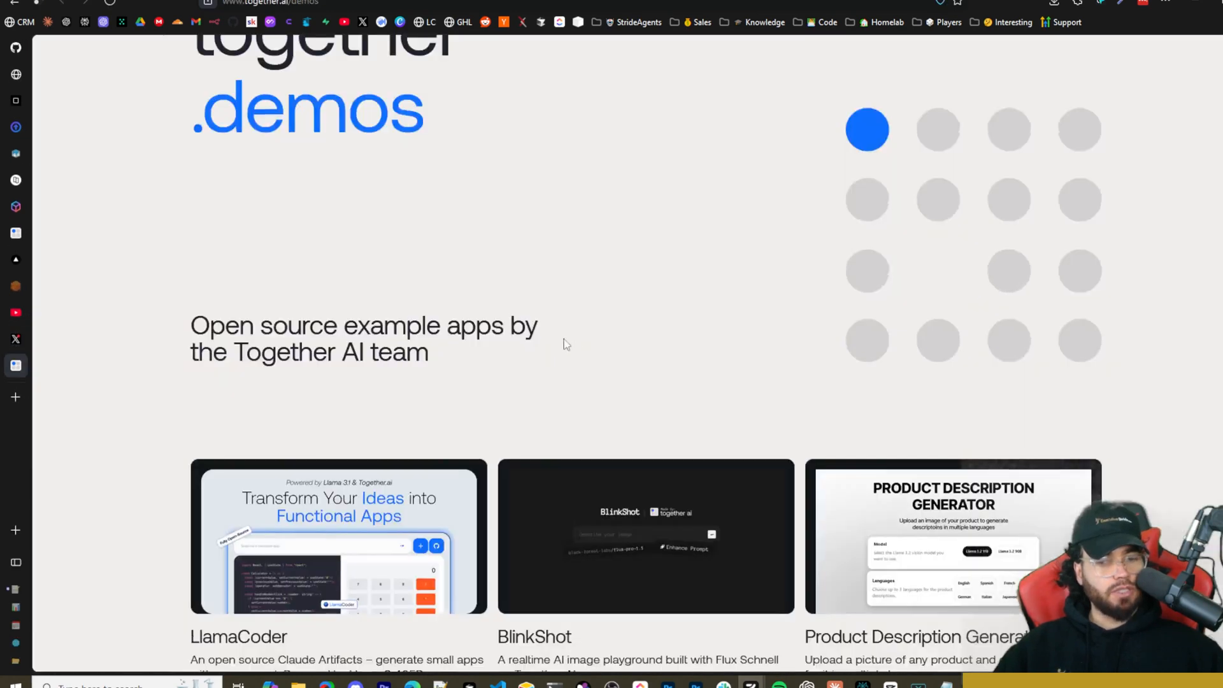
# Step: Scroll up and down the app grid down to Napkins, TwitterBio, ExploreCareers and NotesGPT
pyautogui.scroll(-3)
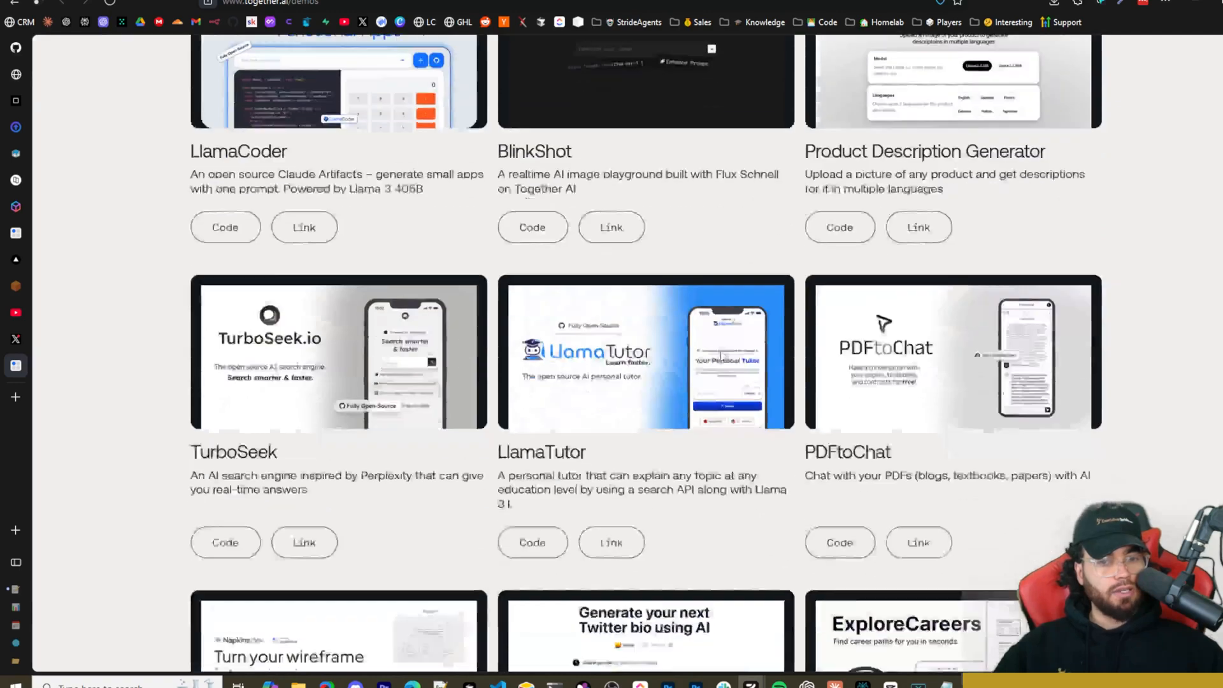
pyautogui.scroll(-3)
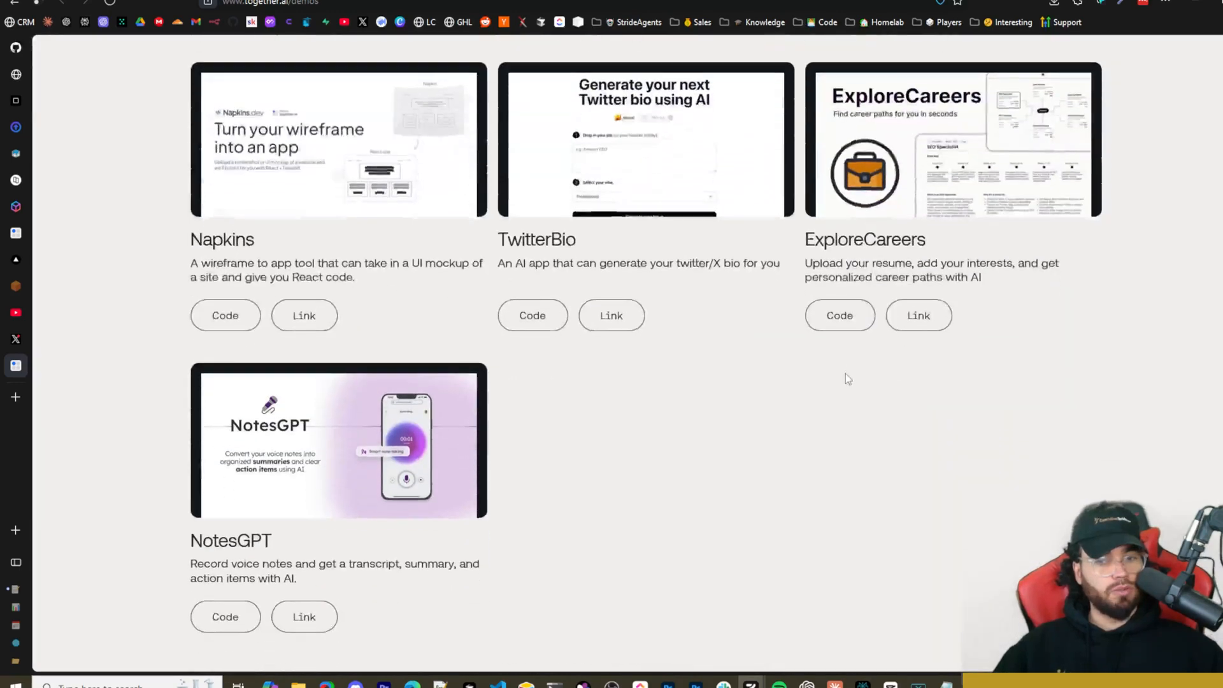
pyautogui.scroll(-3)
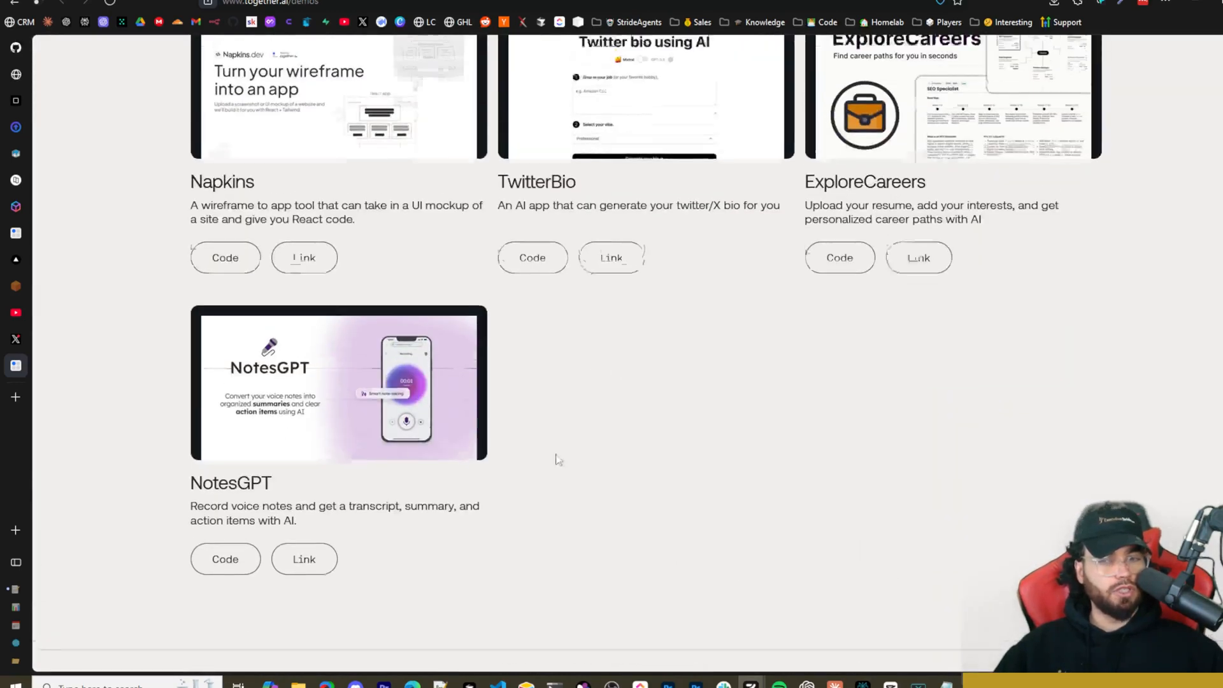
pyautogui.scroll(3)
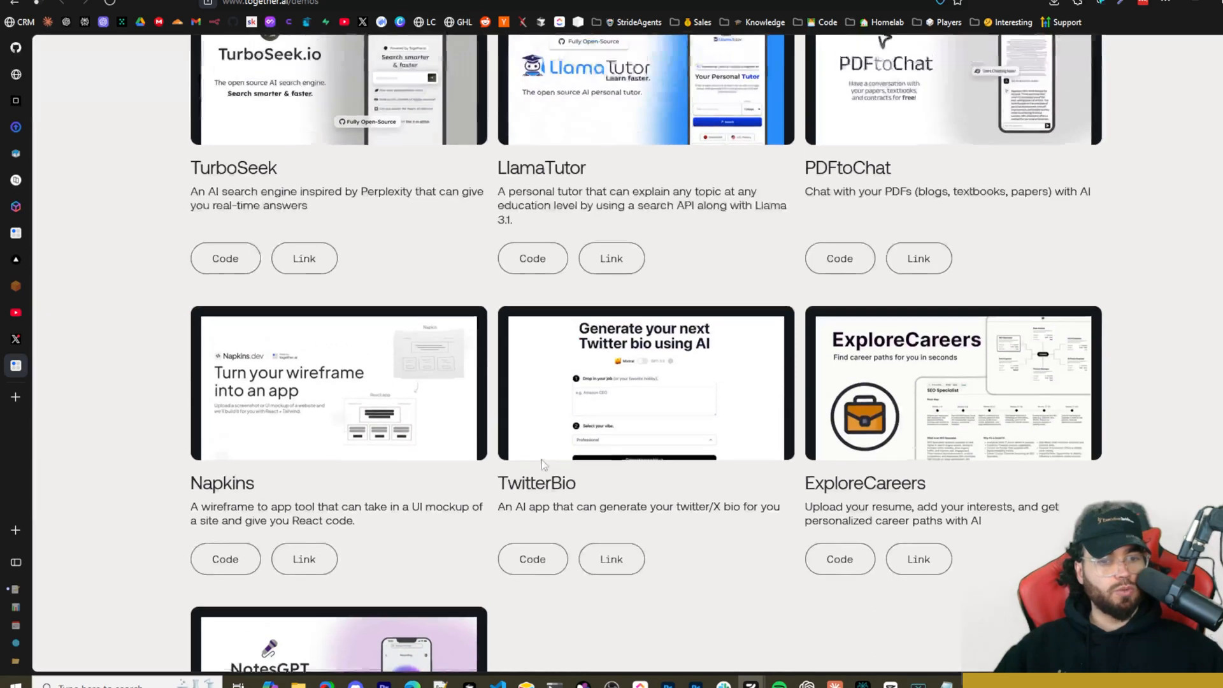
pyautogui.scroll(3)
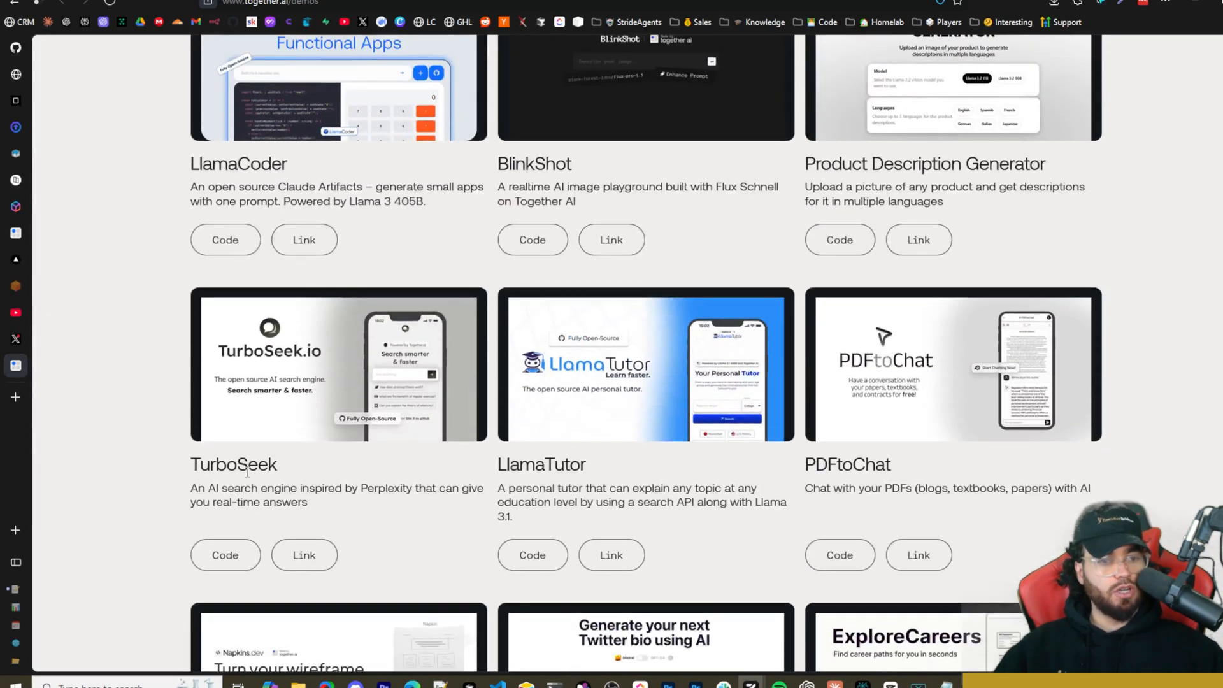
pyautogui.scroll(3)
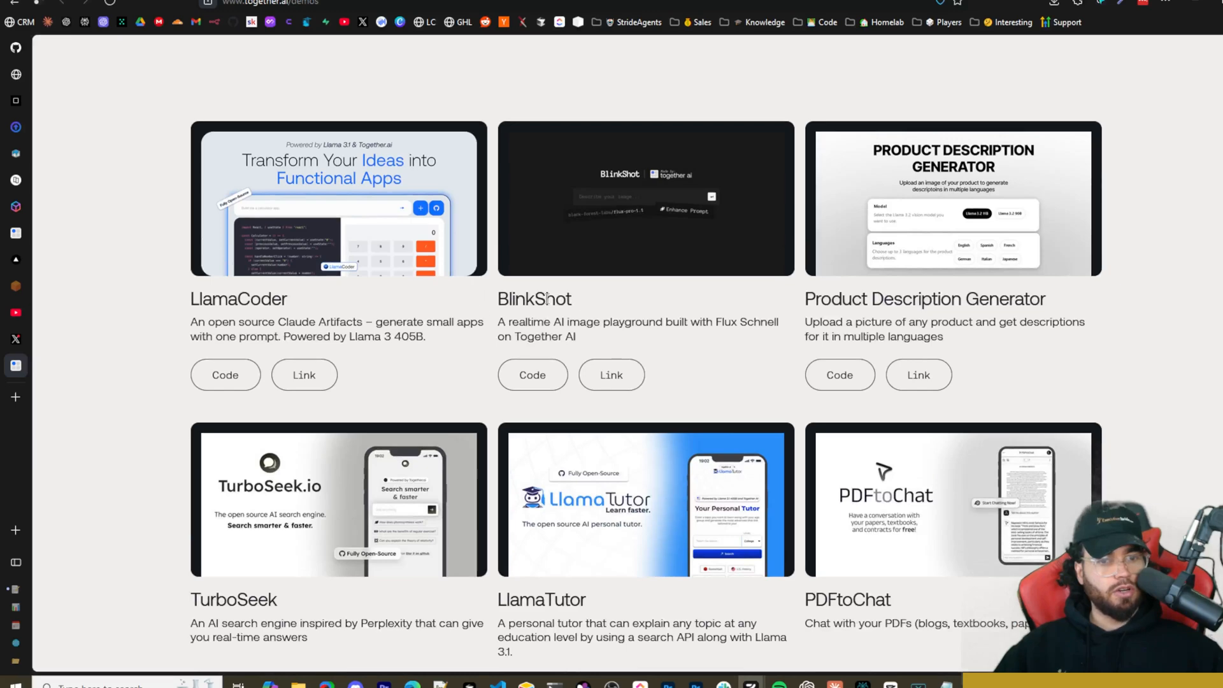
pyautogui.moveTo(959, 315)
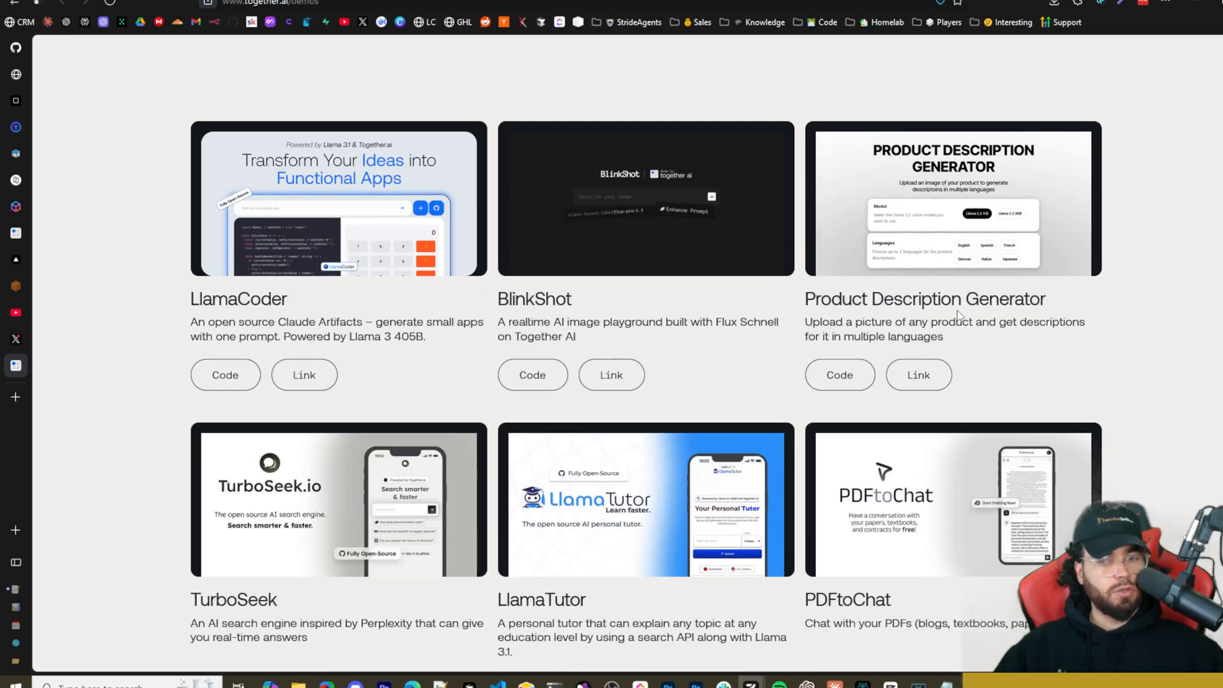
pyautogui.scroll(3)
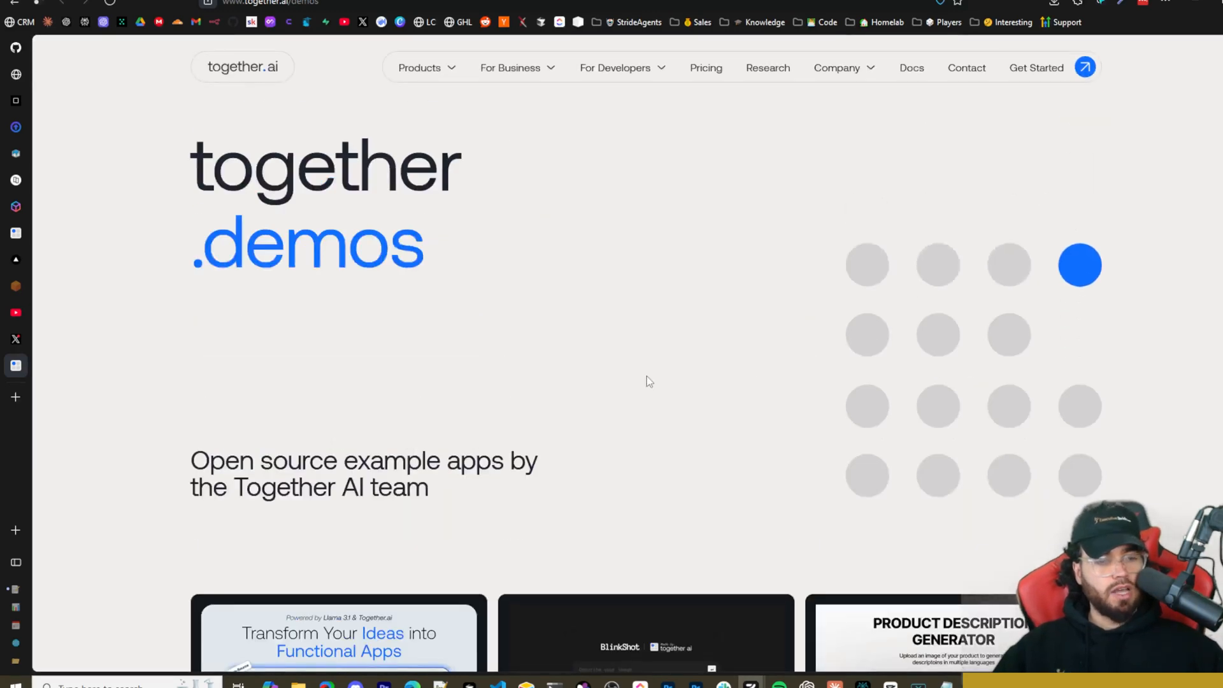
pyautogui.scroll(-3)
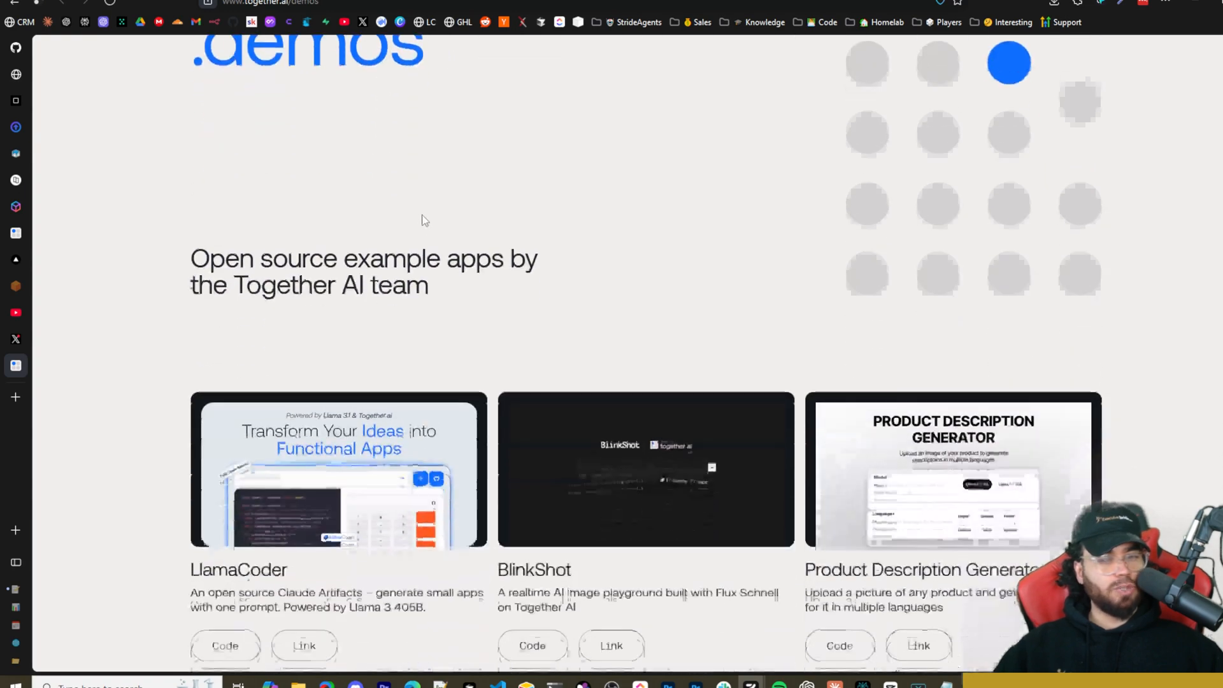
pyautogui.scroll(-3)
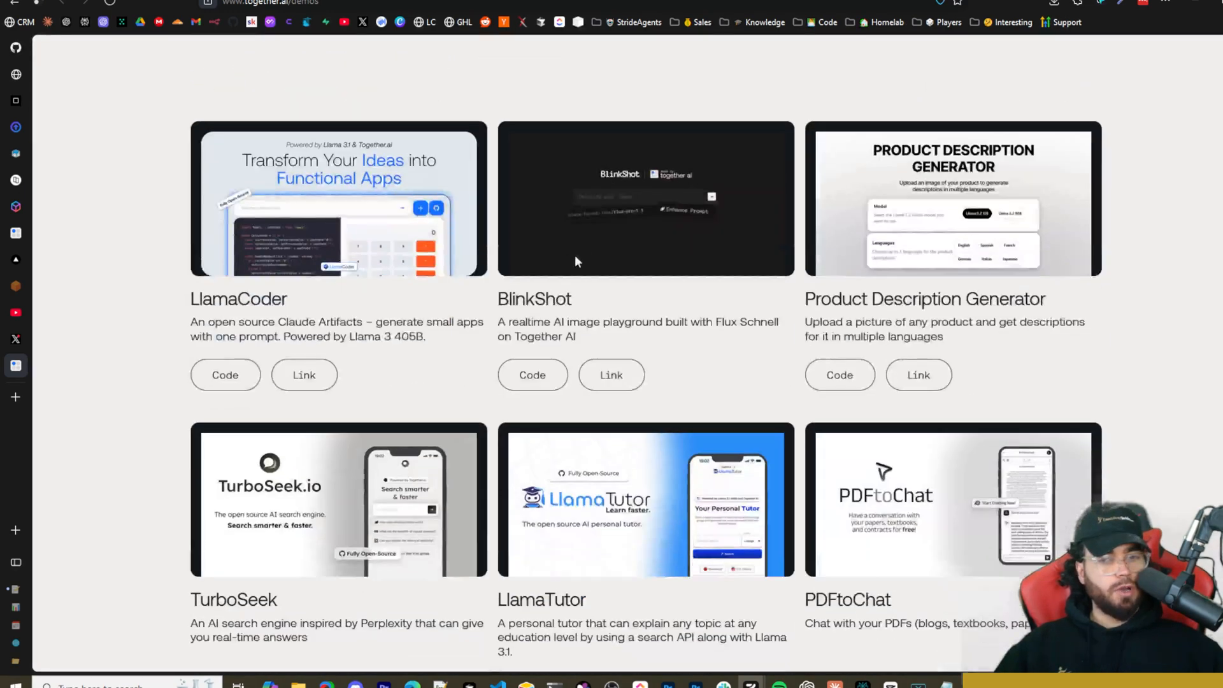
pyautogui.scroll(-3)
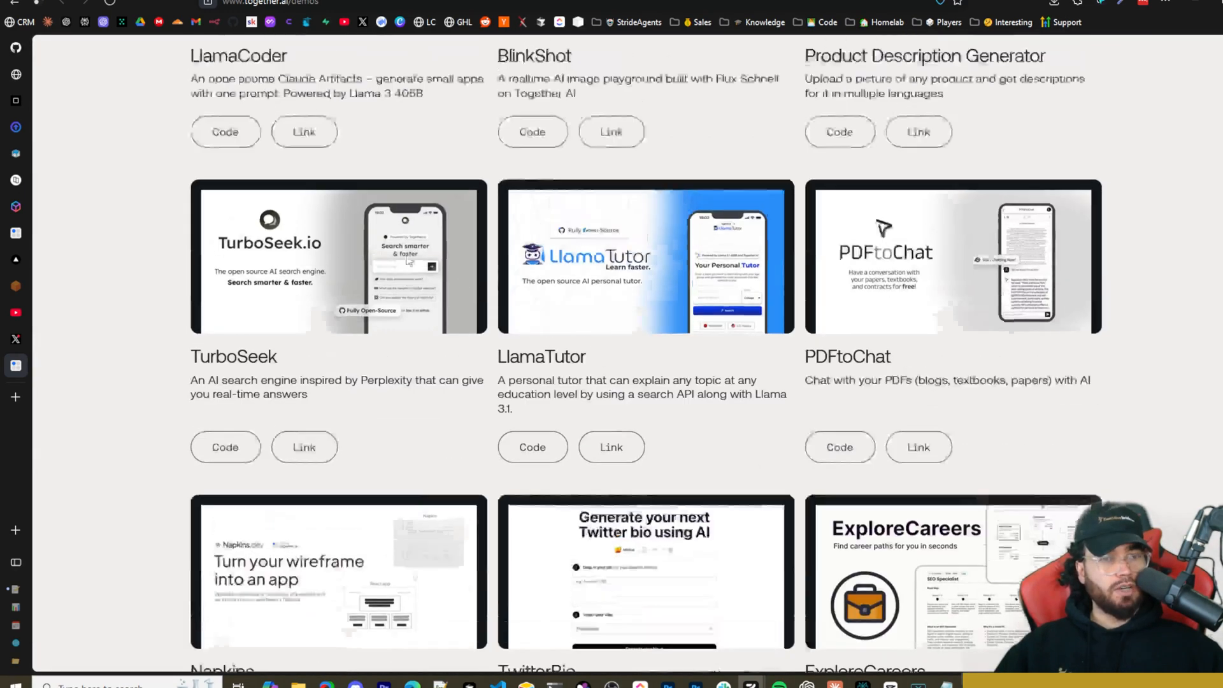
pyautogui.scroll(3)
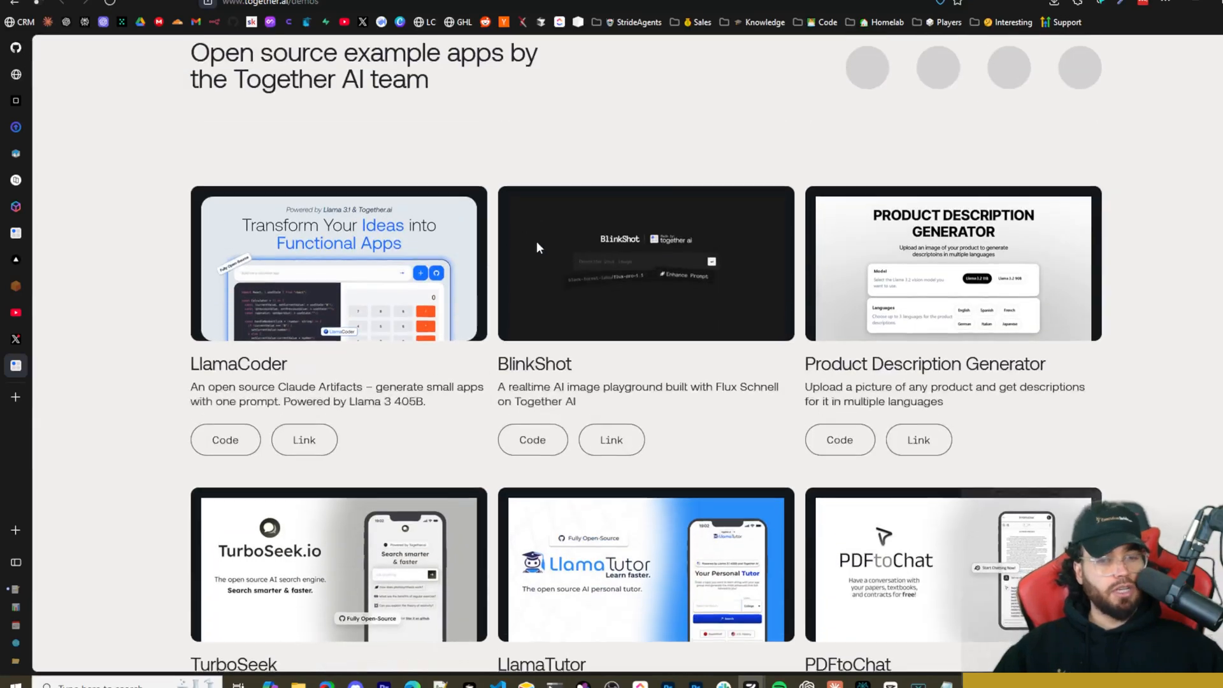
pyautogui.scroll(-3)
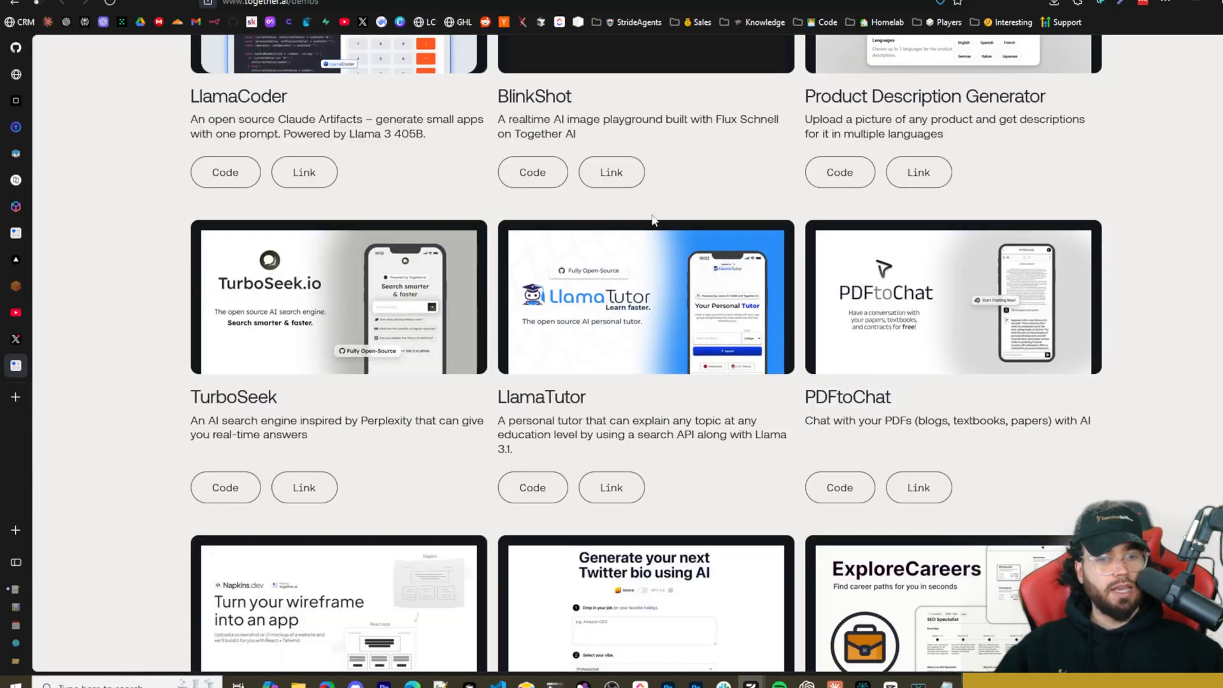
pyautogui.scroll(-3)
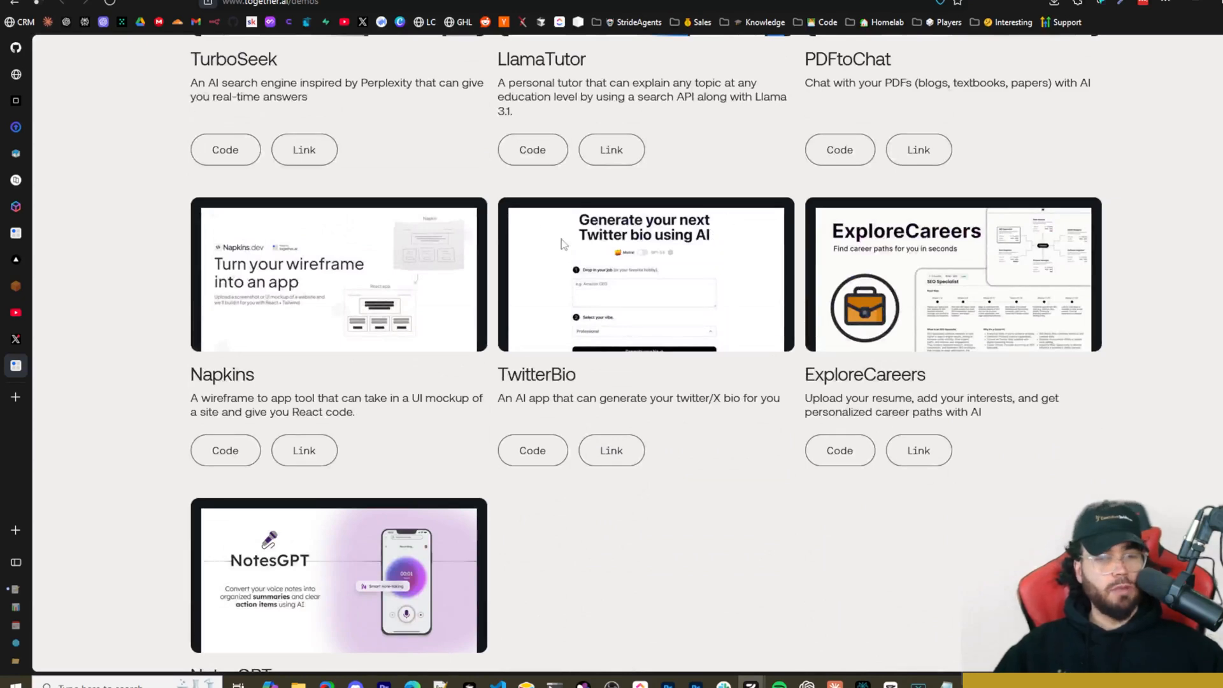
pyautogui.moveTo(667, 297)
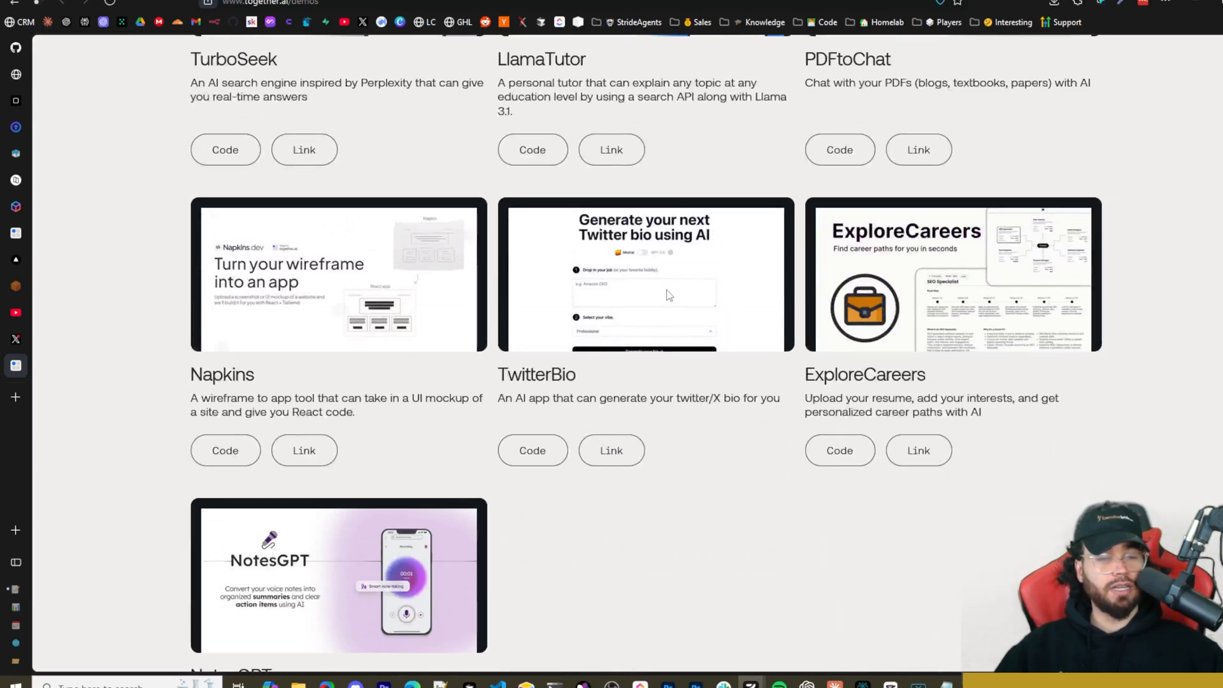
pyautogui.moveTo(673, 279)
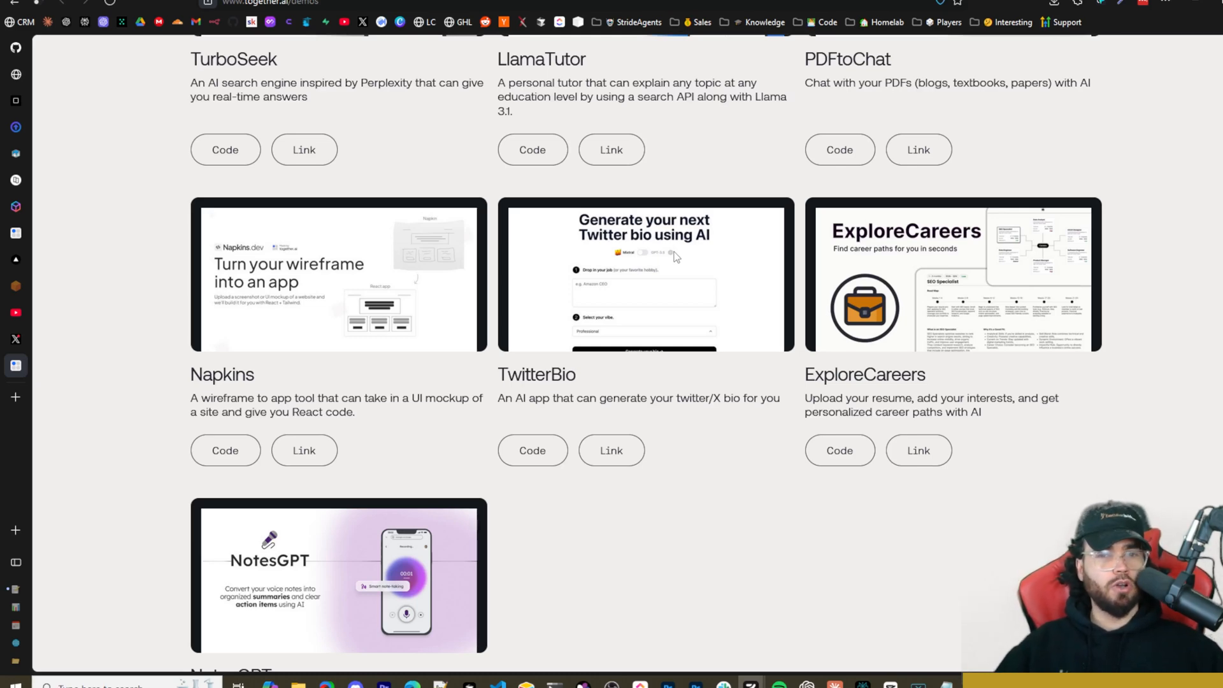
pyautogui.moveTo(707, 237)
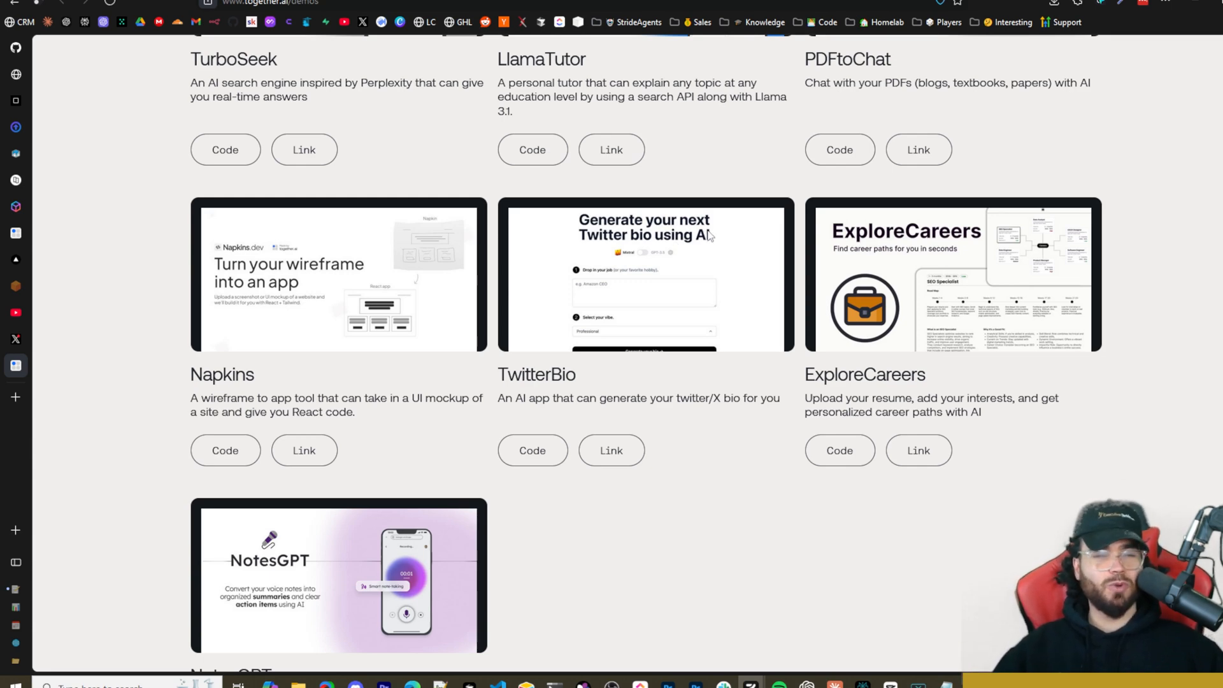
pyautogui.moveTo(458, 298)
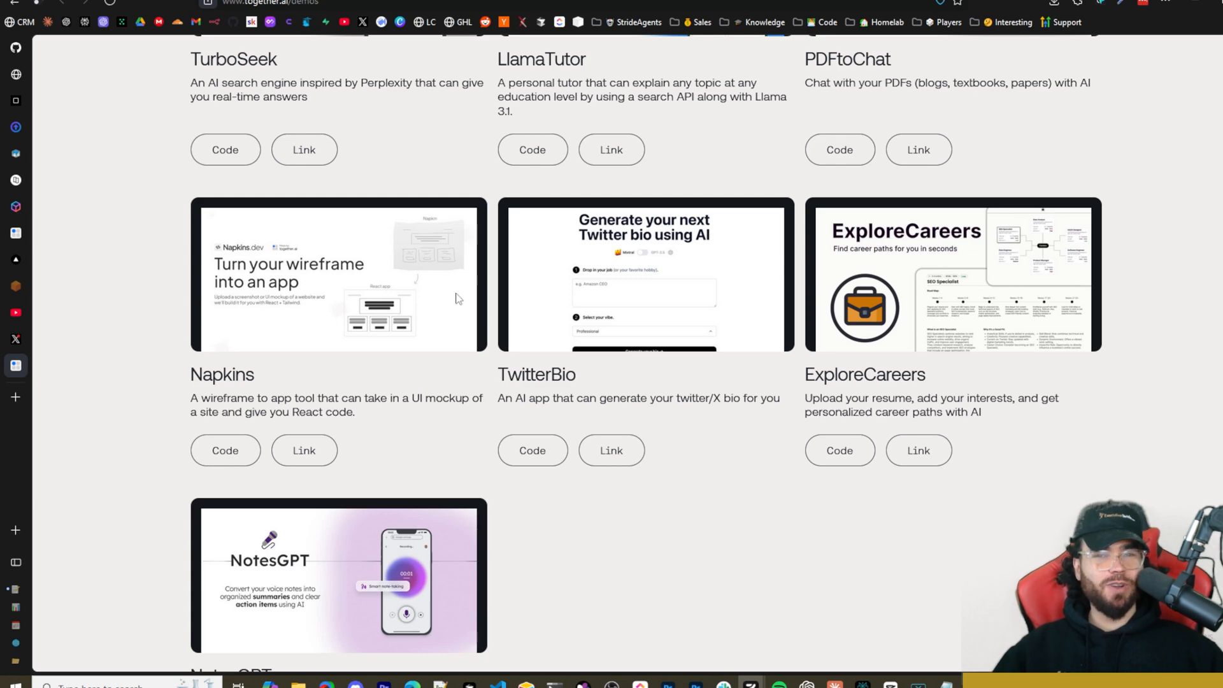